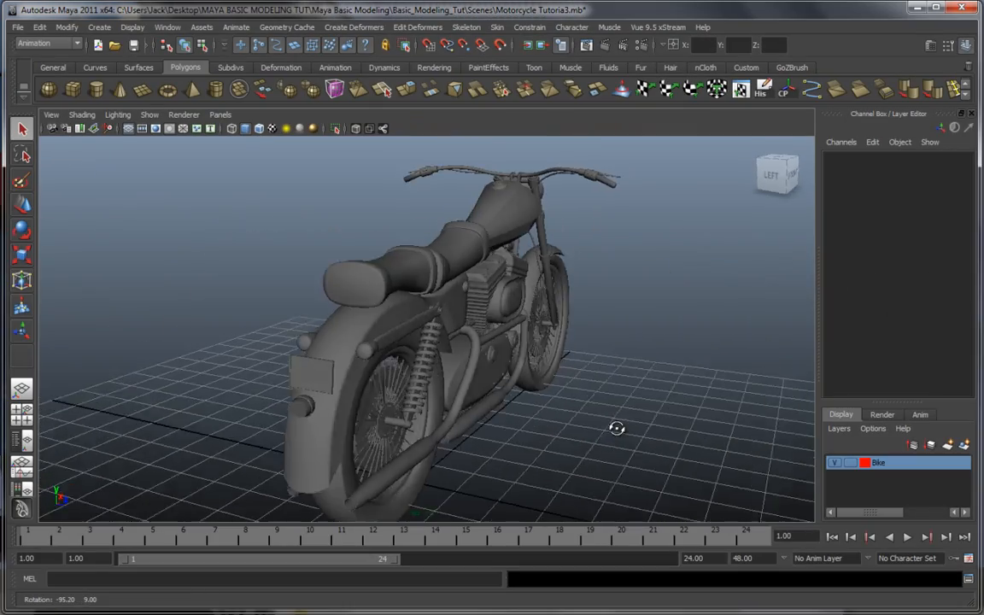
Orbit around the motorcycle to inspect the engine, fuel tank, front fork, headlight and handlebar clamps
left_click(777, 171)
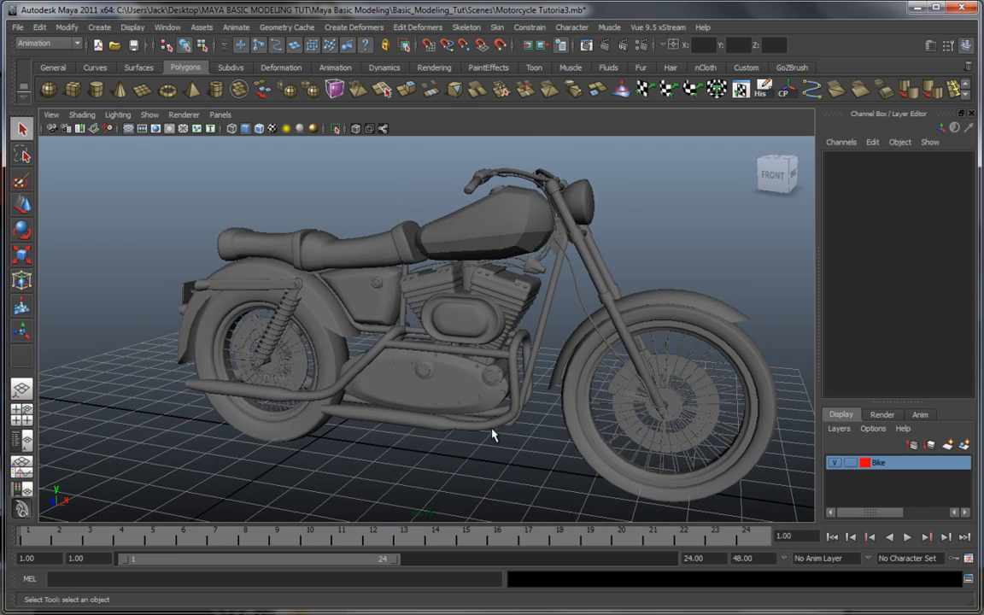
left_click_drag(512, 342, 495, 342)
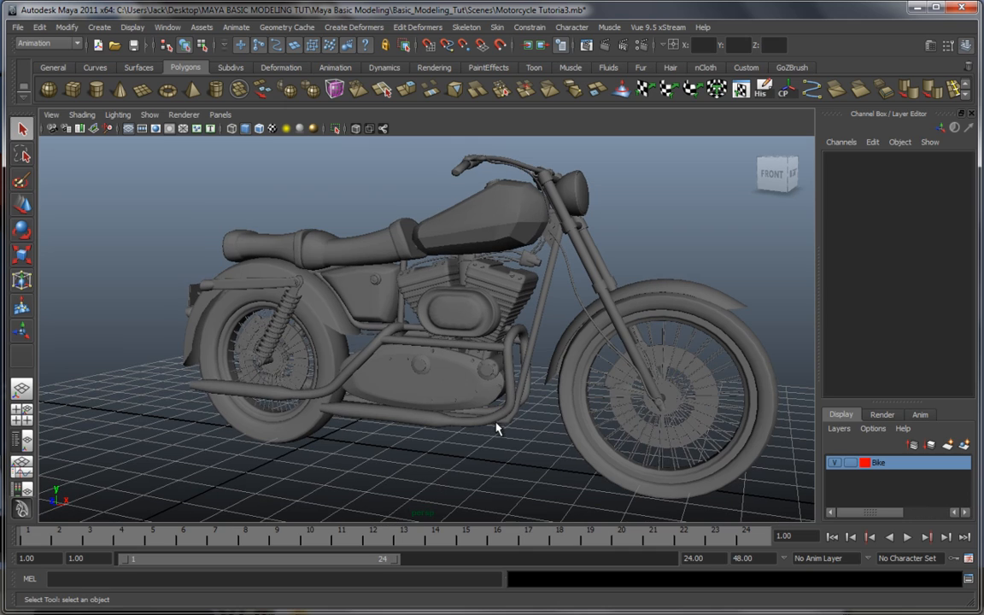
left_click_drag(499, 427, 521, 423)
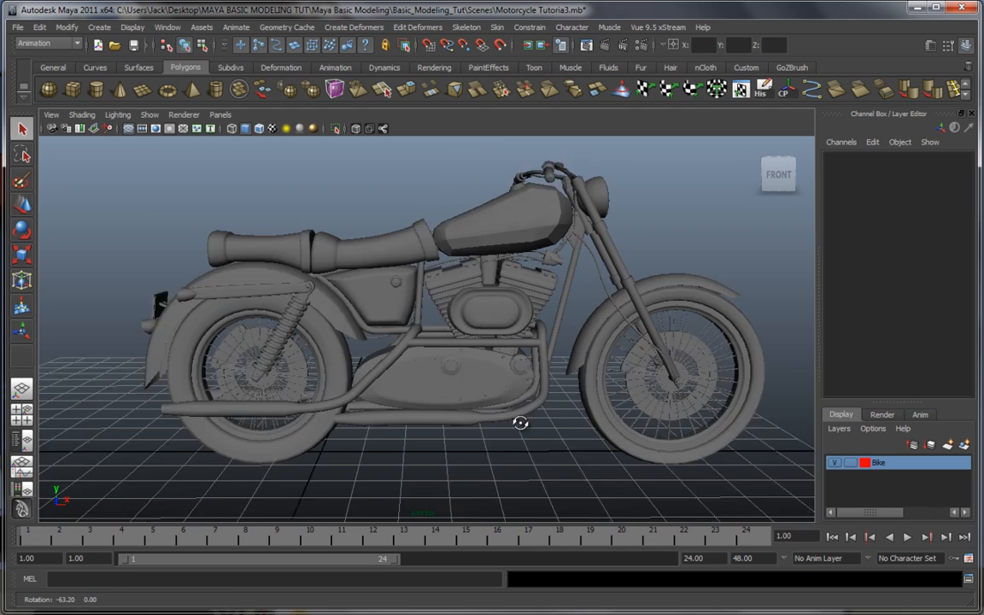
left_click_drag(520, 422, 600, 431)
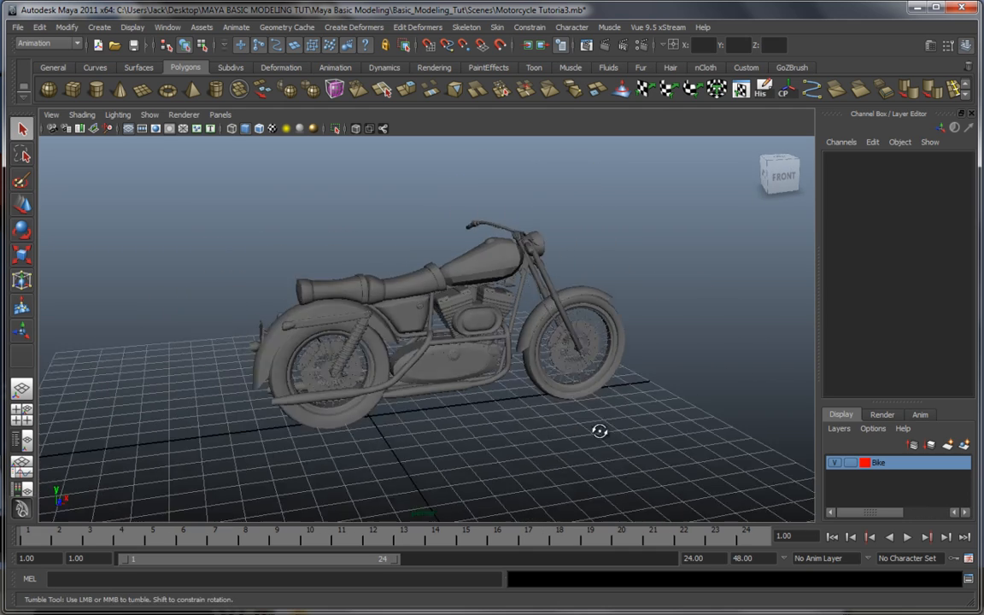
left_click_drag(599, 430, 578, 422)
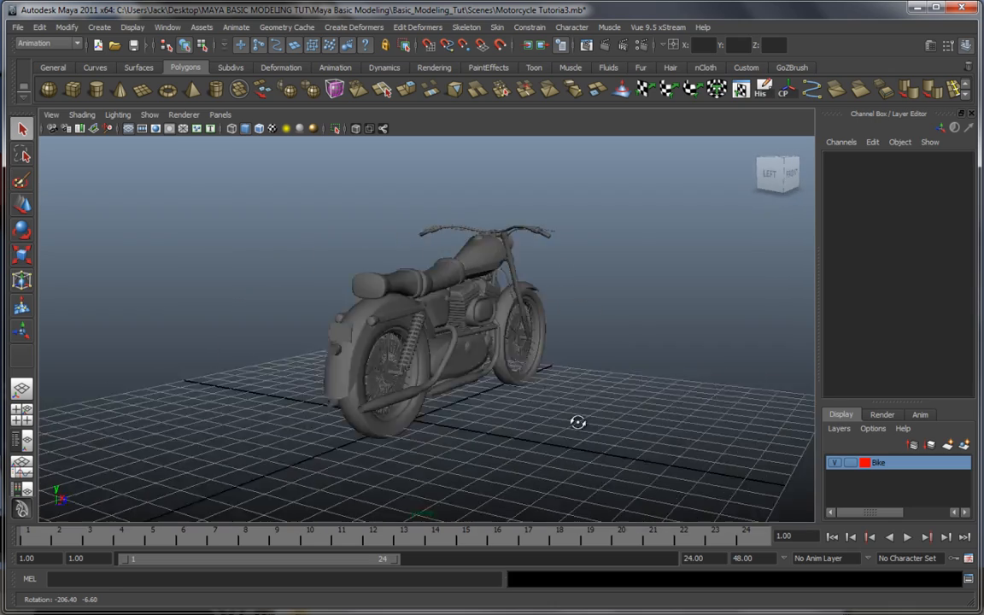
left_click_drag(578, 422, 502, 424)
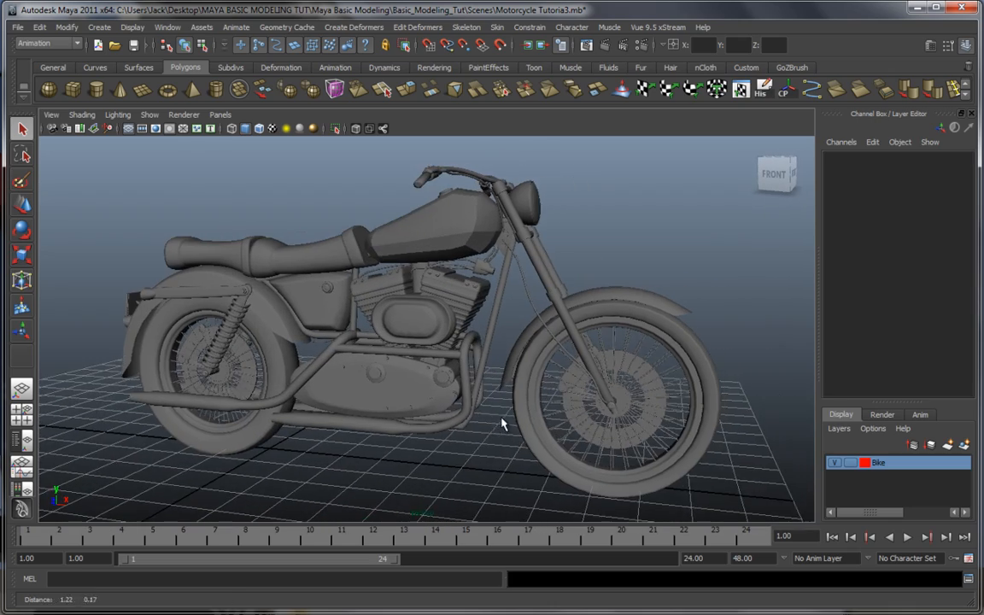
left_click_drag(504, 424, 555, 412)
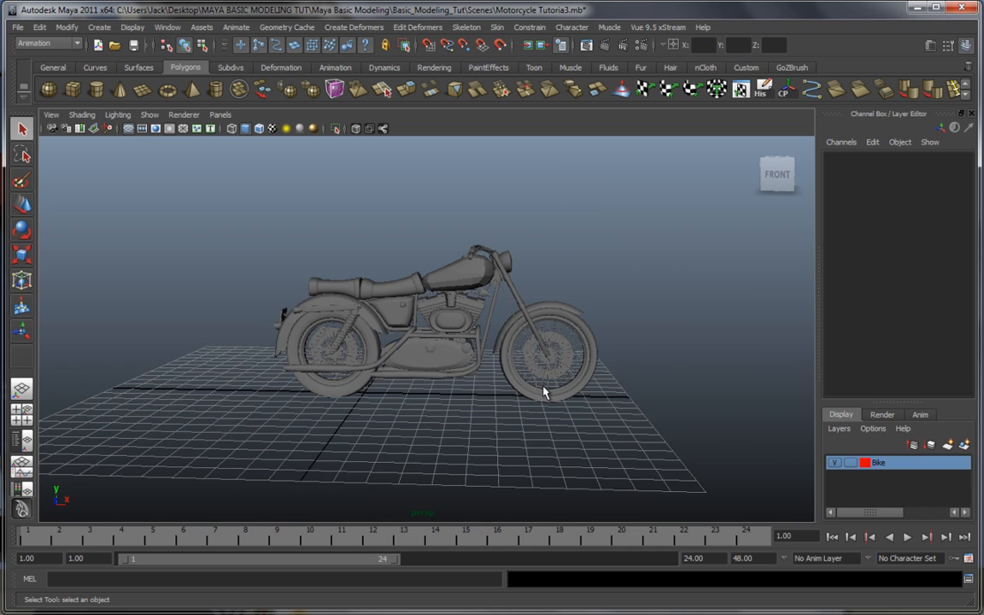
left_click_drag(546, 391, 513, 383)
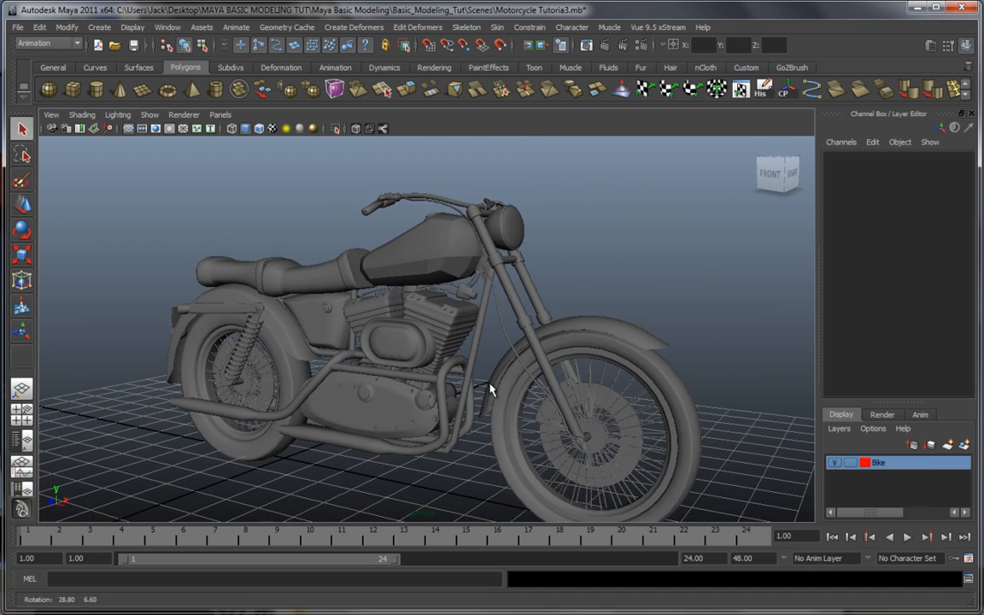
left_click_drag(491, 388, 517, 362)
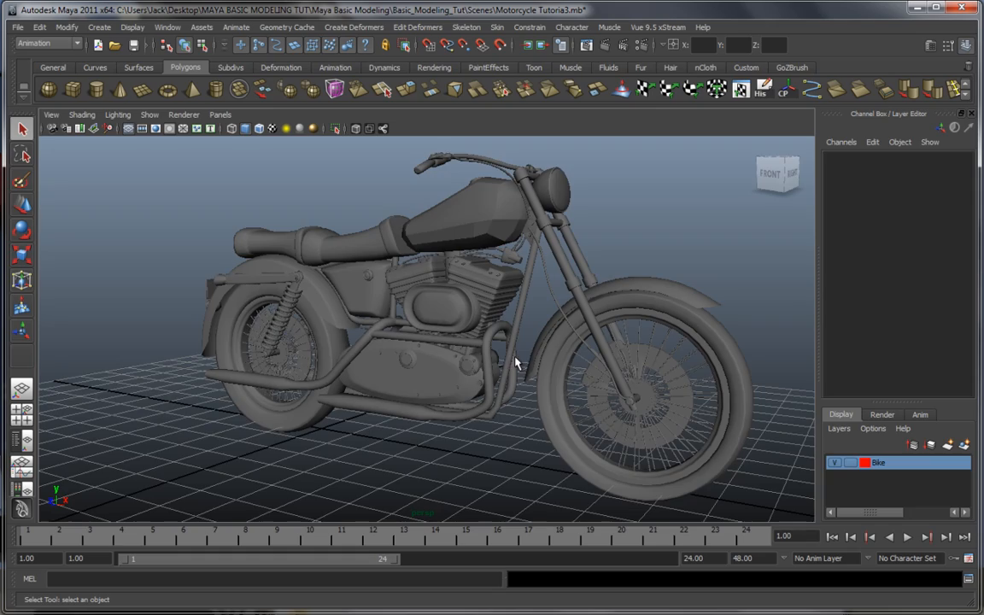
left_click_drag(512, 358, 534, 369)
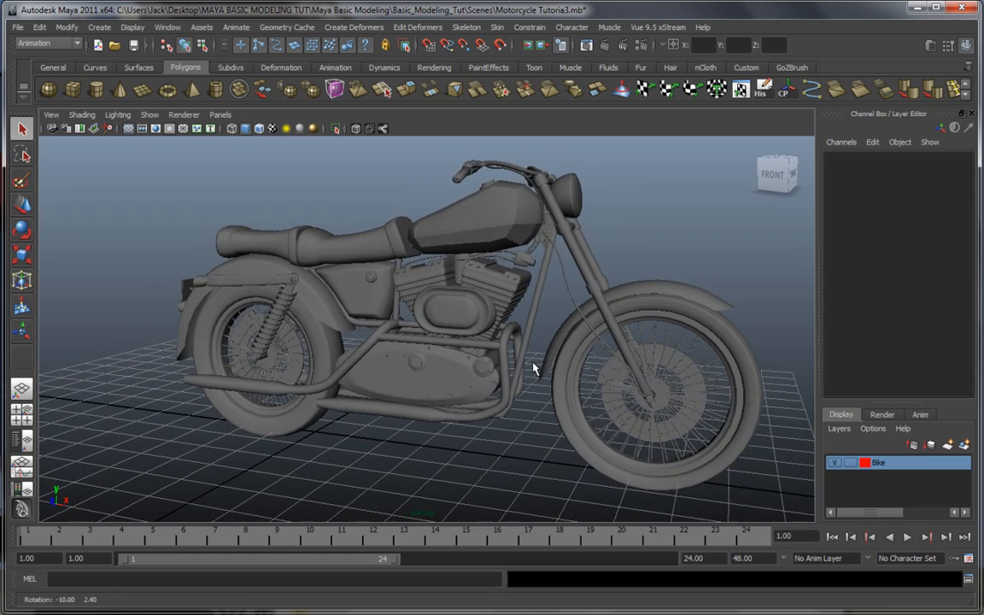
left_click_drag(534, 367, 634, 366)
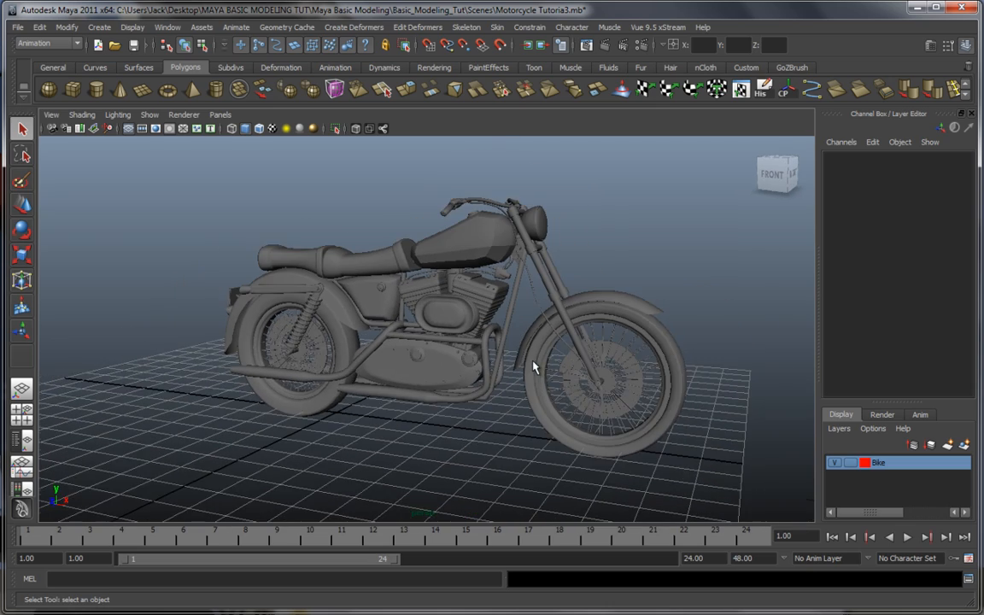
left_click_drag(529, 359, 529, 358)
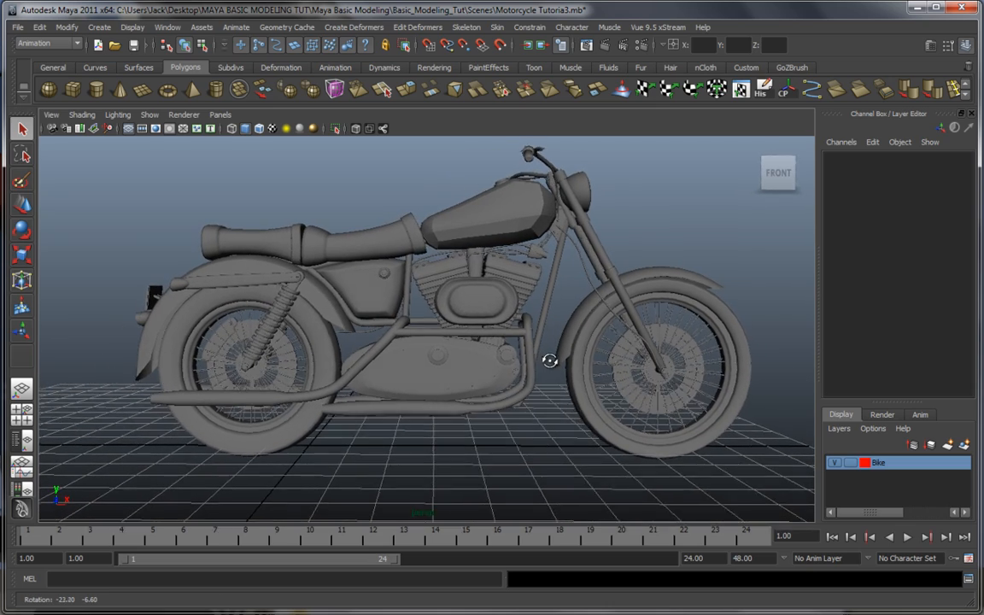
left_click_drag(550, 359, 514, 376)
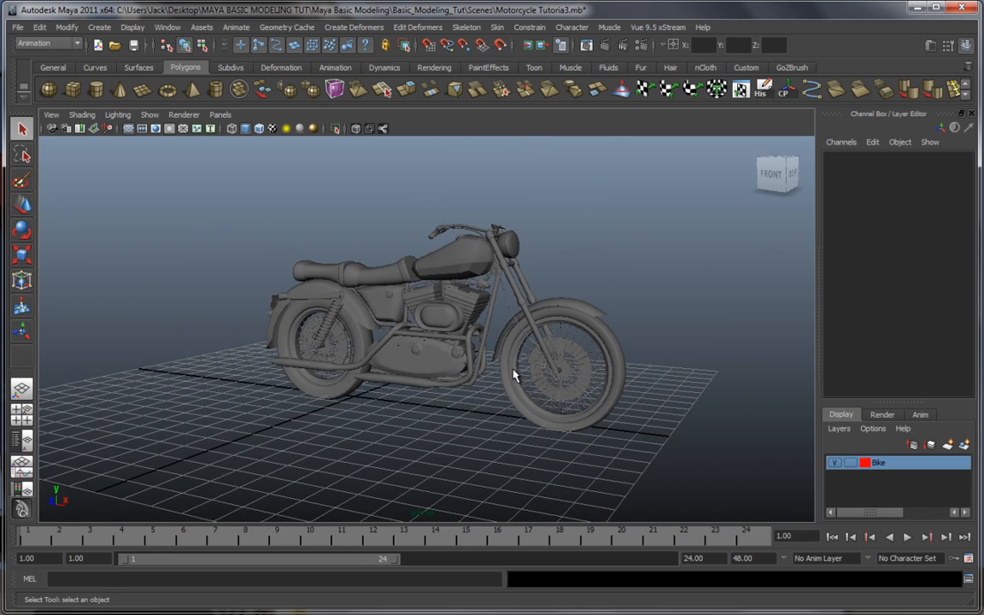
left_click_drag(513, 375, 474, 376)
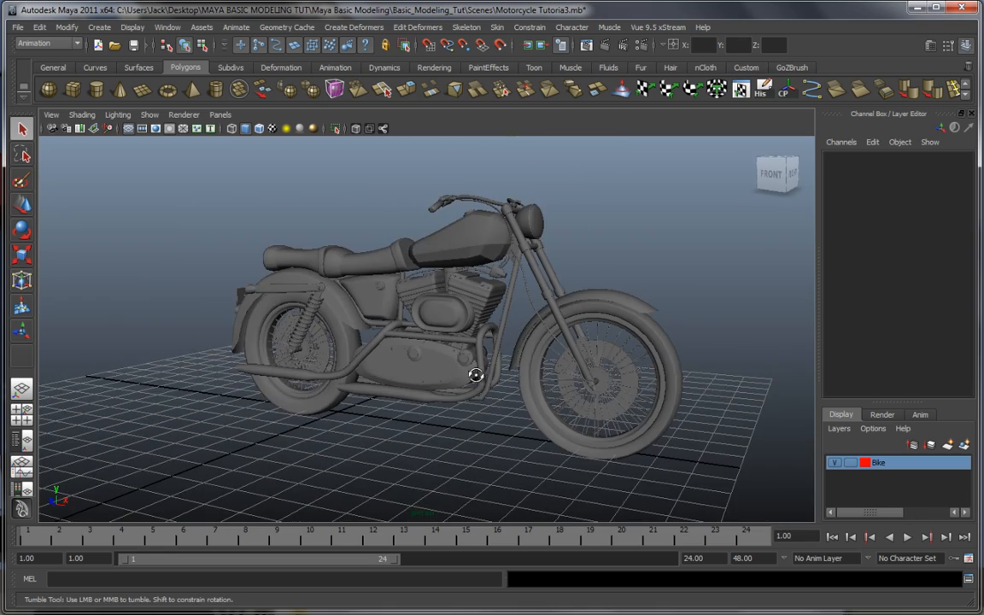
left_click_drag(476, 375, 609, 371)
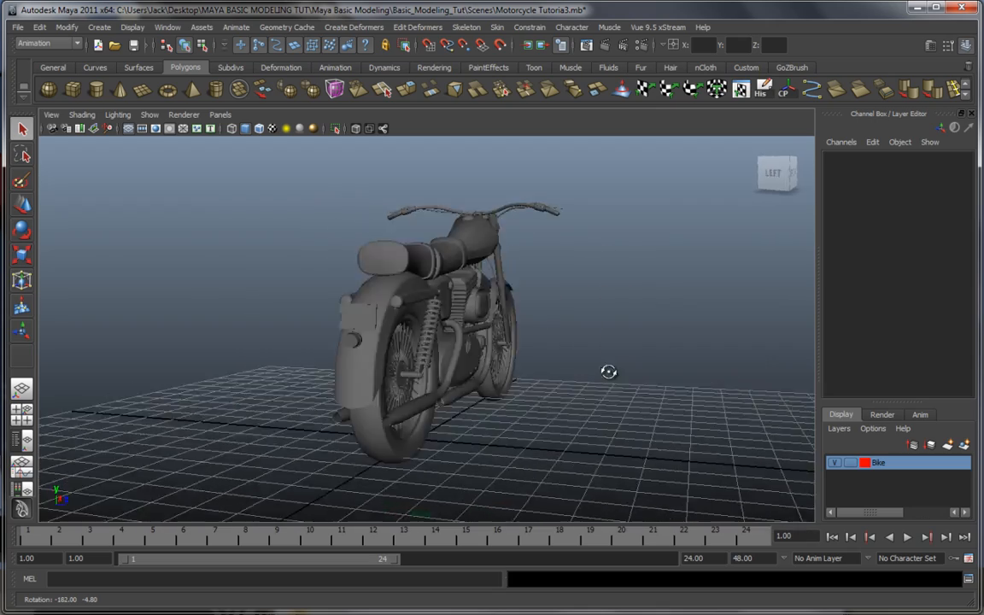
left_click_drag(608, 371, 485, 382)
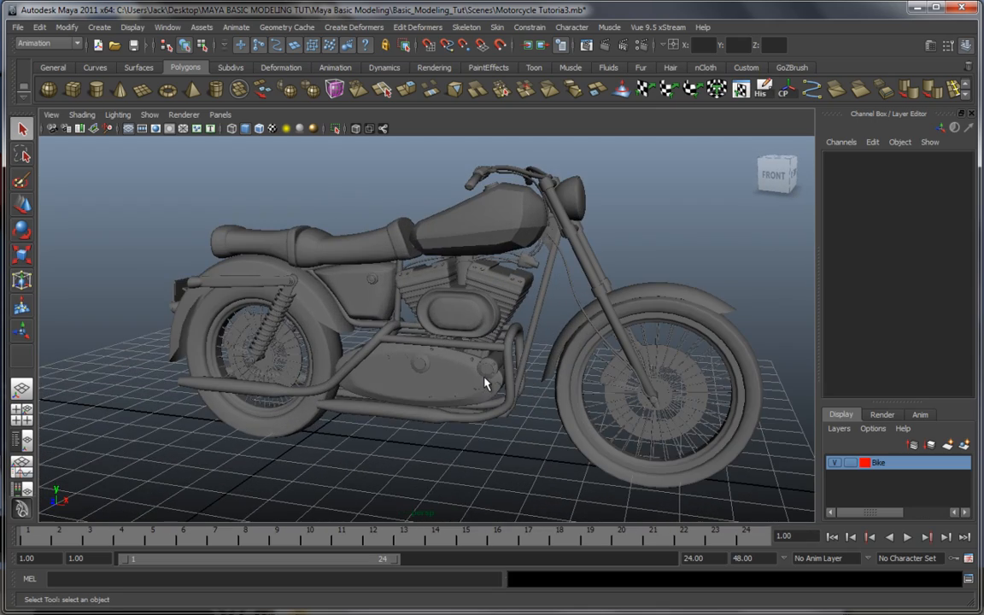
left_click_drag(487, 384, 533, 377)
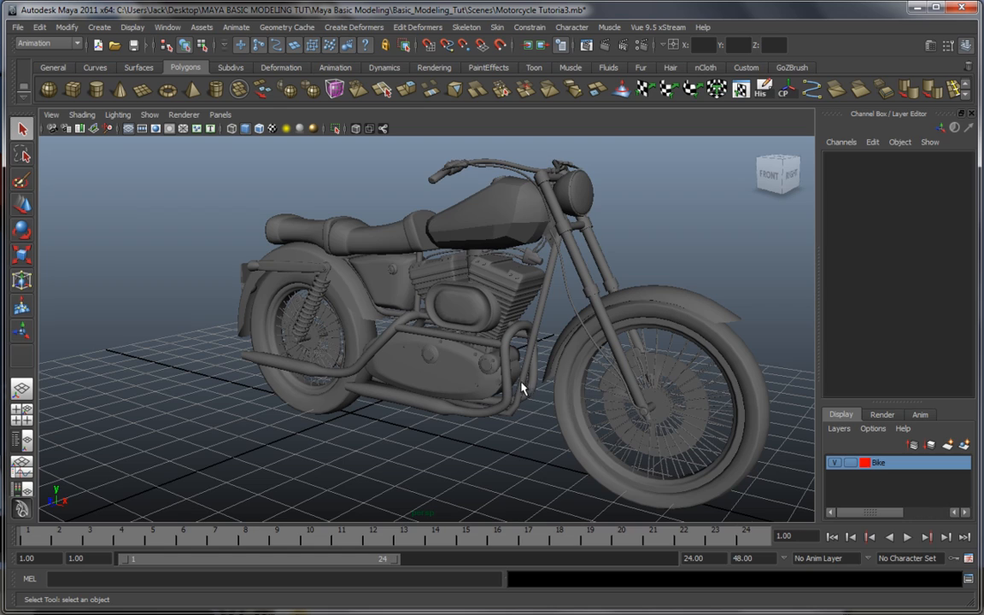
left_click_drag(520, 389, 609, 385)
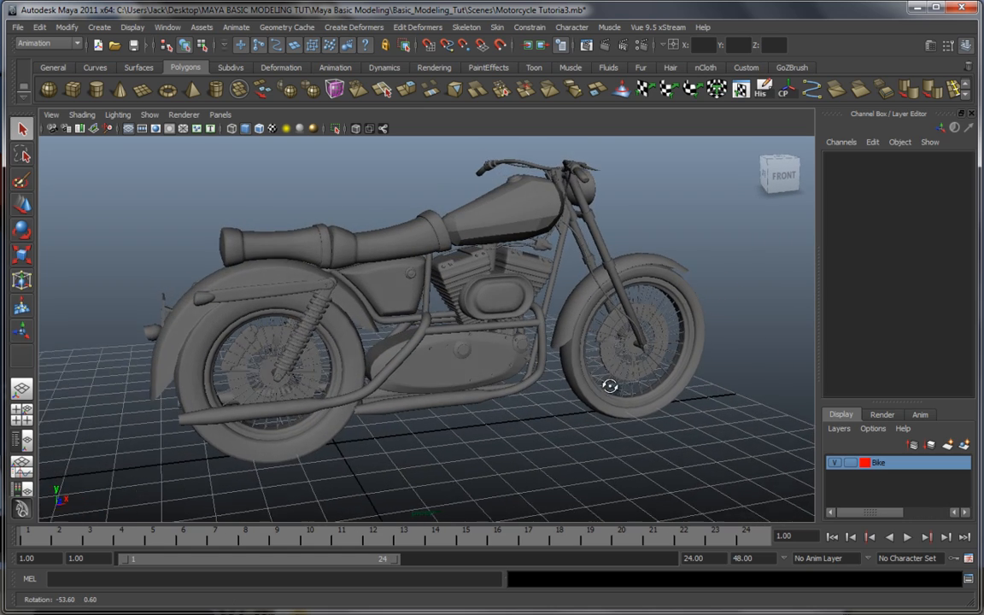
left_click_drag(611, 384, 803, 483)
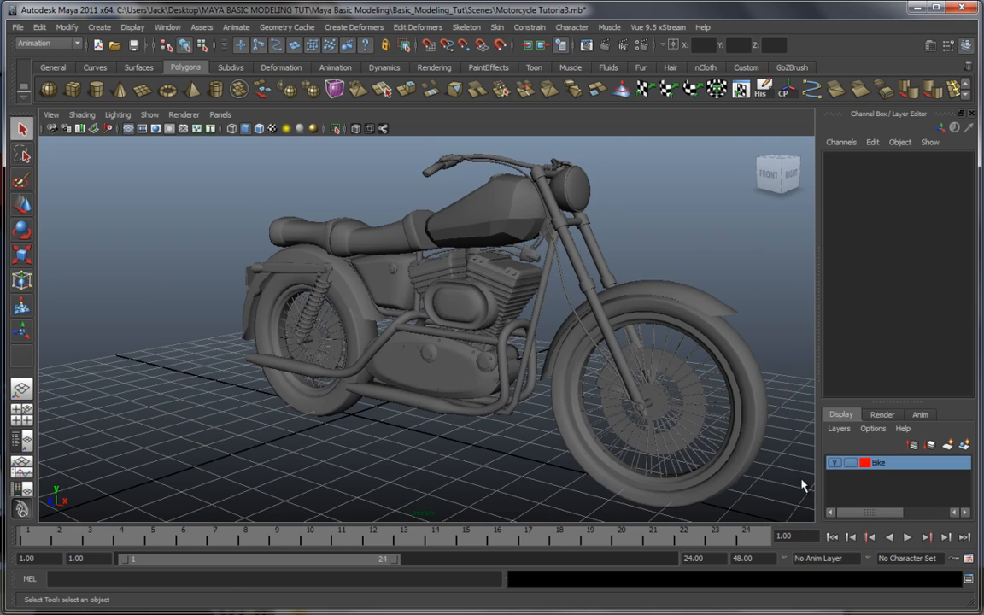
left_click_drag(803, 485, 588, 424)
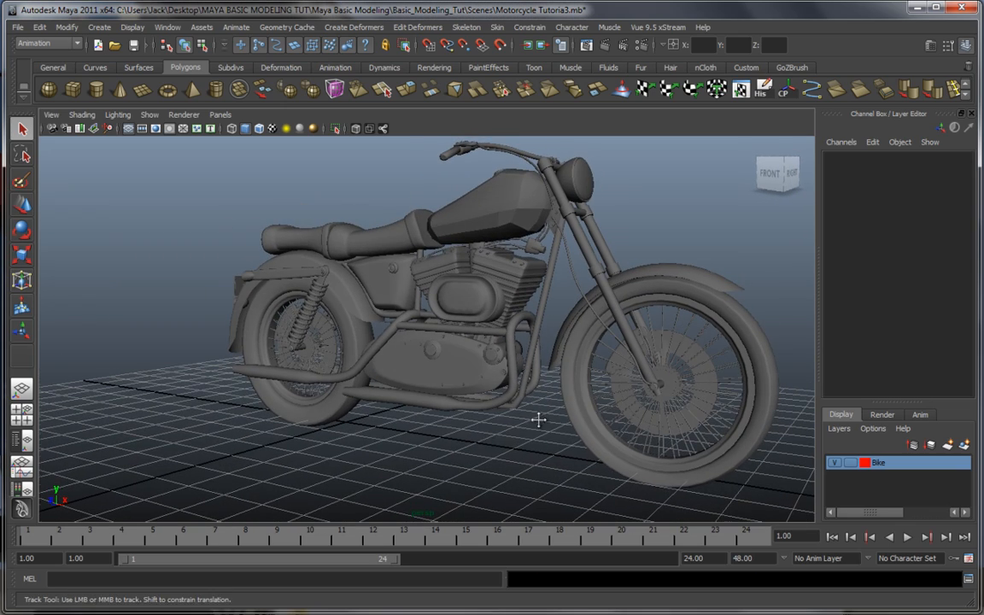
left_click_drag(538, 420, 465, 429)
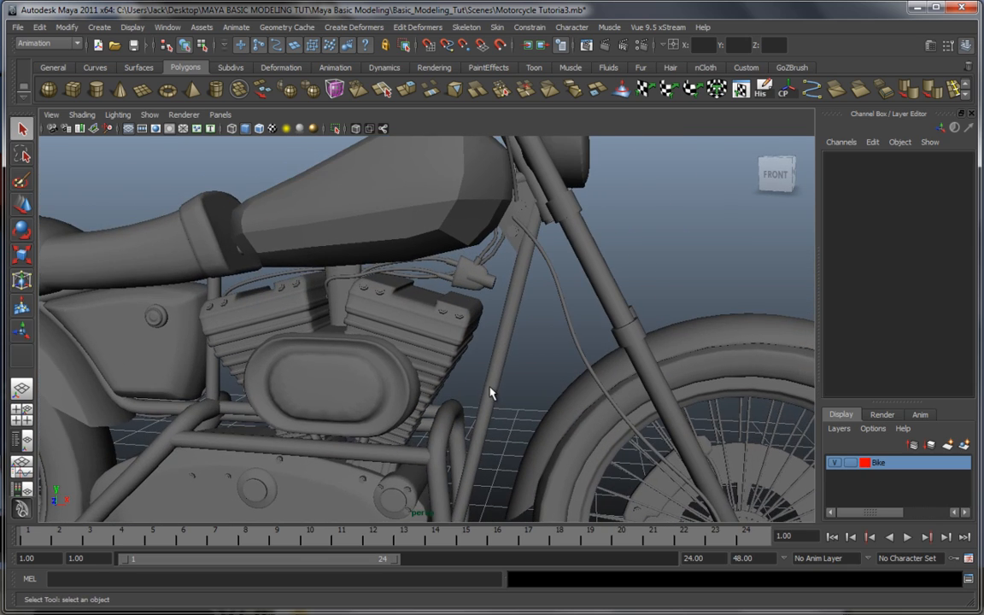
left_click_drag(491, 393, 493, 333)
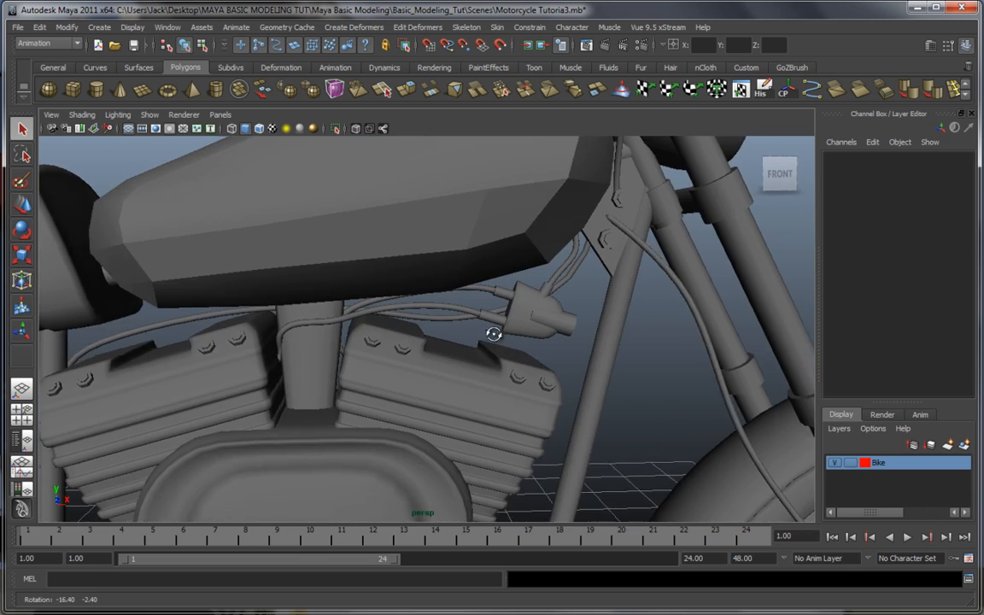
left_click_drag(493, 333, 498, 352)
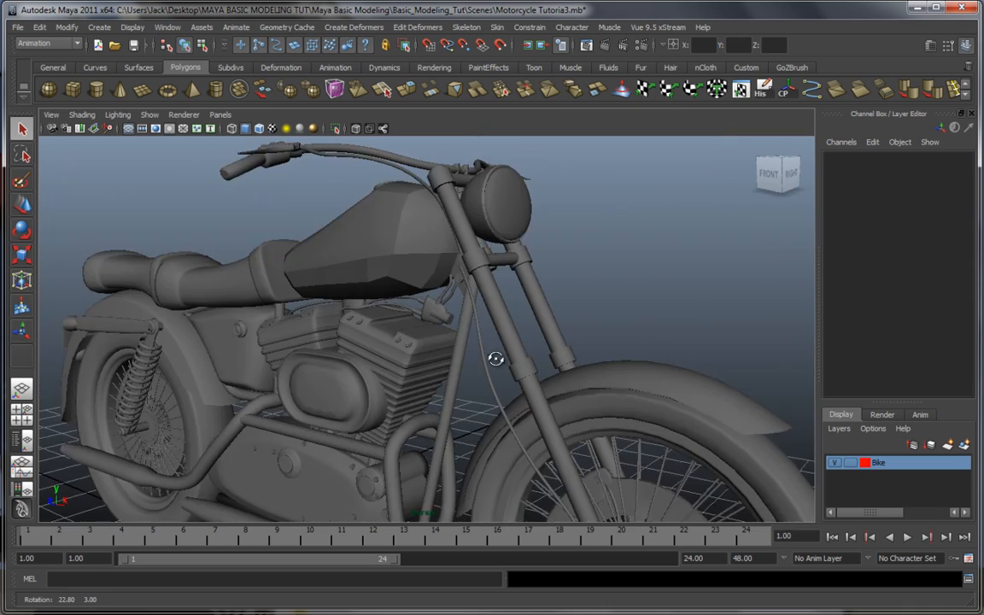
left_click_drag(496, 359, 506, 342)
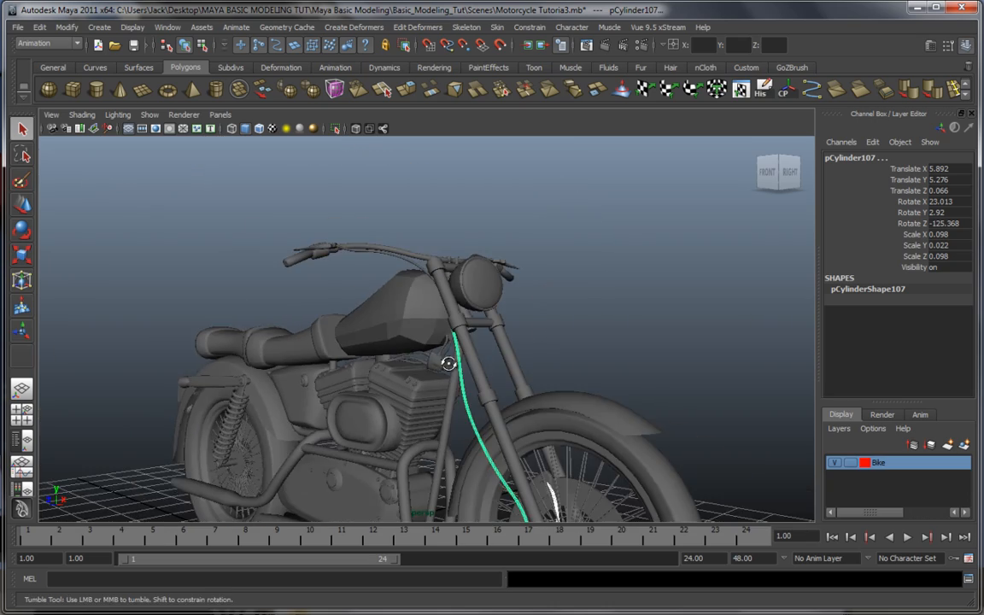
left_click_drag(448, 363, 504, 384)
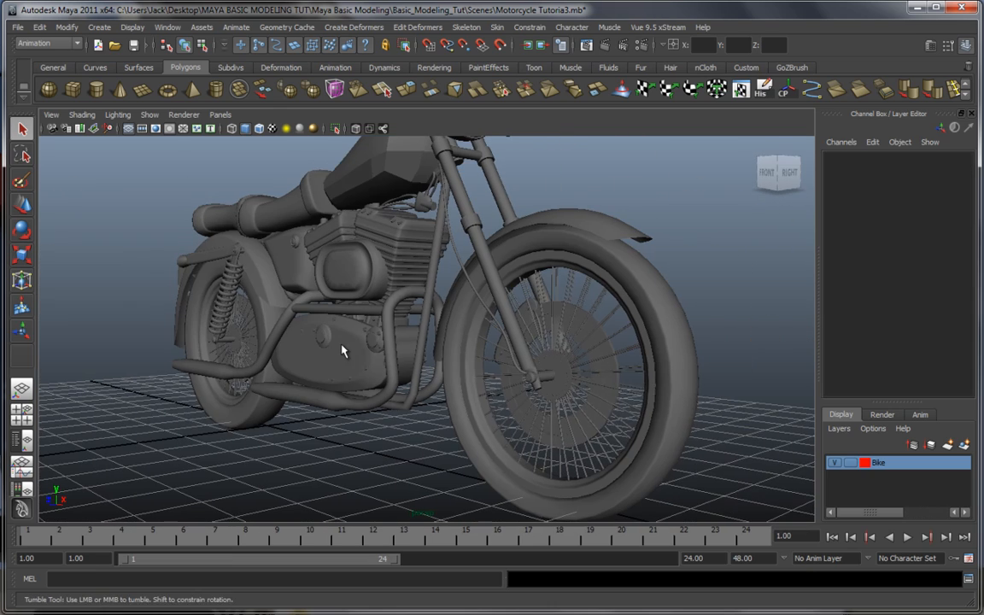
left_click_drag(342, 351, 444, 363)
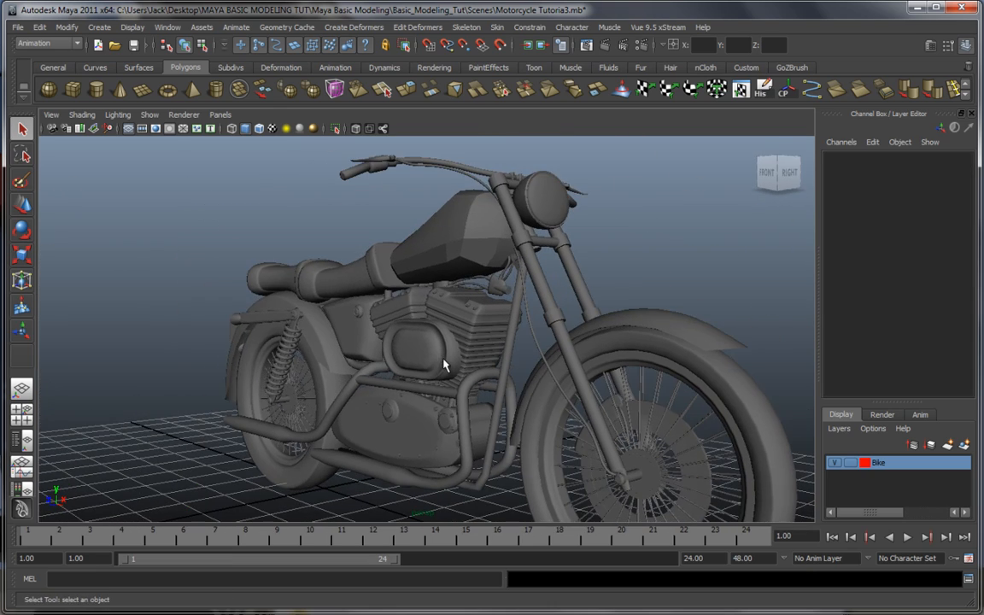
mouse_move(596, 322)
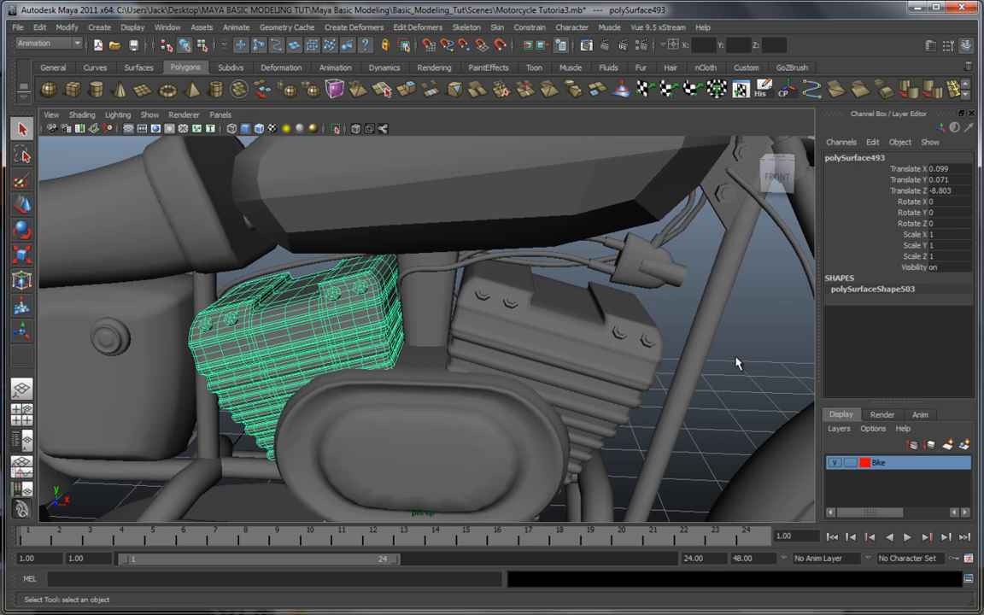
left_click_drag(738, 363, 489, 324)
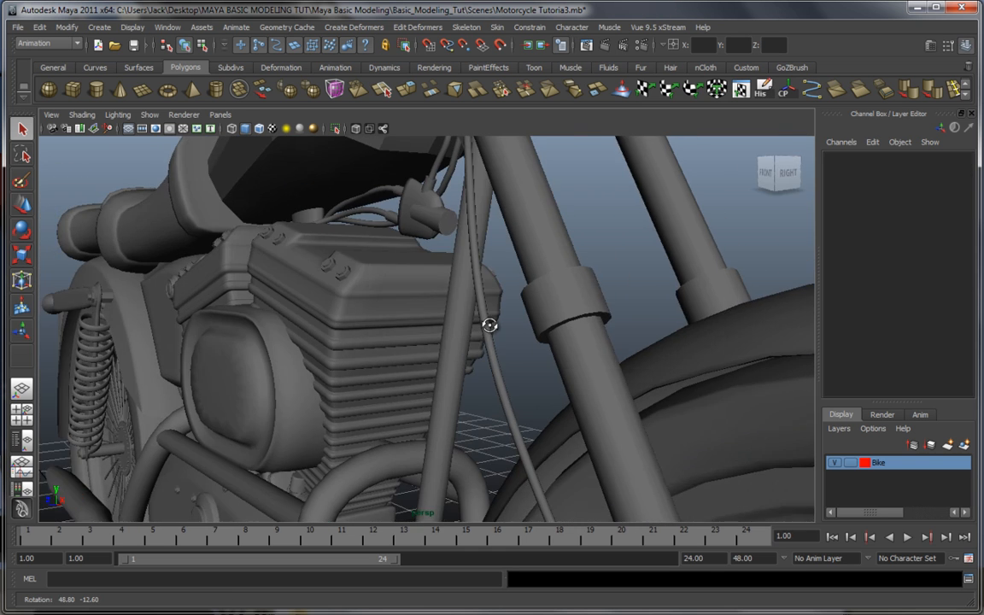
left_click_drag(489, 325, 498, 346)
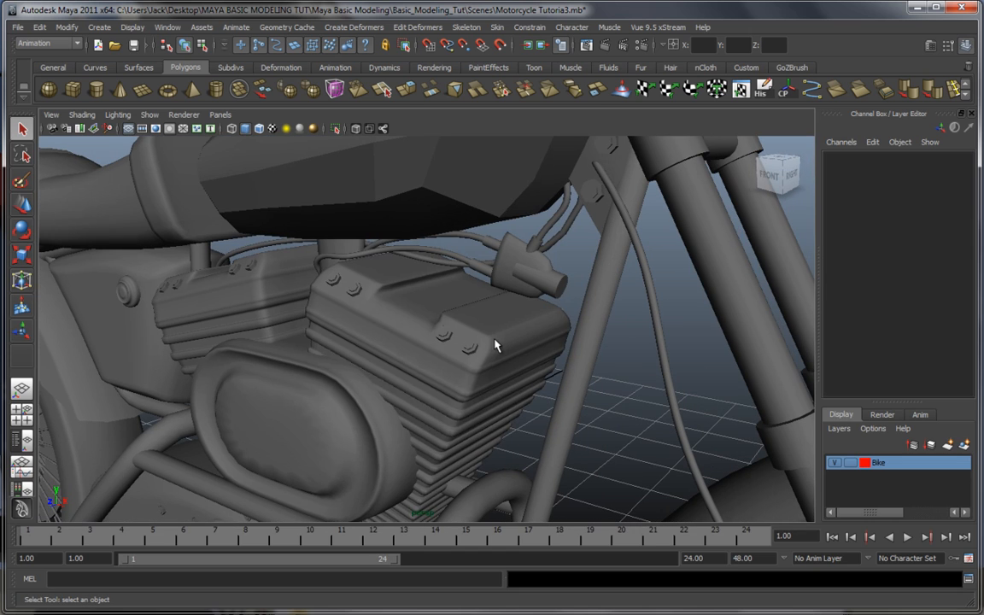
mouse_move(418, 392)
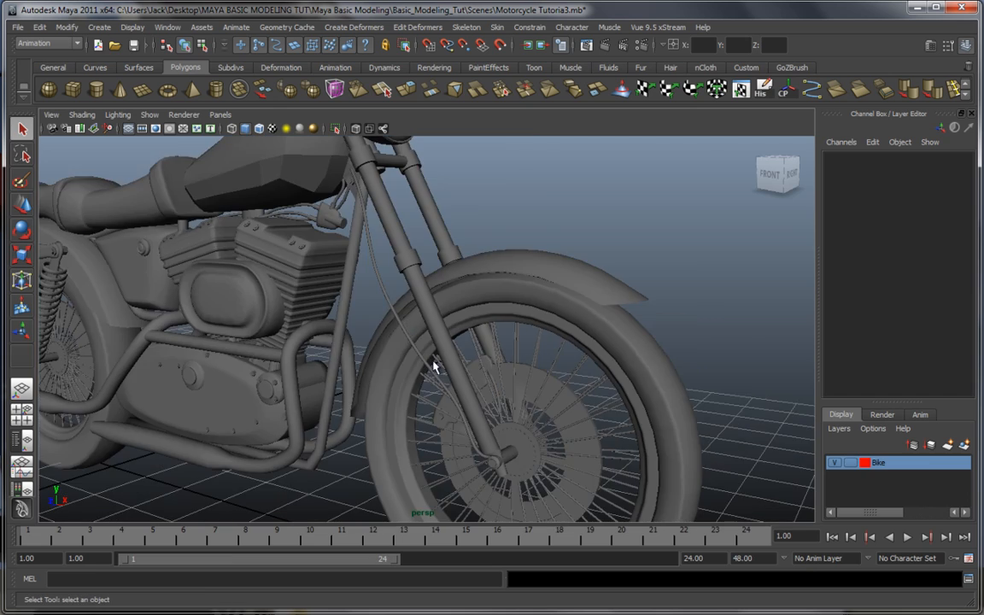
left_click_drag(435, 367, 508, 383)
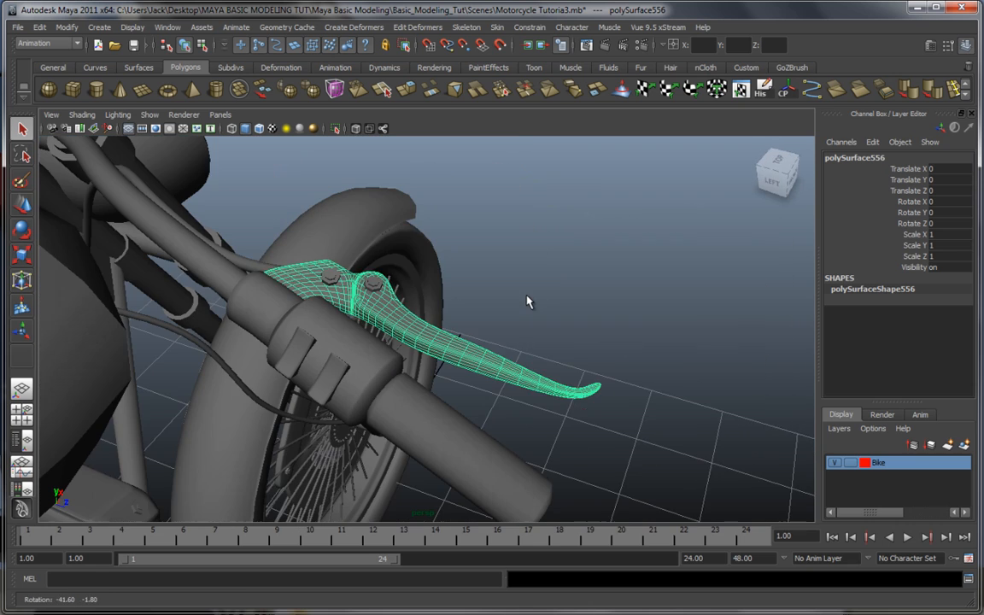
left_click_drag(527, 300, 426, 288)
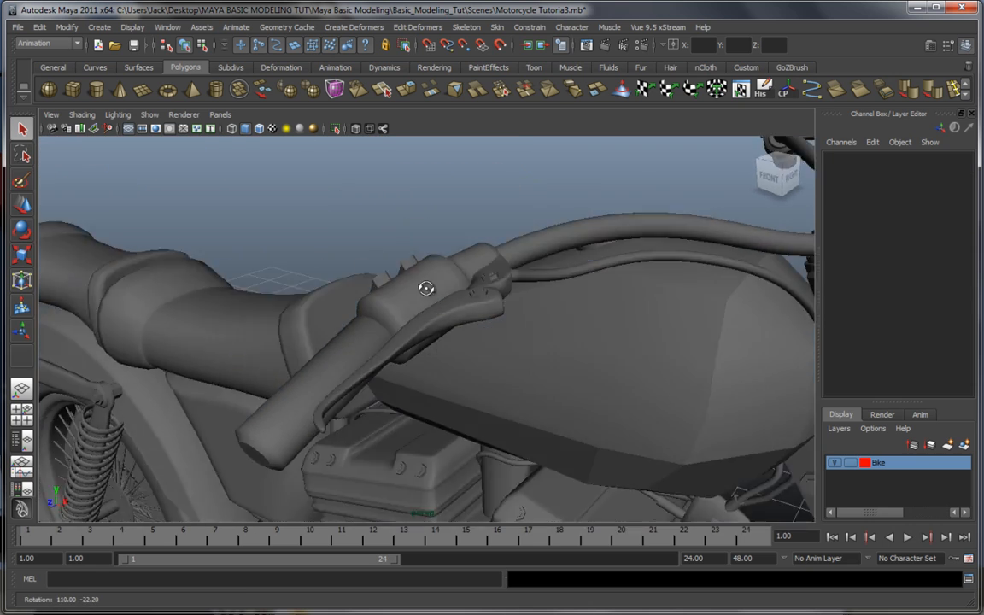
left_click_drag(426, 287, 507, 333)
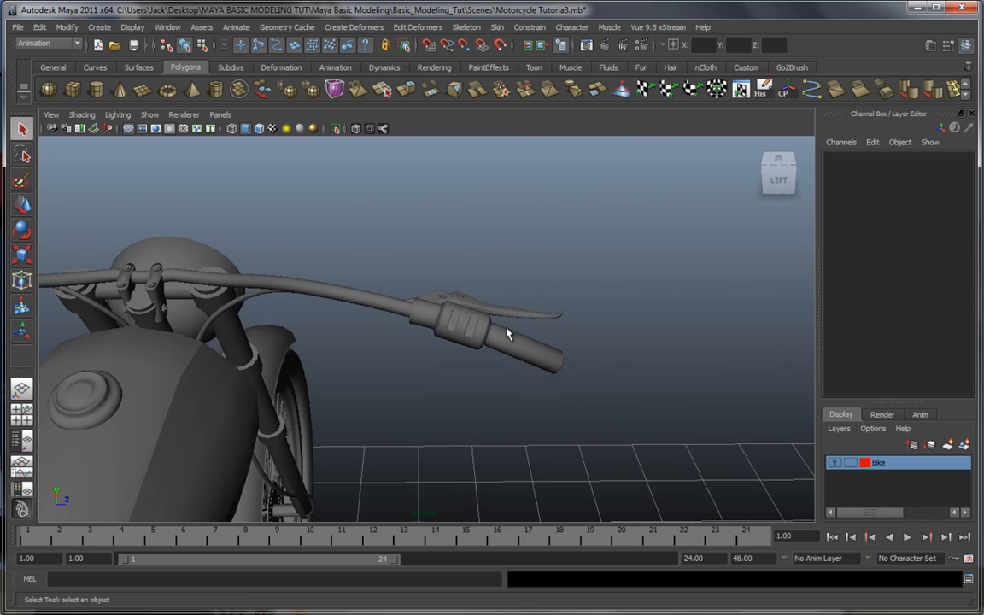
left_click_drag(504, 333, 384, 310)
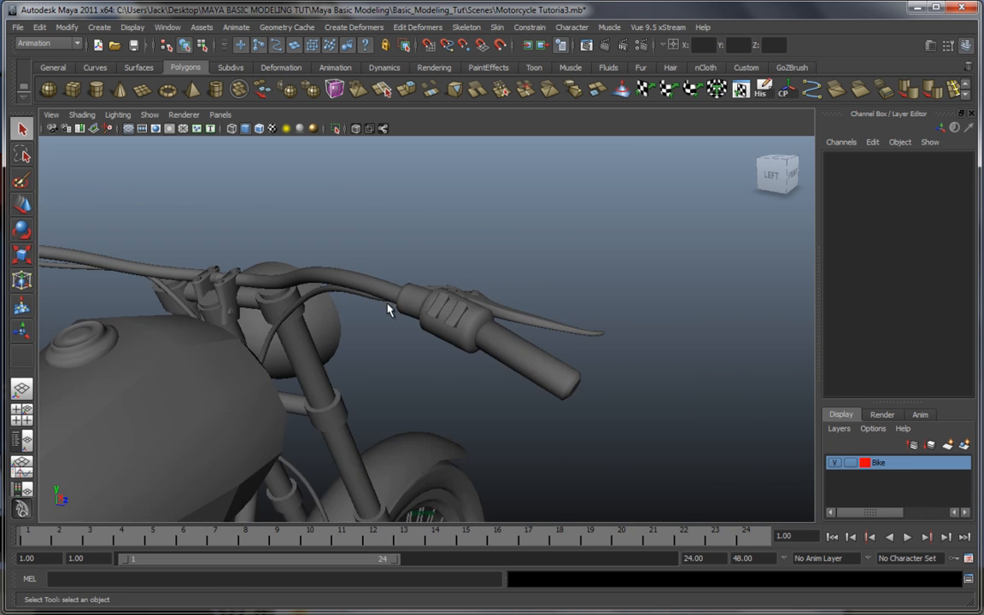
left_click_drag(387, 309, 474, 288)
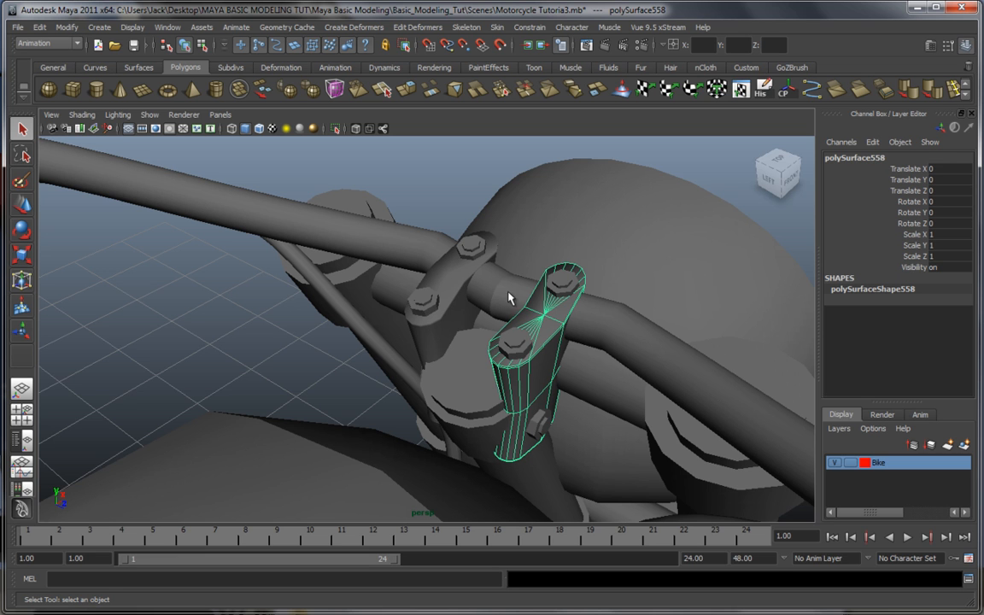
left_click_drag(508, 297, 690, 365)
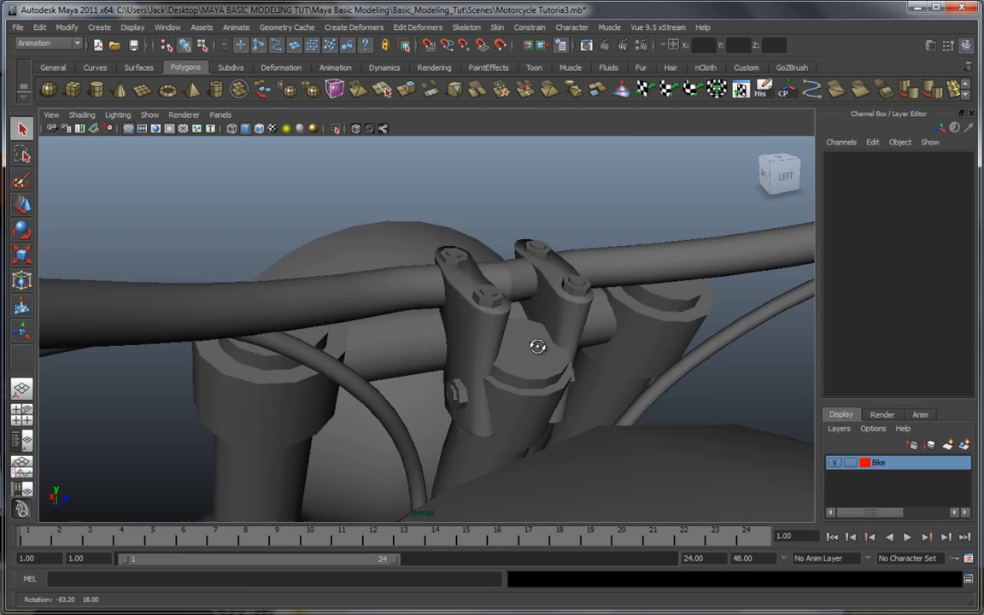
left_click_drag(537, 346, 421, 336)
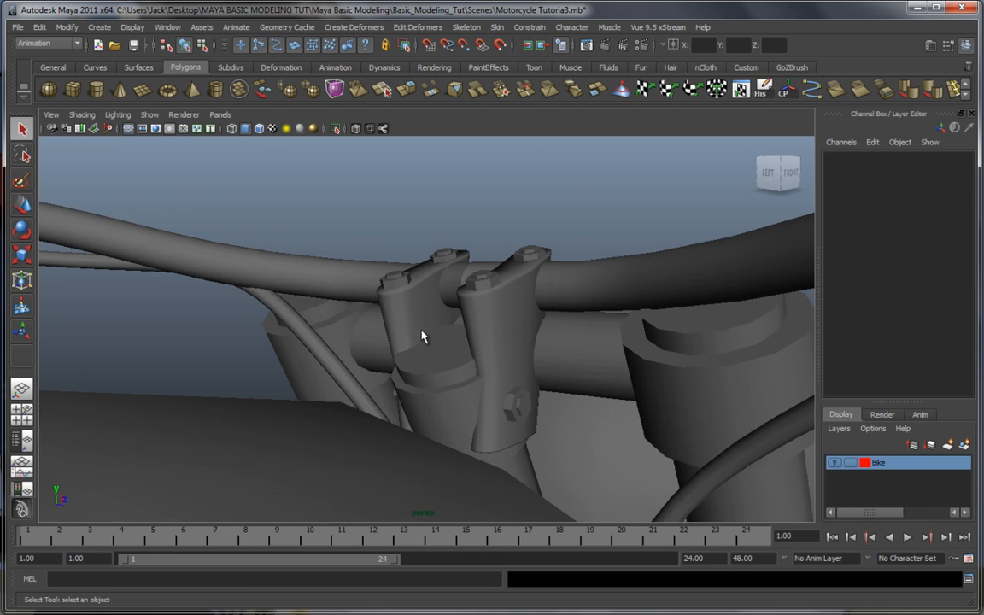
left_click_drag(421, 336, 318, 346)
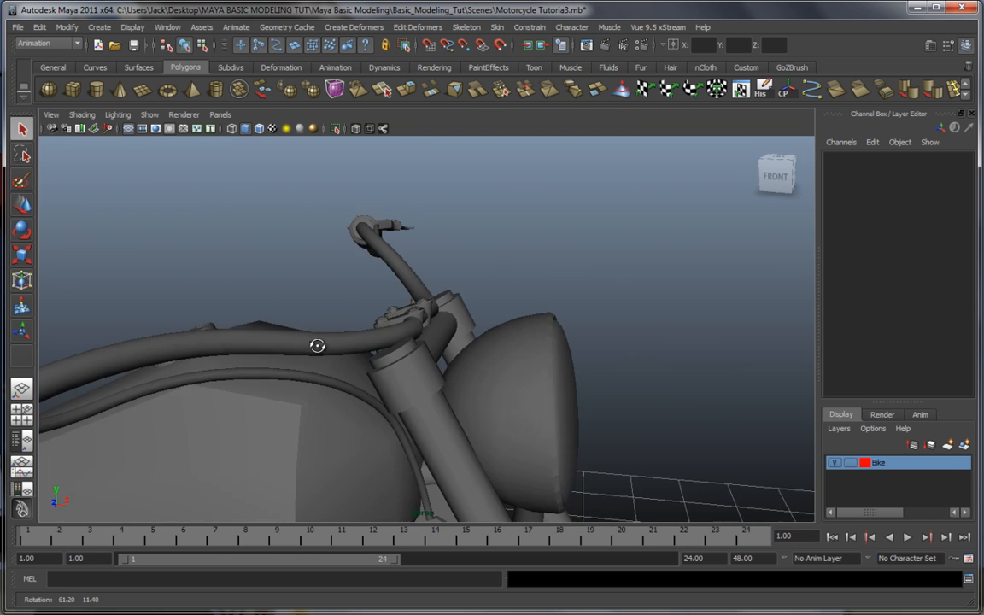
left_click_drag(317, 346, 493, 380)
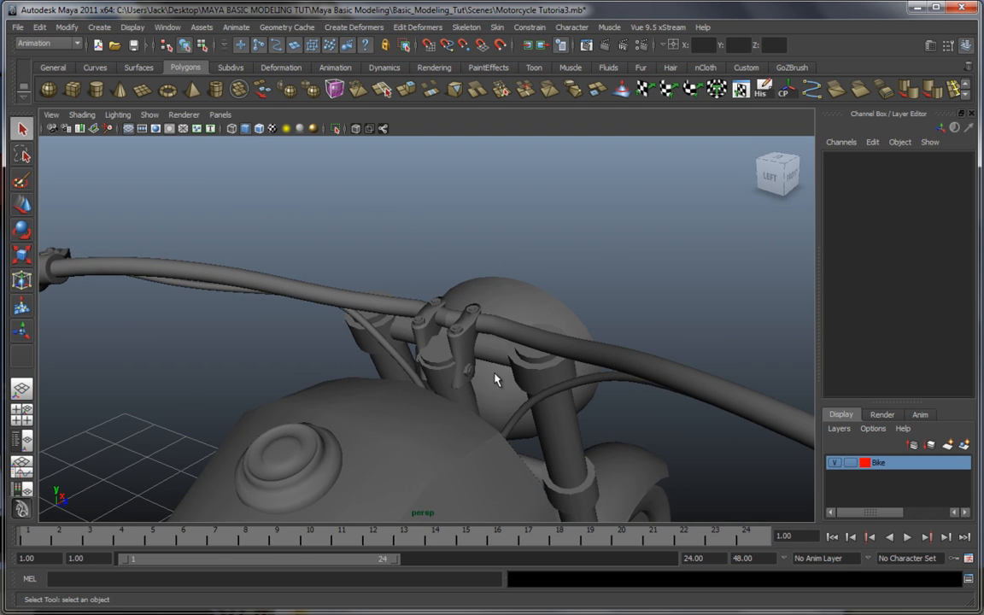
left_click_drag(495, 380, 440, 269)
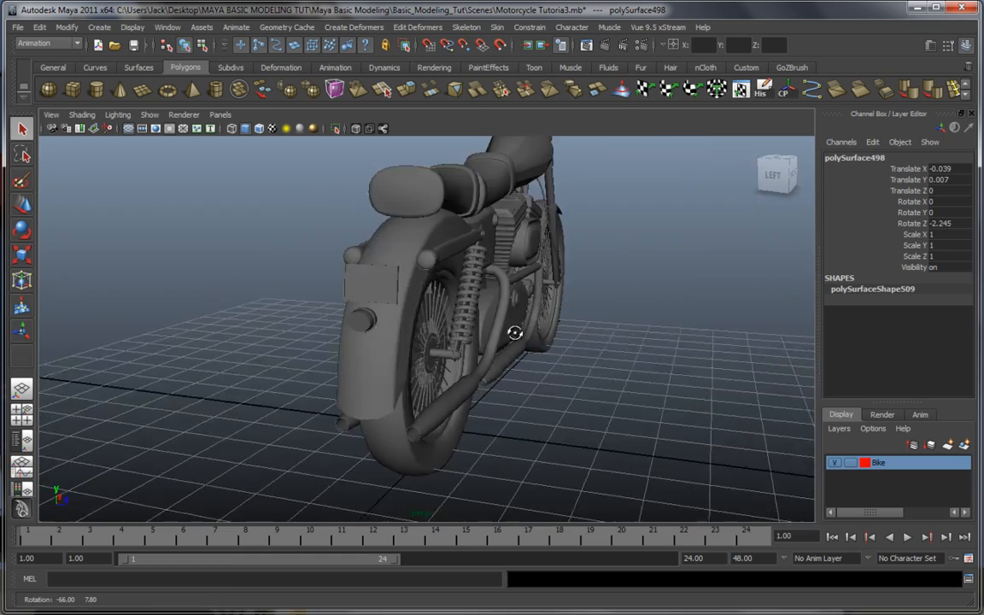
left_click_drag(512, 333, 471, 310)
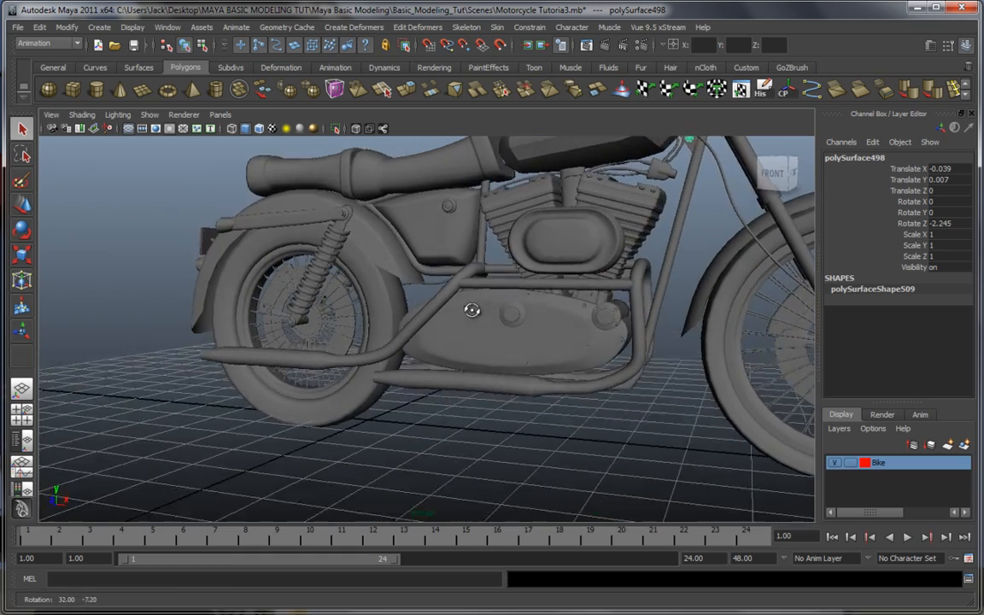
left_click_drag(471, 310, 527, 323)
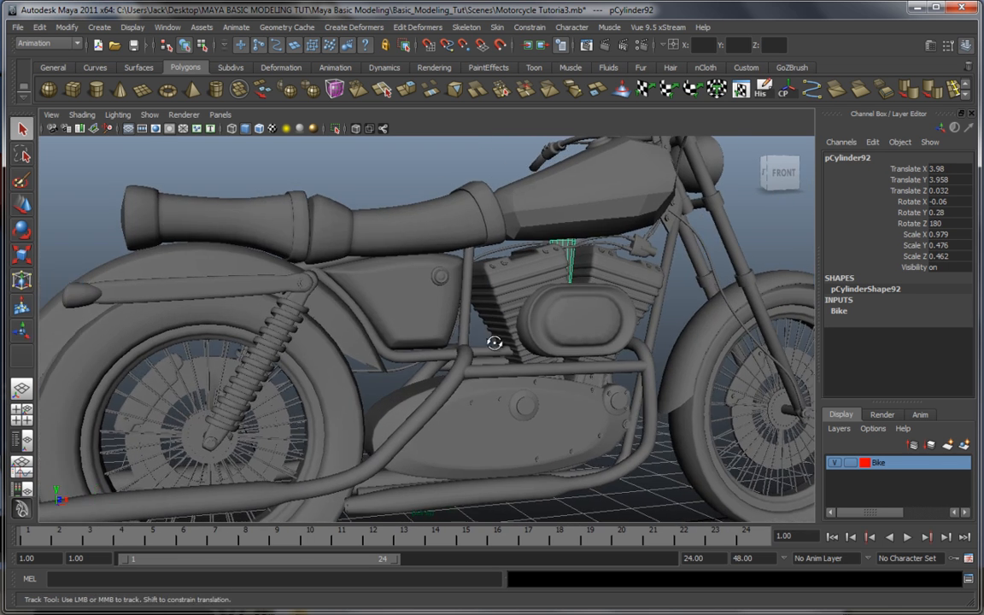
Select the side cover panel under the seat, then frame the whole bike three-quarter on
left_click(431, 308)
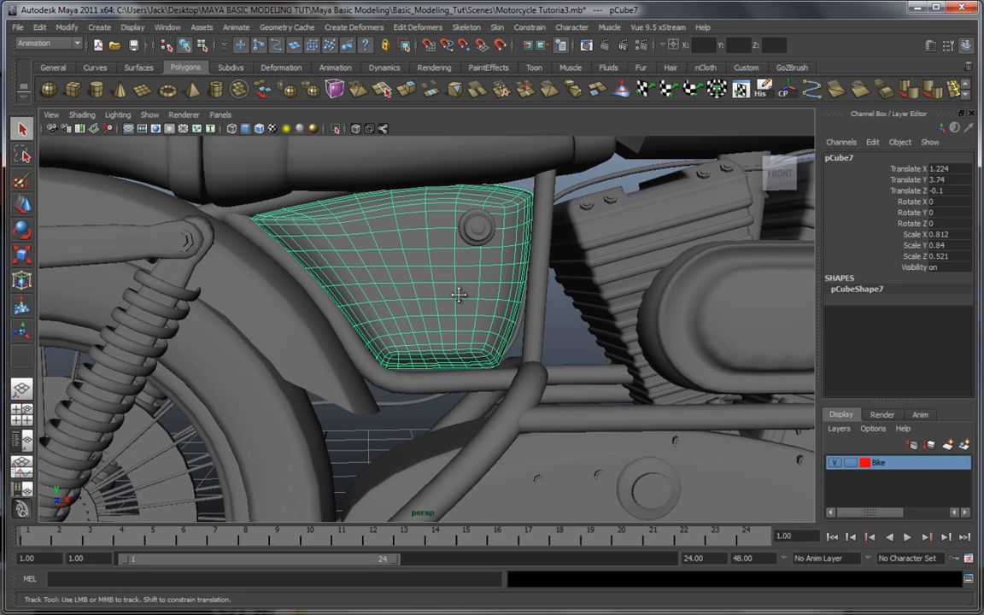
left_click_drag(461, 297, 521, 321)
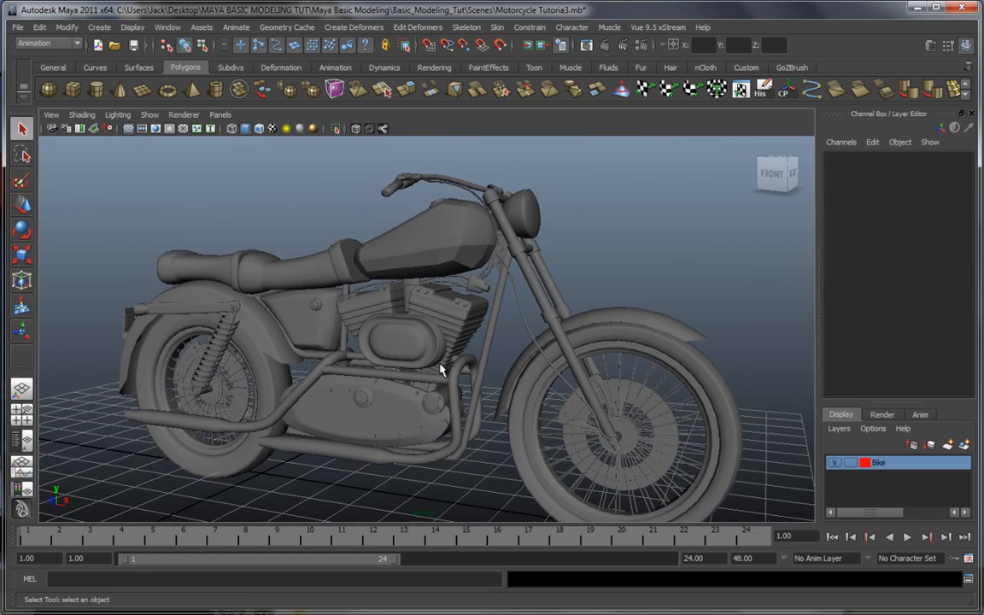
left_click_drag(441, 369, 542, 352)
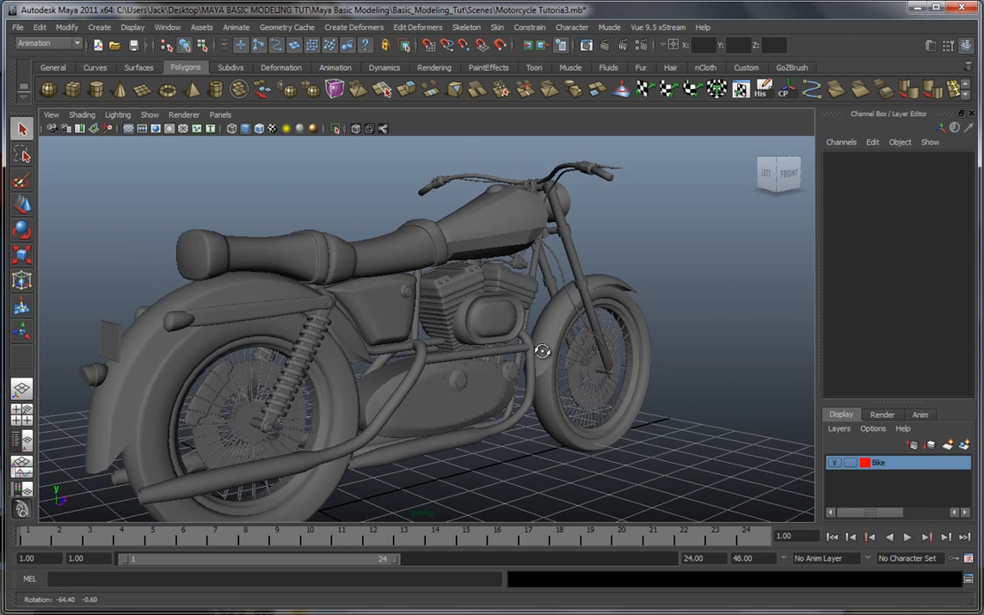
left_click_drag(542, 351, 453, 386)
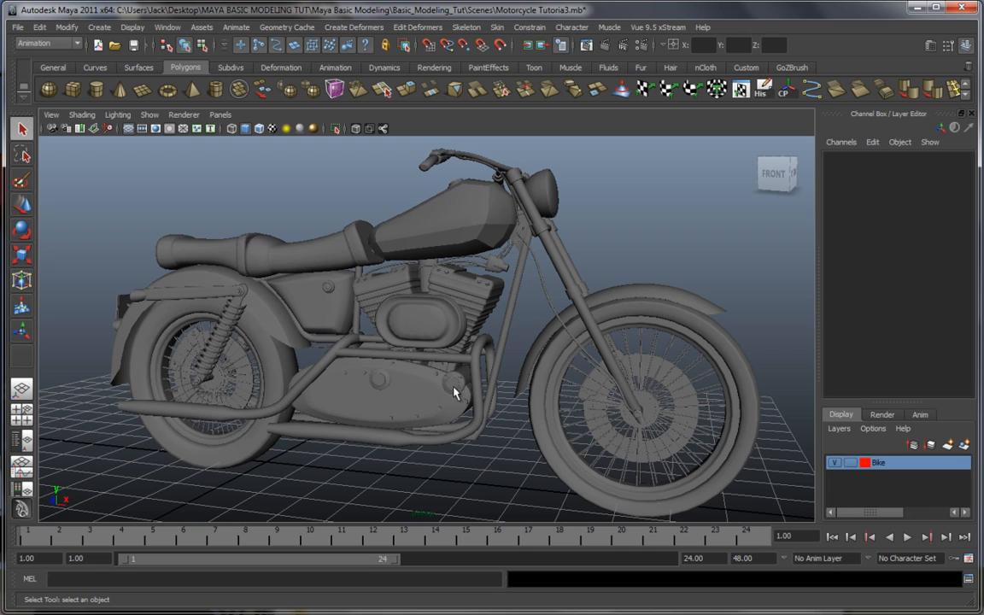
left_click_drag(453, 393, 409, 418)
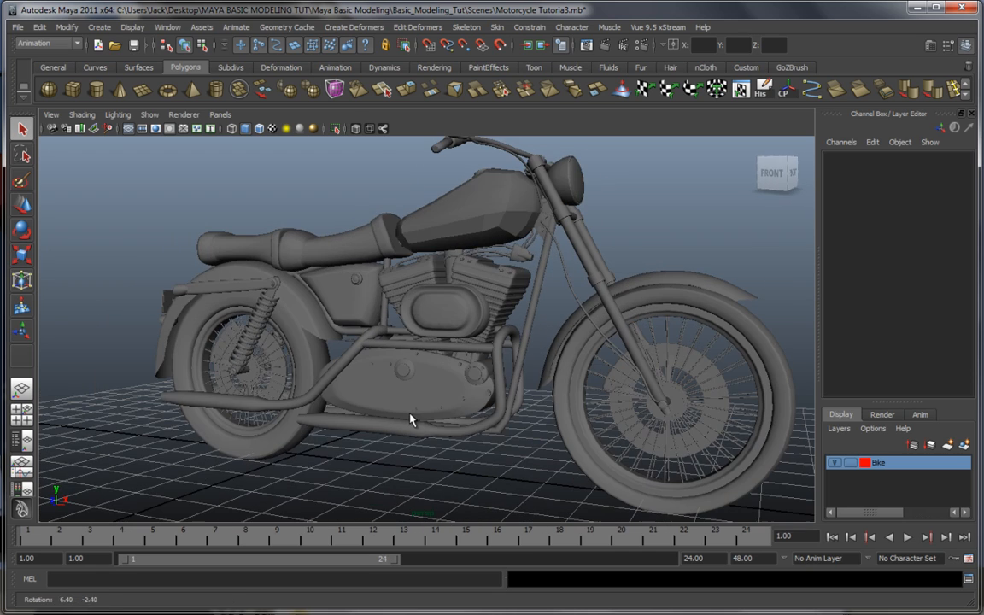
left_click_drag(410, 419, 525, 434)
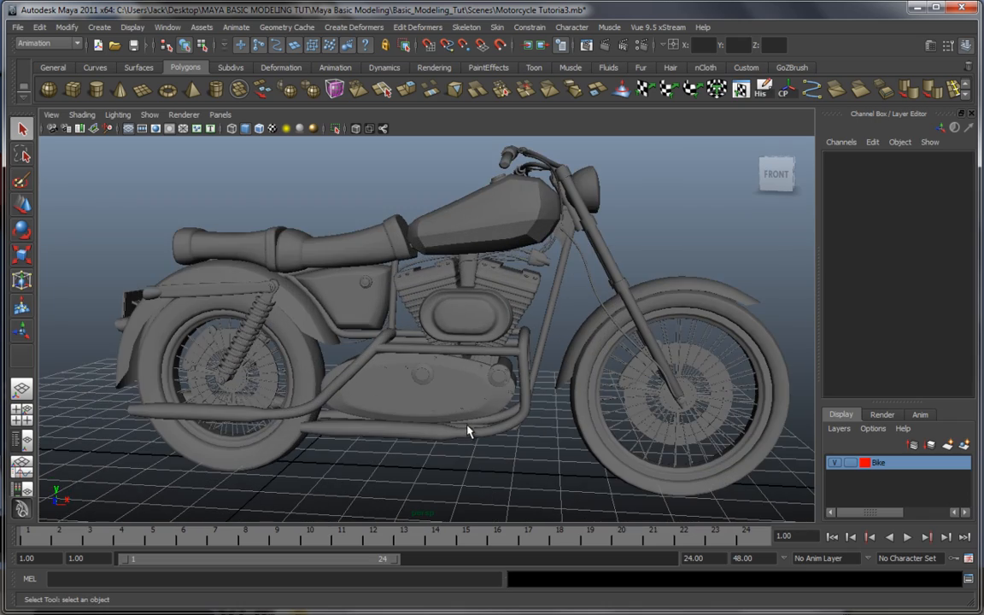
left_click_drag(467, 431, 531, 414)
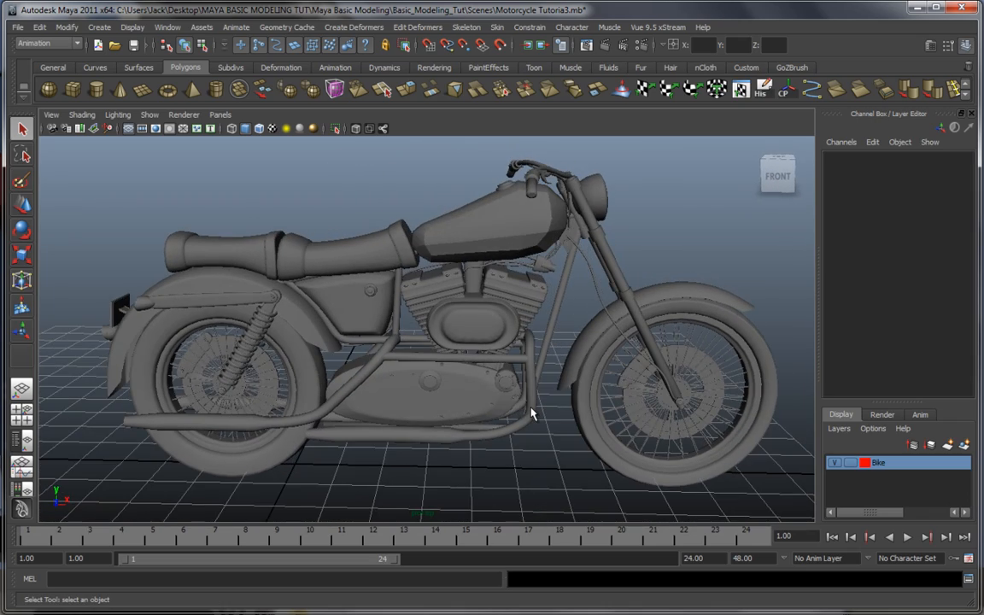
left_click_drag(529, 414, 474, 401)
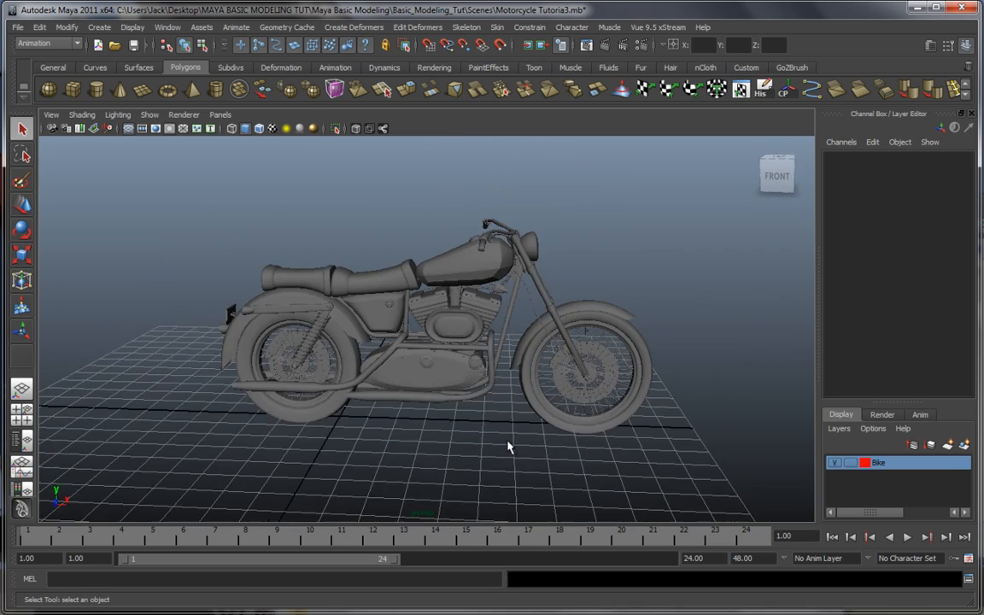
left_click_drag(508, 447, 449, 441)
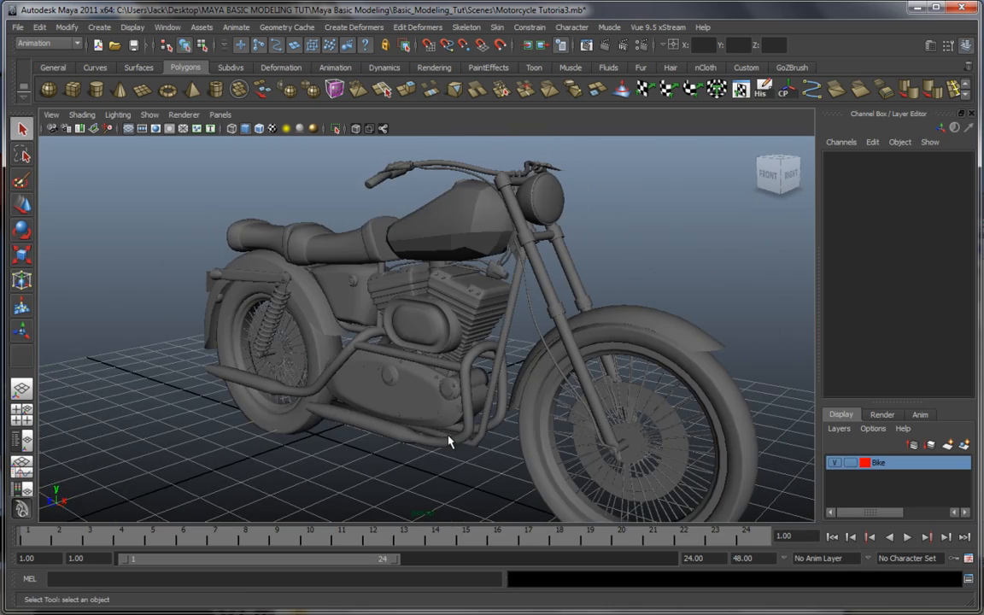
left_click_drag(448, 441, 478, 431)
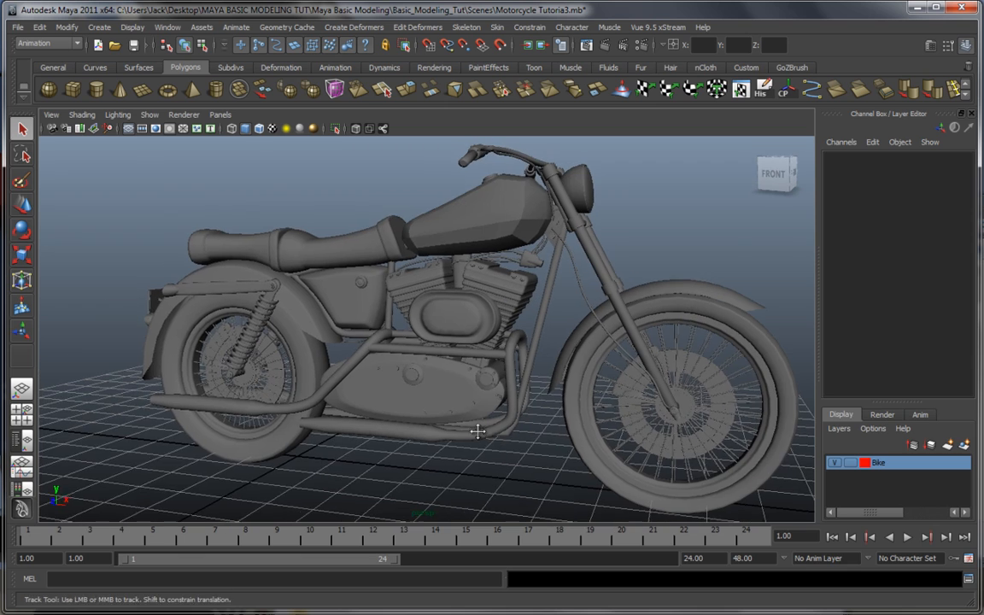
left_click_drag(478, 431, 473, 437)
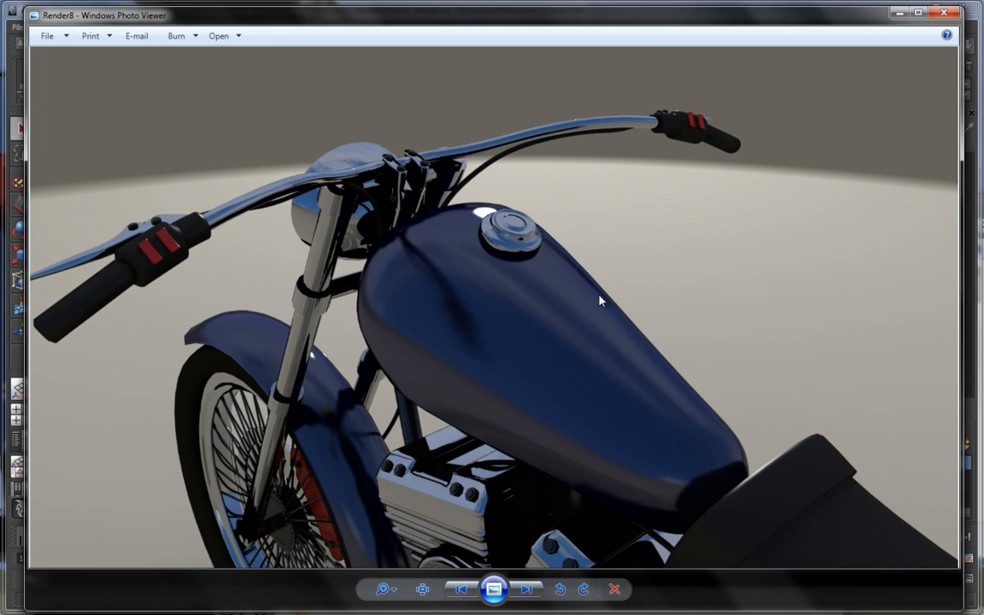
mouse_move(431, 275)
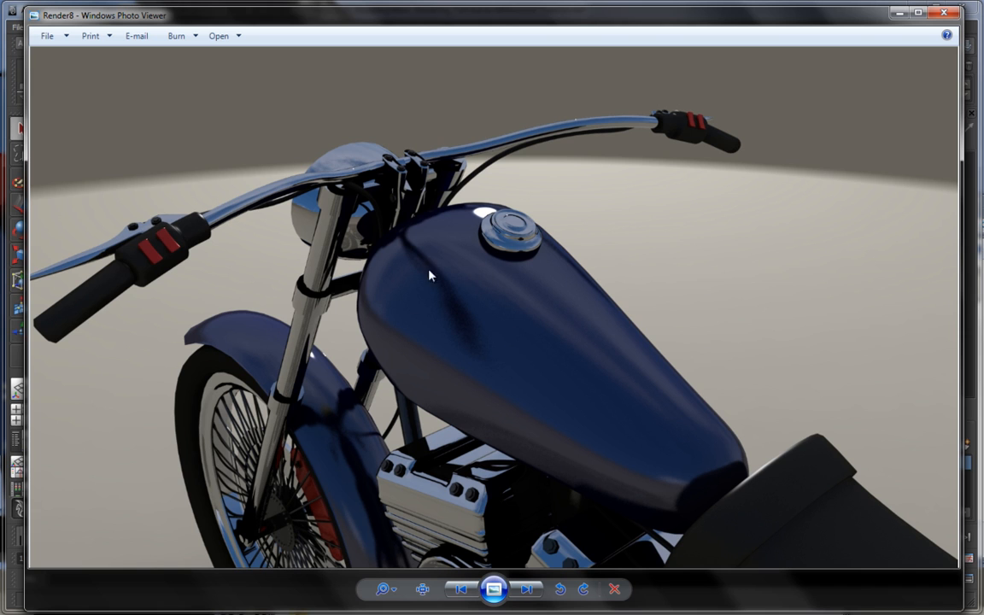
mouse_move(436, 340)
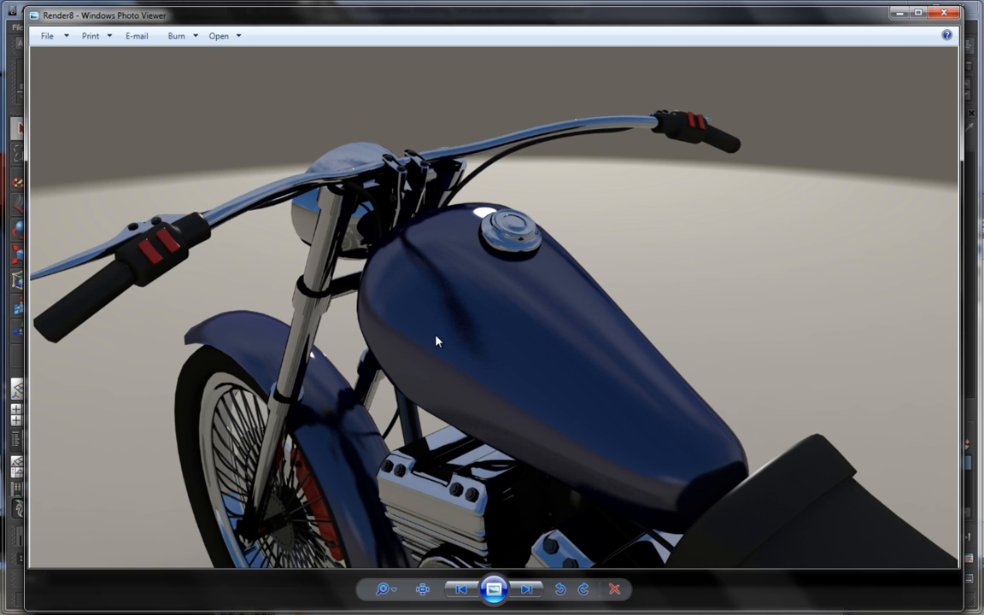
mouse_move(773, 279)
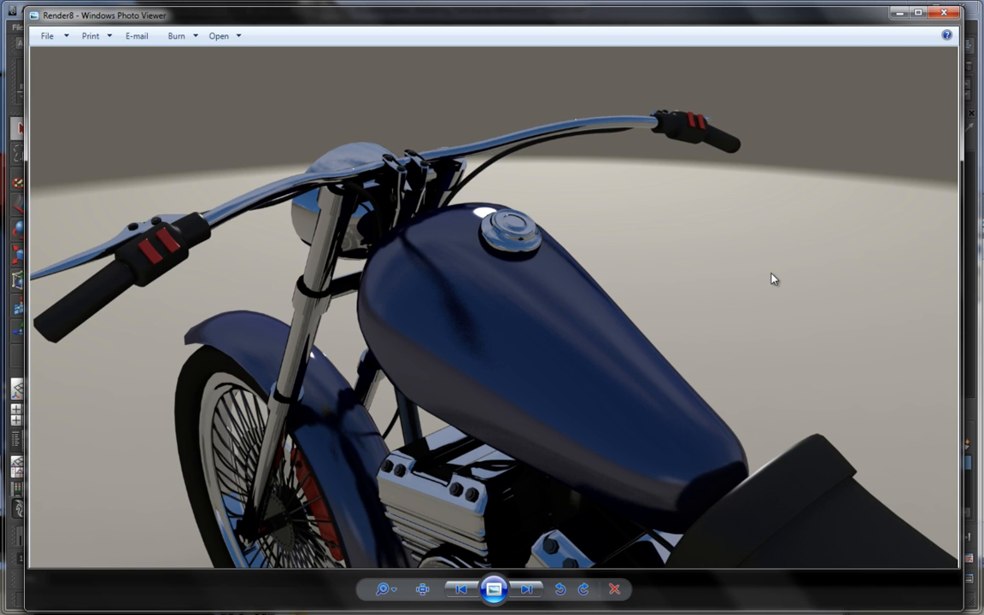
Step forward through several motorcycle renders, then back to the rear-view and side-view renders
left_click(461, 588)
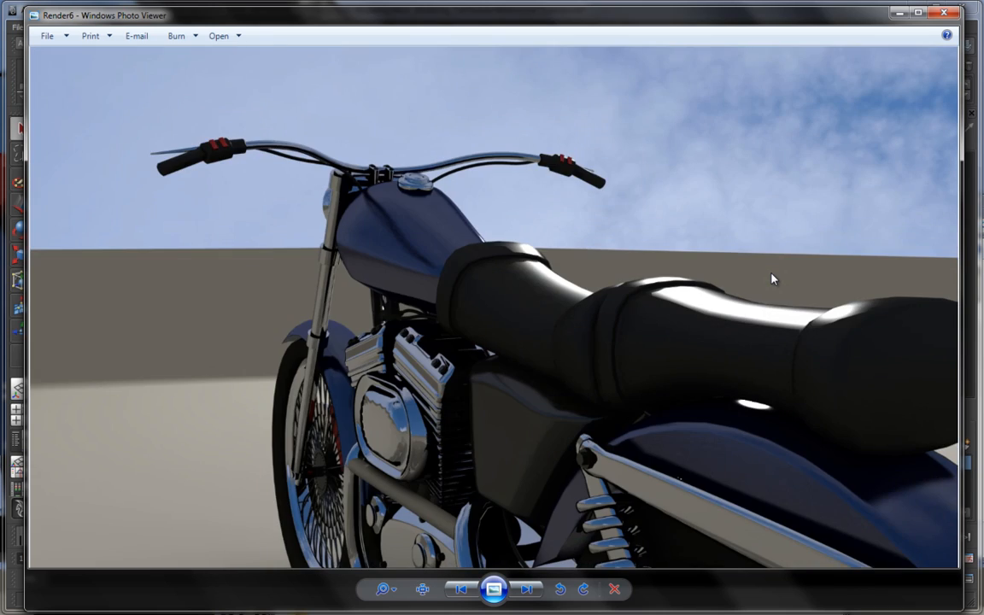
left_click(525, 589)
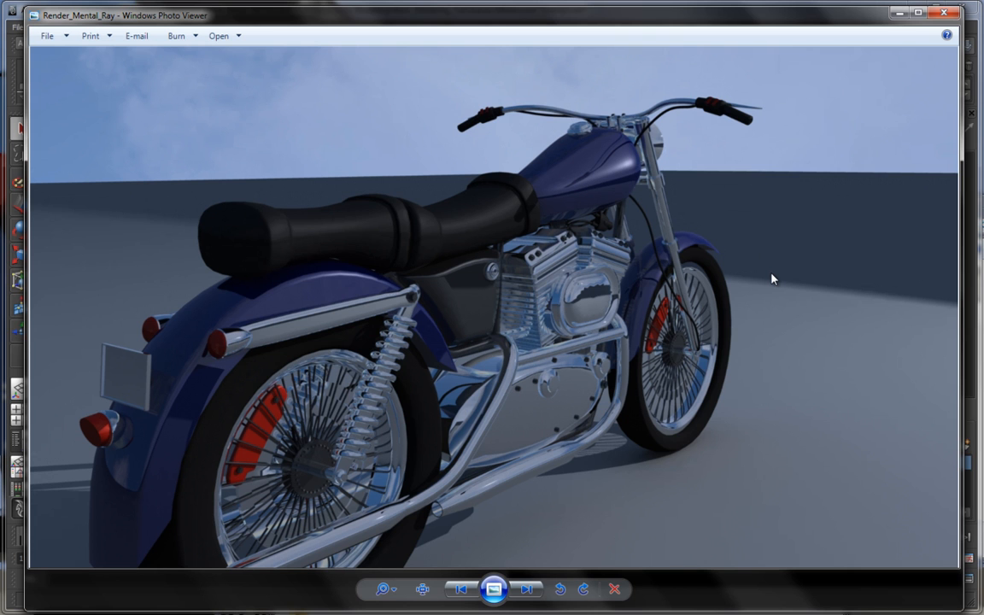
left_click(527, 589)
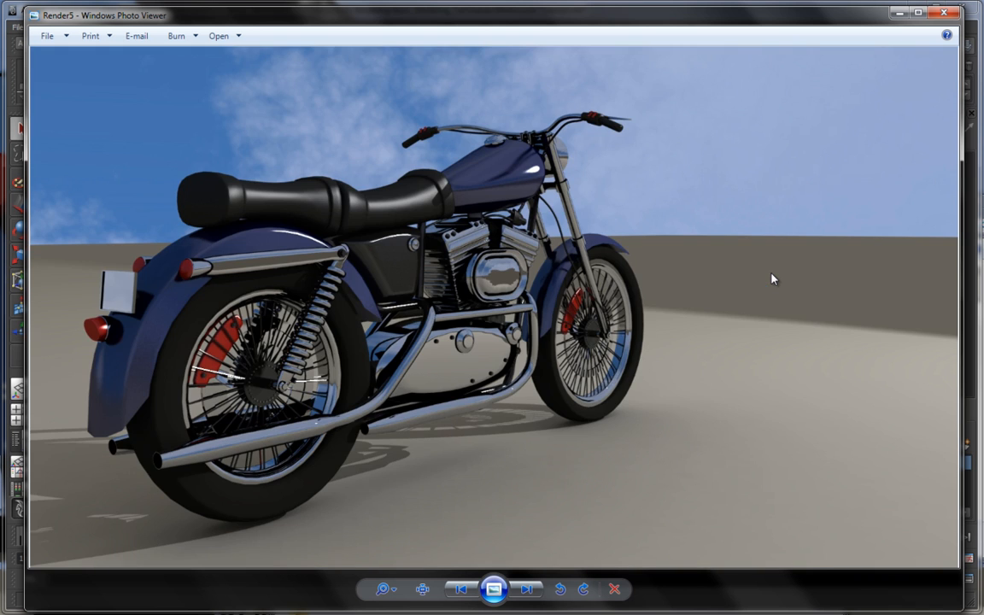
left_click(526, 588)
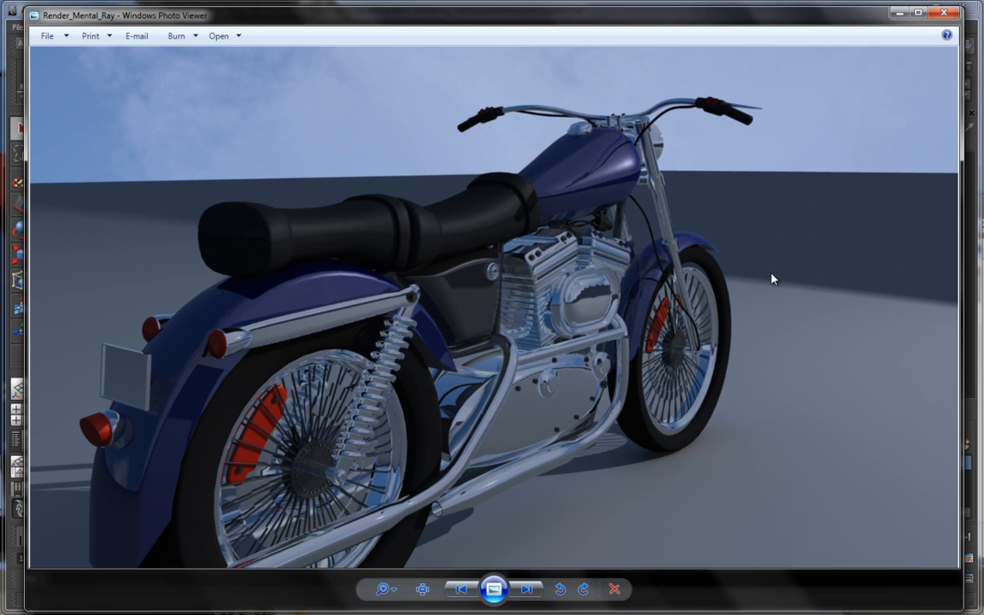
left_click(527, 588)
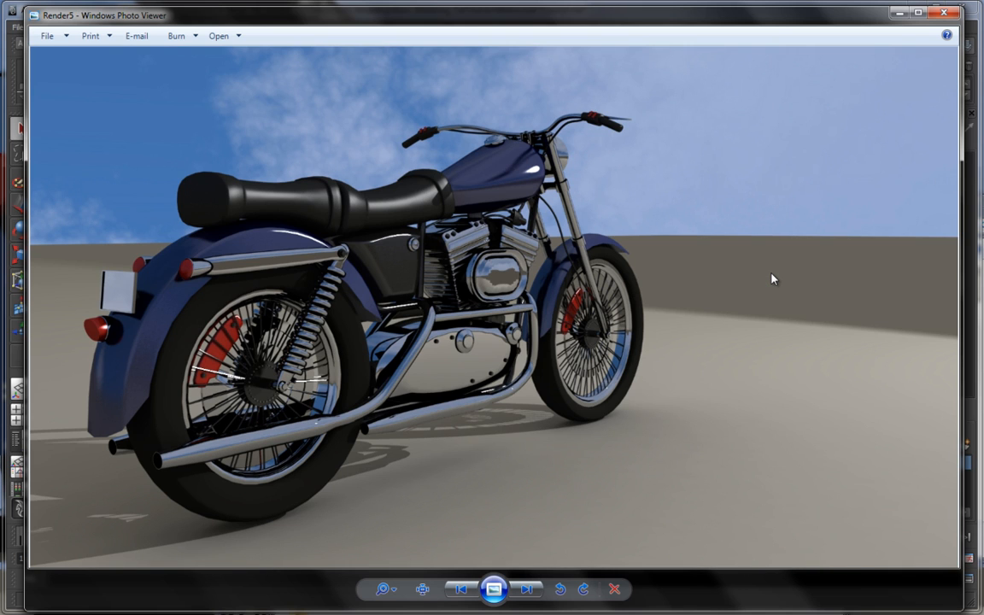
left_click(526, 588)
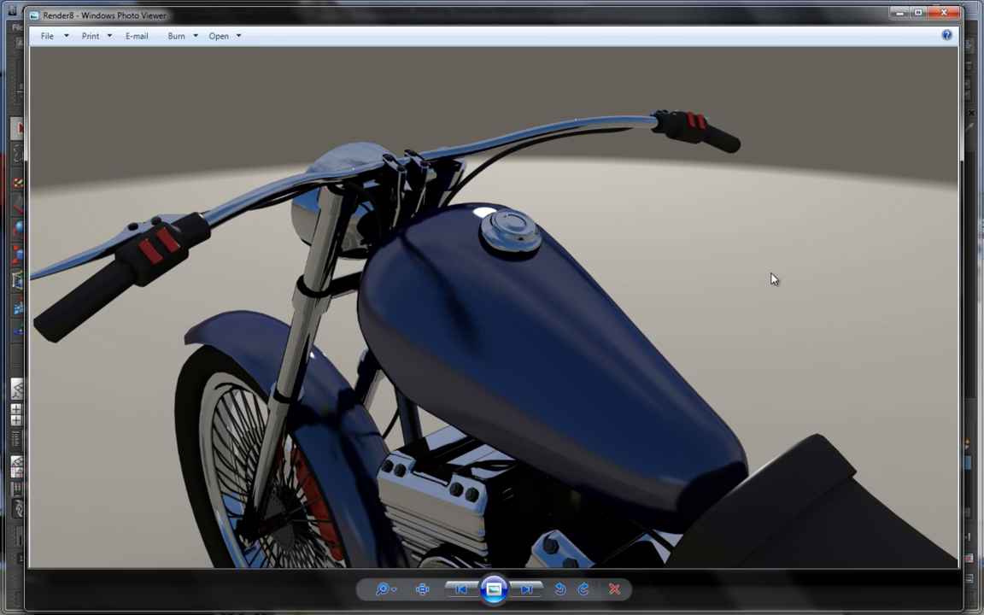
left_click(462, 588)
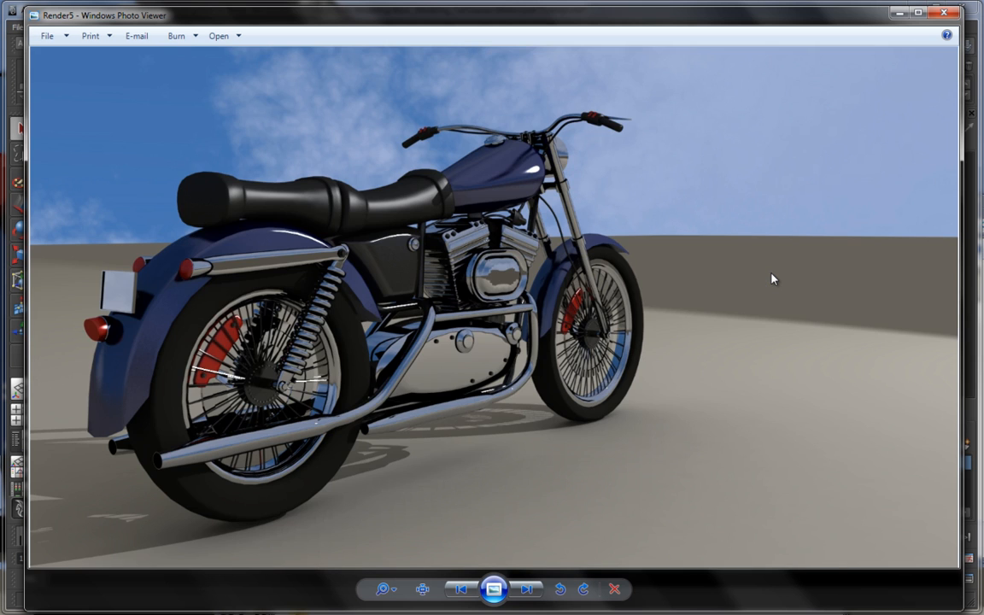
mouse_move(382, 297)
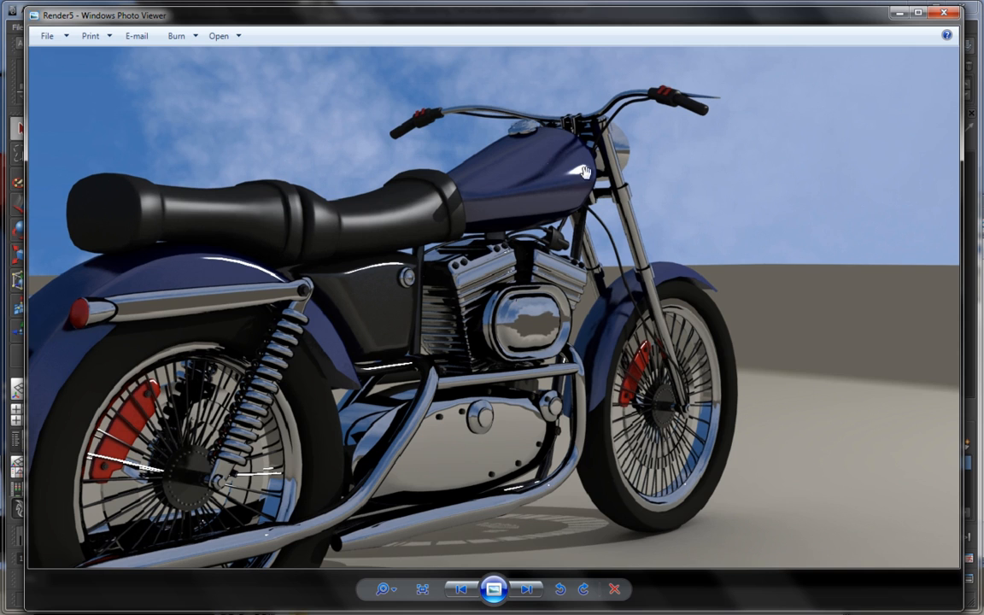
mouse_move(571, 178)
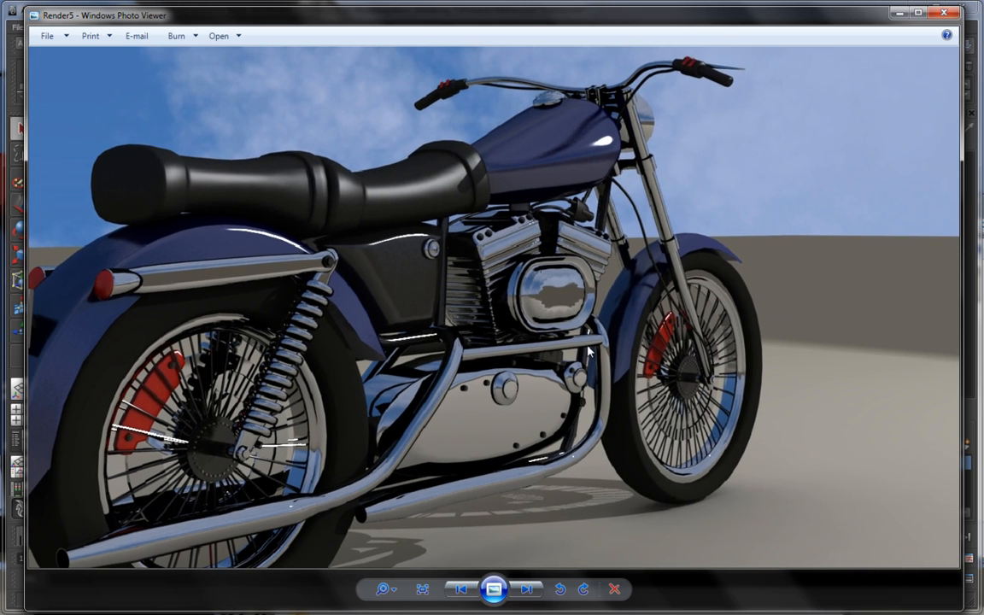
left_click(462, 589)
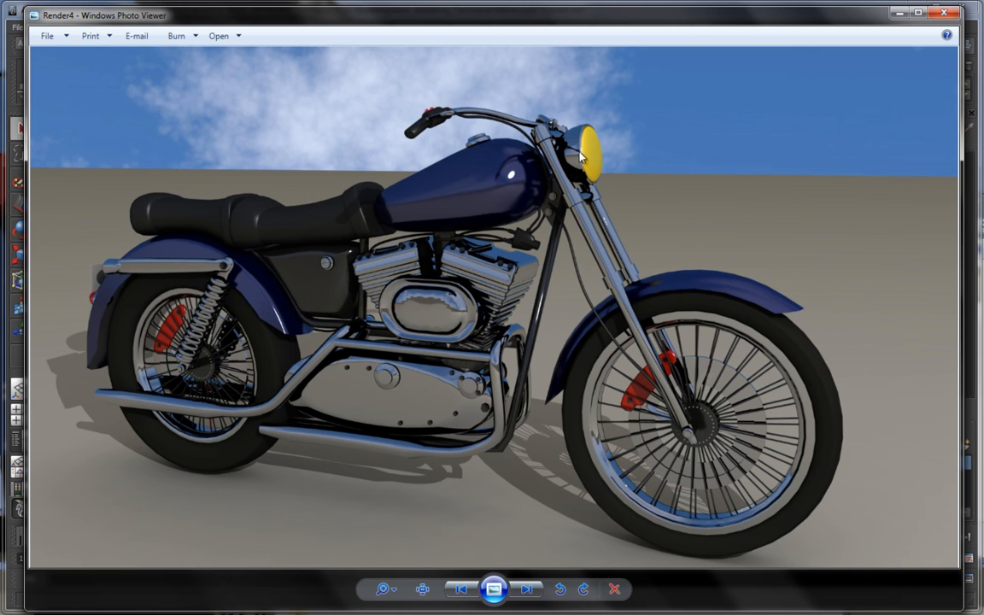
mouse_move(427, 322)
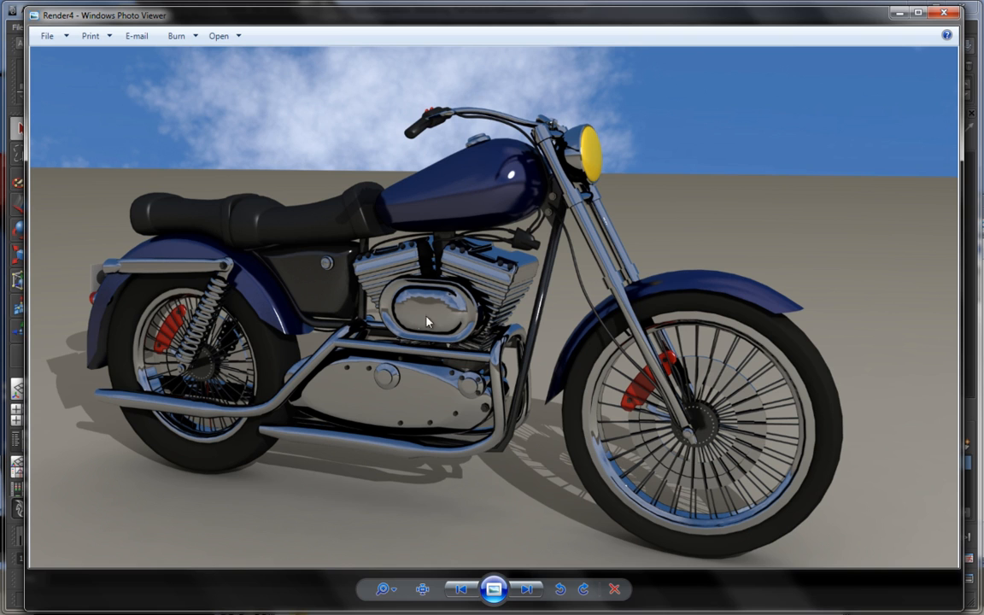
mouse_move(442, 317)
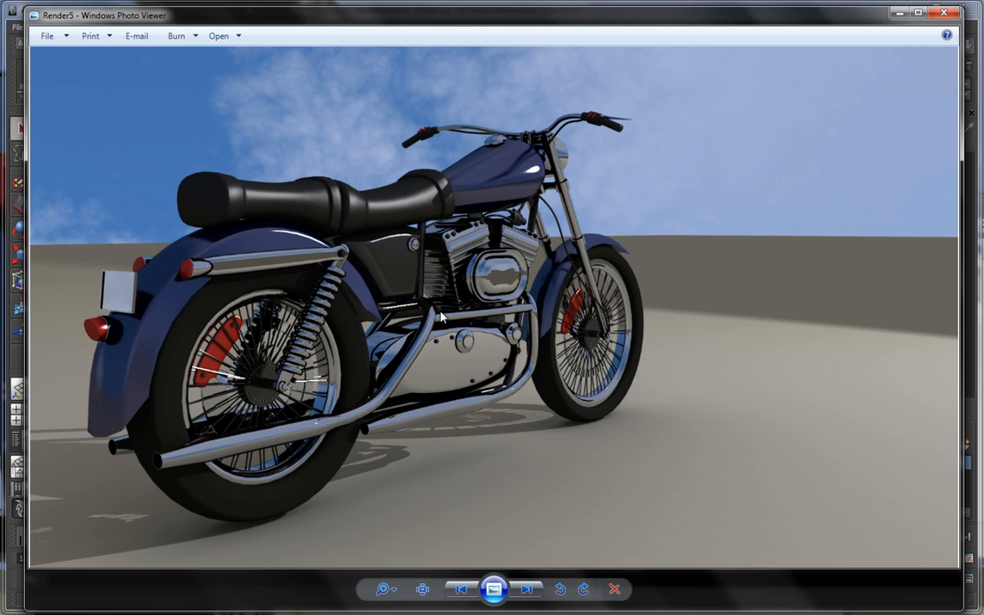
mouse_move(406, 340)
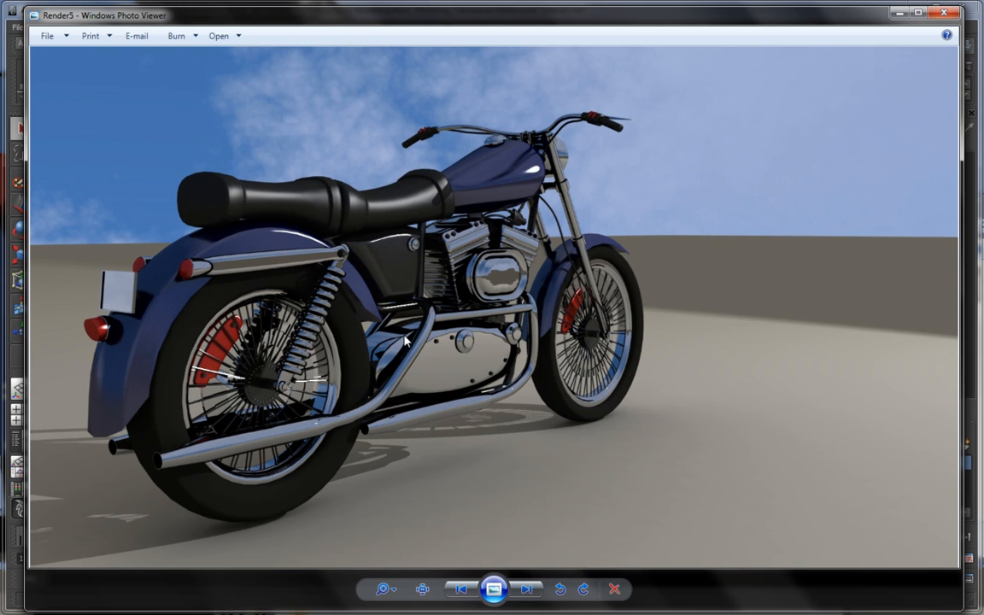
mouse_move(794, 61)
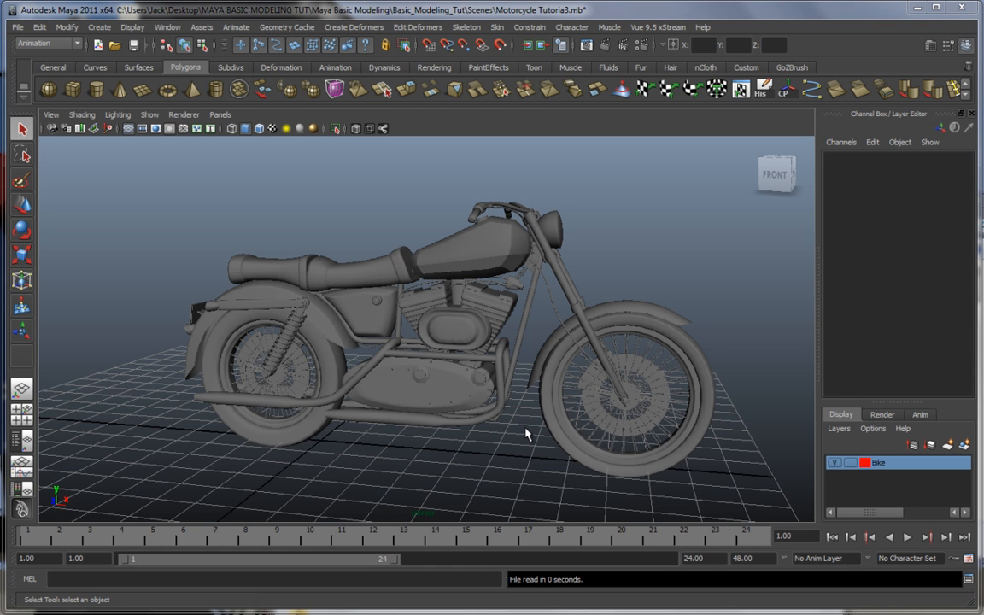
left_click_drag(525, 434, 179, 391)
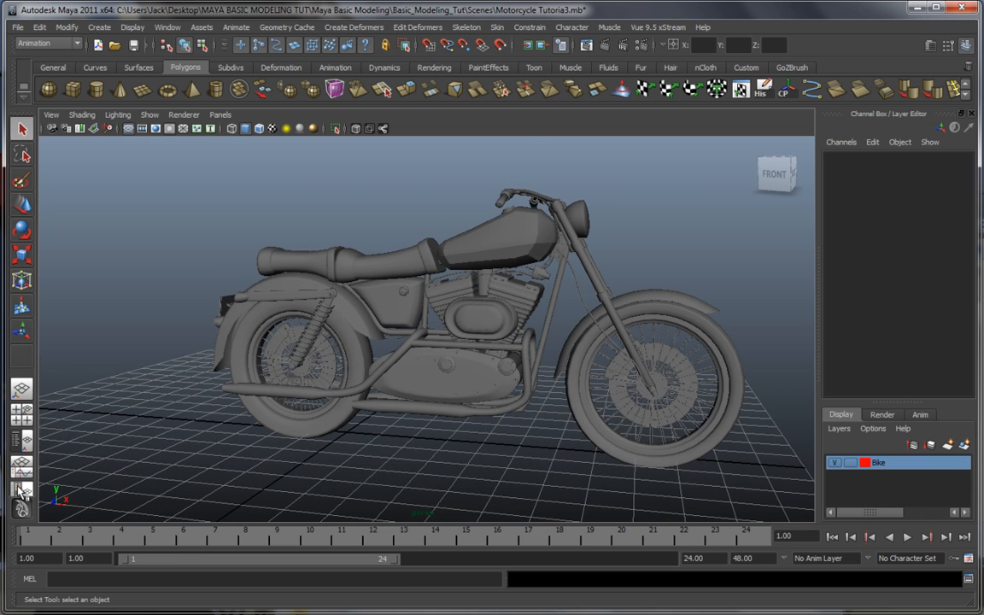
Open the Hypershade in a panel beside the perspective view
left_click(21, 490)
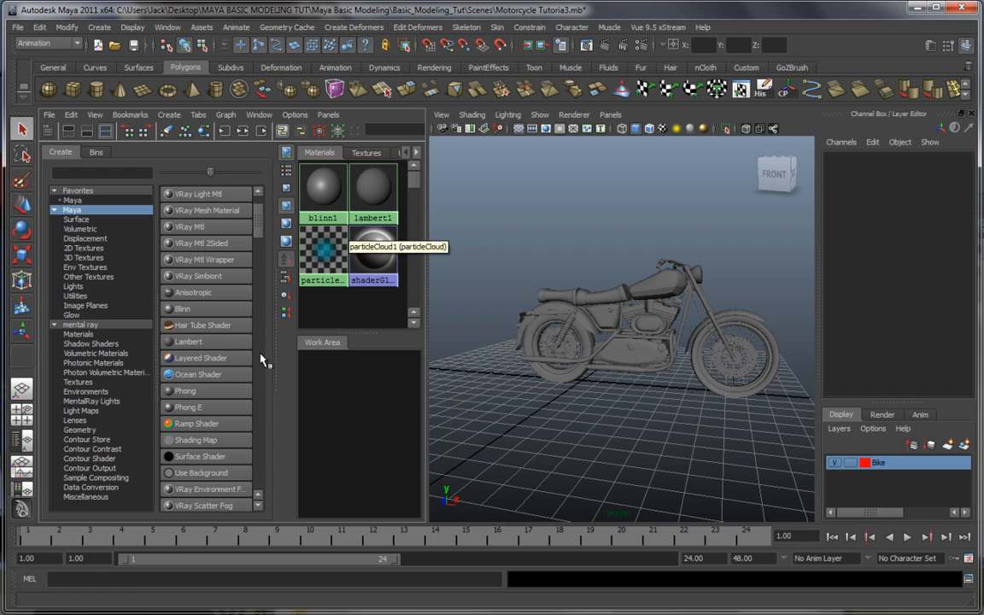
mouse_move(168, 26)
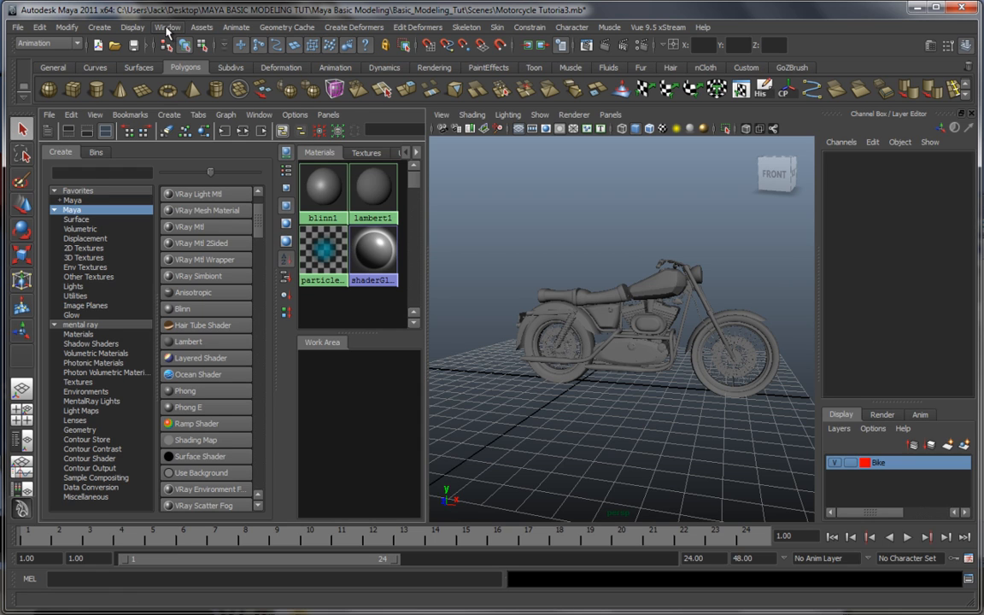
left_click(168, 26)
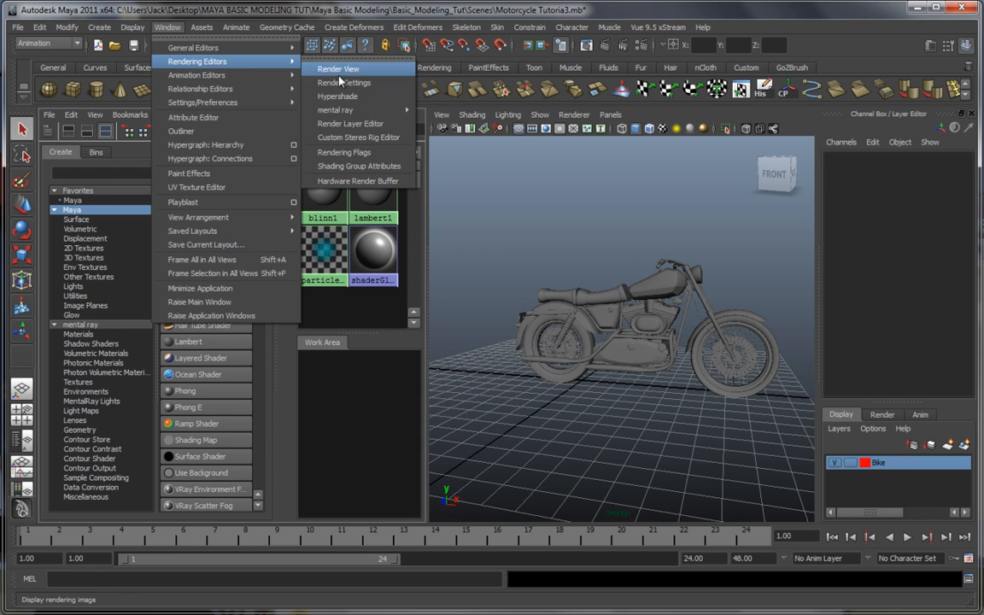
mouse_move(337, 96)
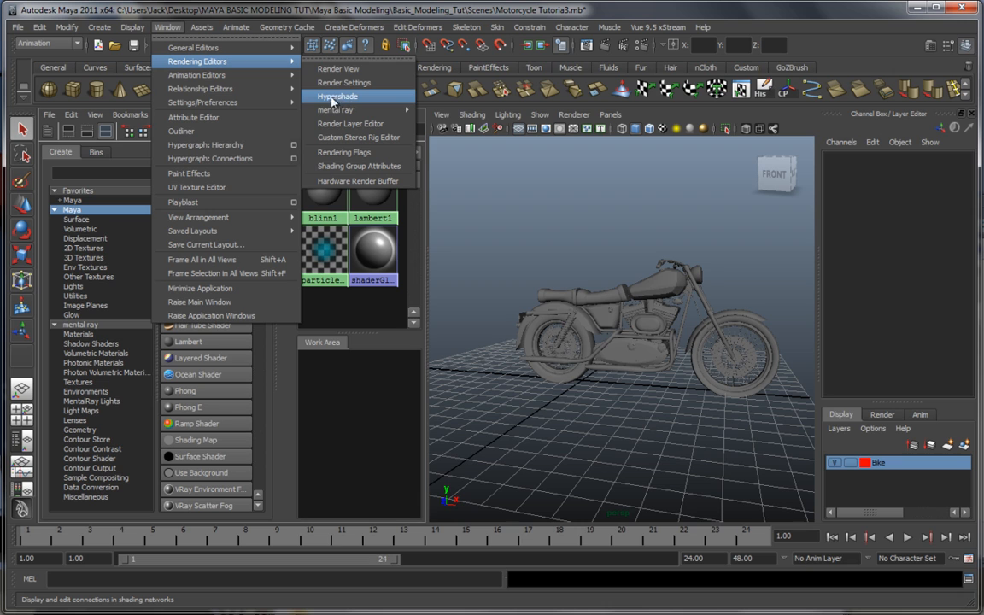
left_click(337, 96)
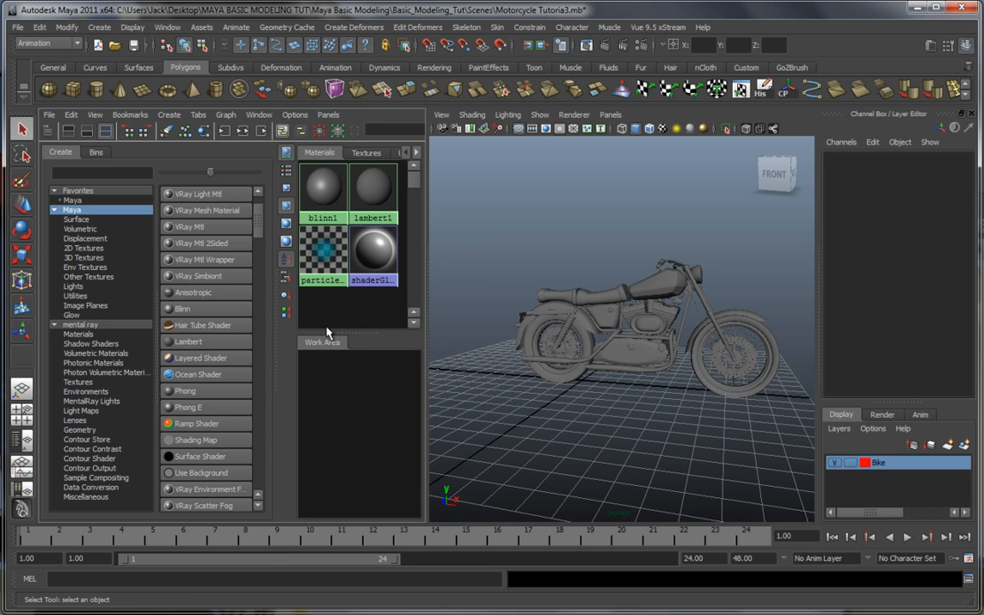
mouse_move(234, 365)
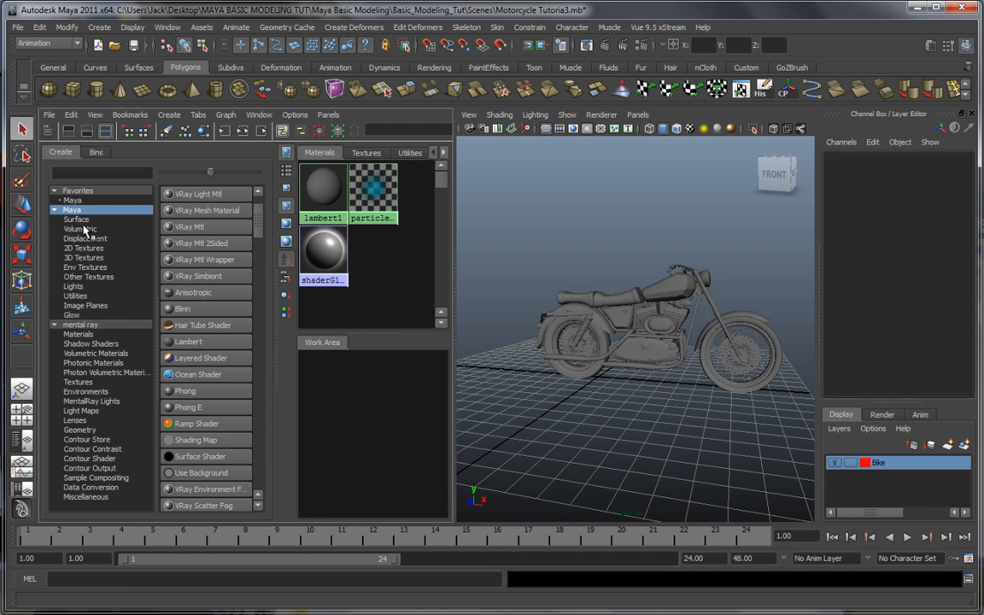
Browse the Displacement, Surface, 3D Textures, Lights and all-nodes categories in the Create panel
left_click(86, 238)
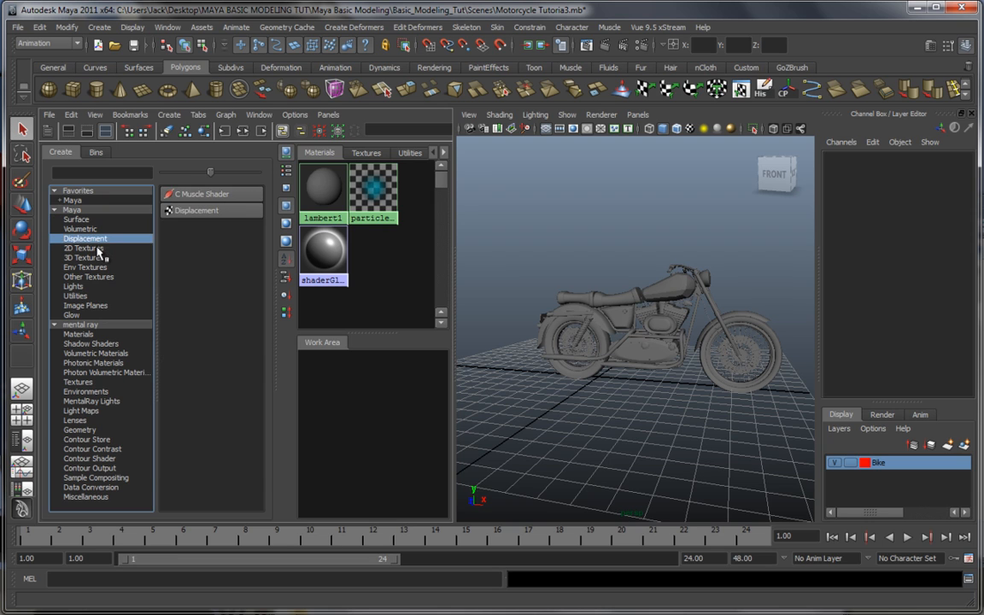
left_click(85, 267)
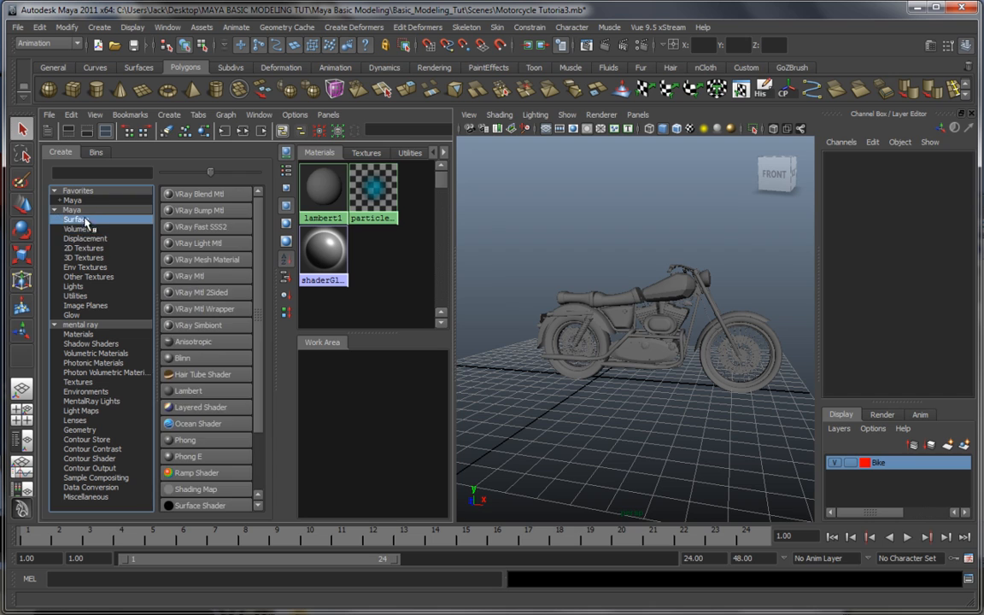
left_click(83, 257)
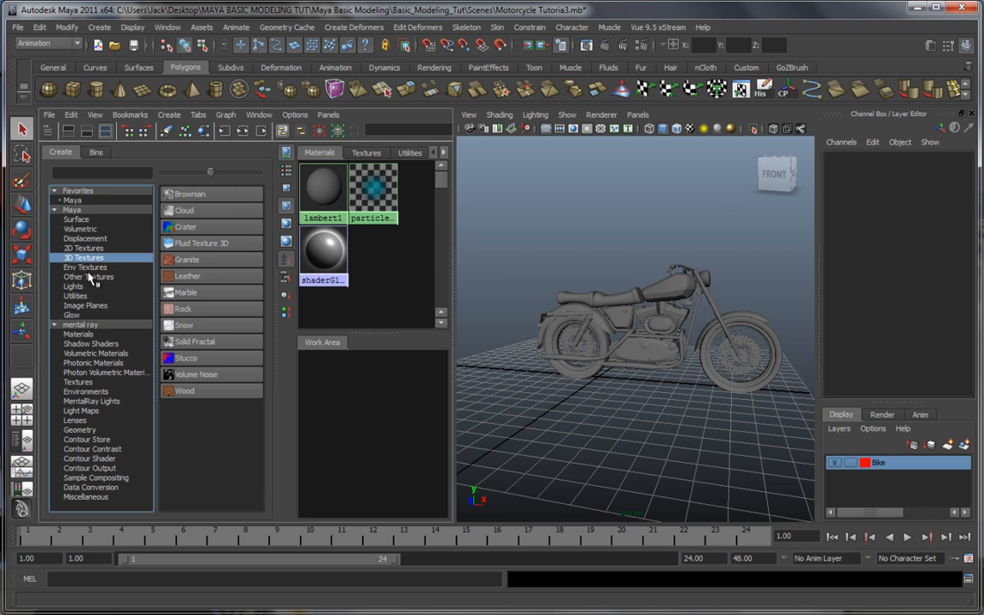
left_click(74, 286)
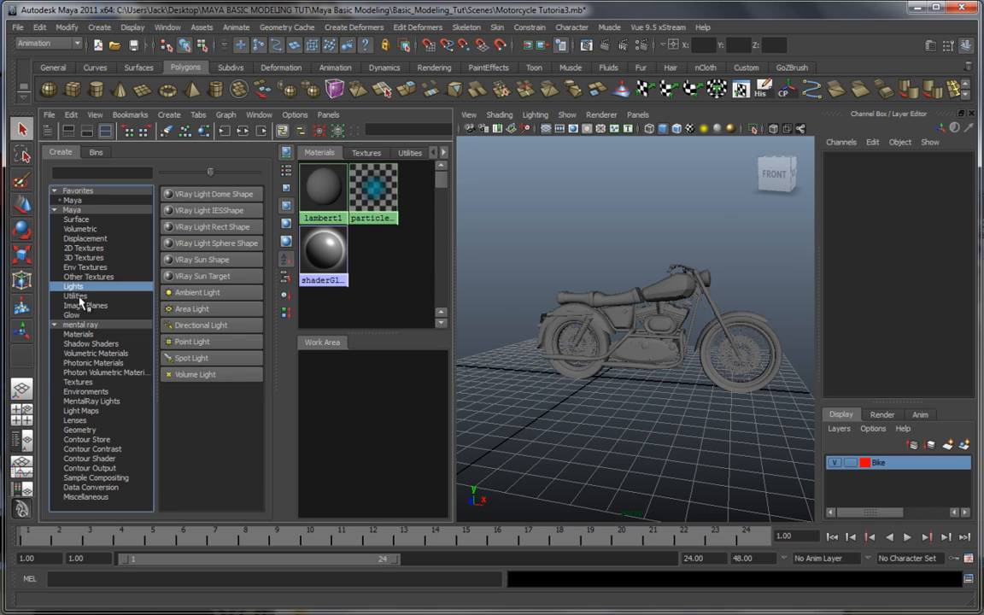
left_click(72, 314)
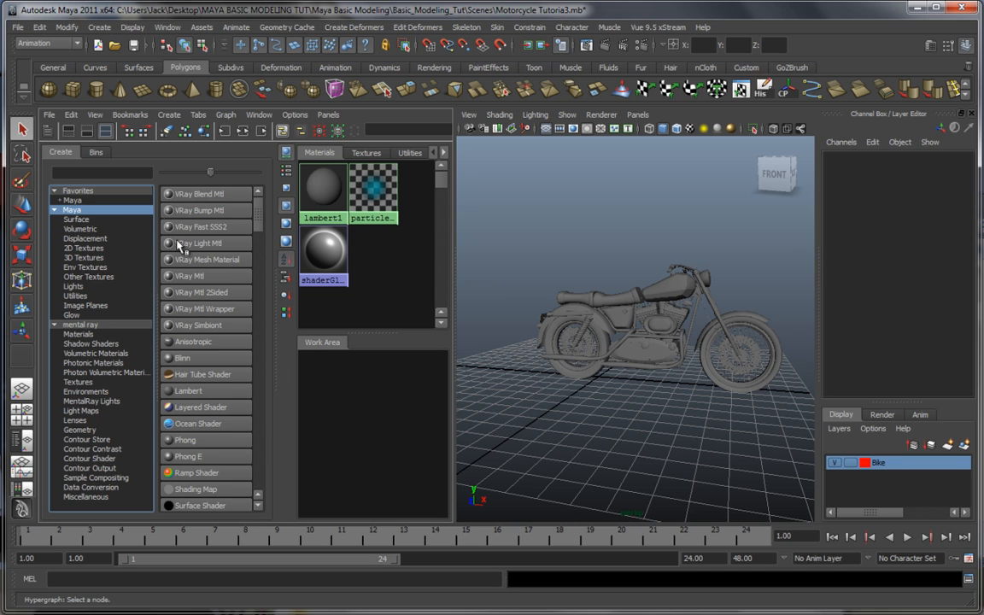
mouse_move(263, 215)
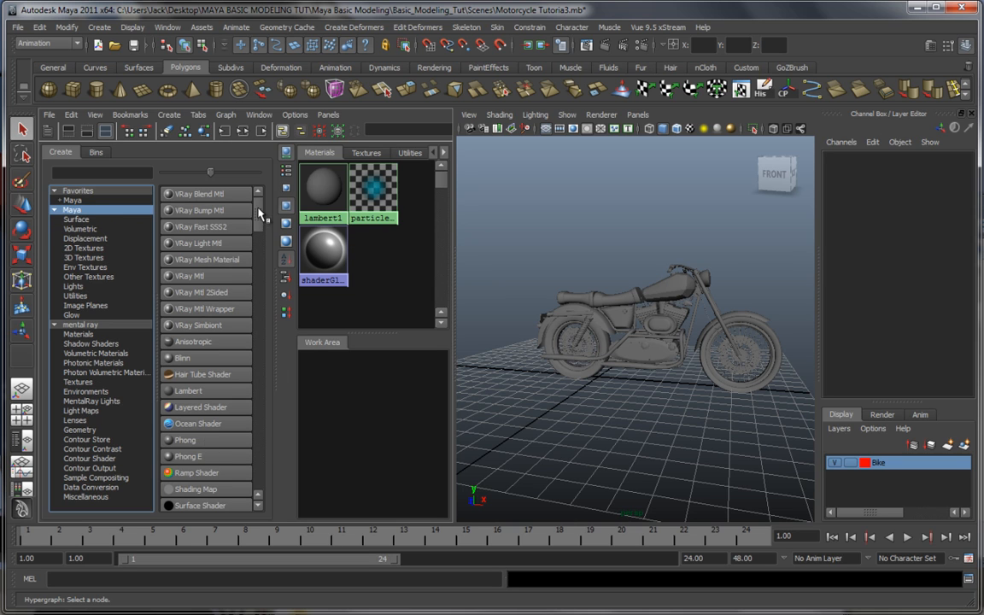
scroll("down", 3)
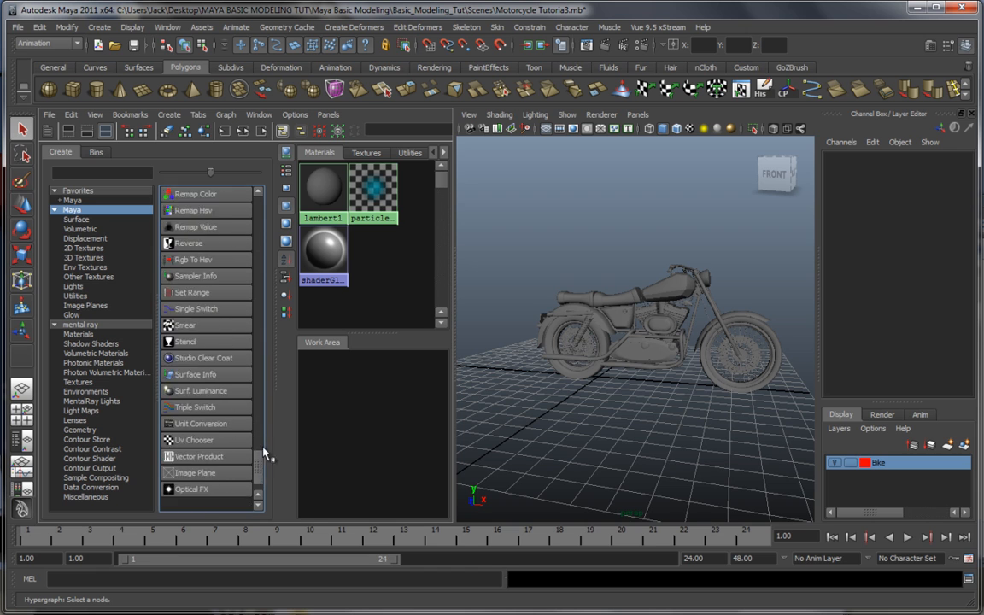
scroll("up", 3)
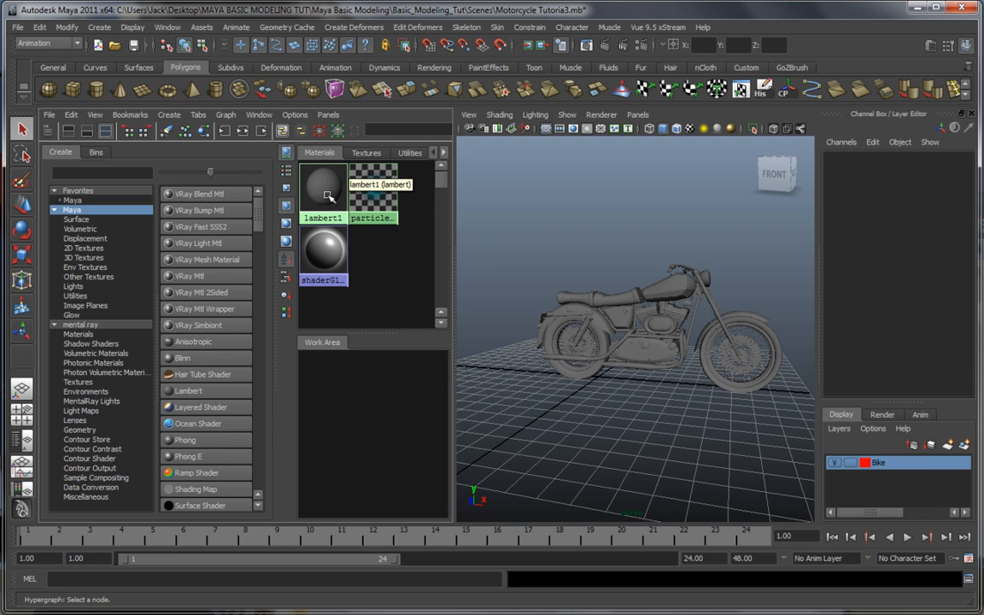
Open lambert1's attributes and bring up its Color picker
left_click(322, 188)
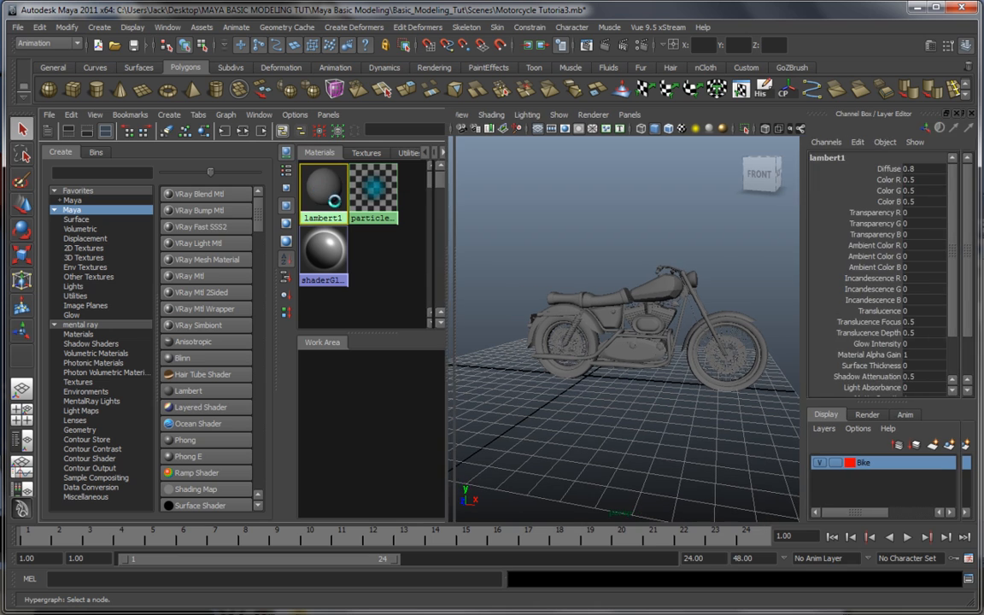
double_click(323, 186)
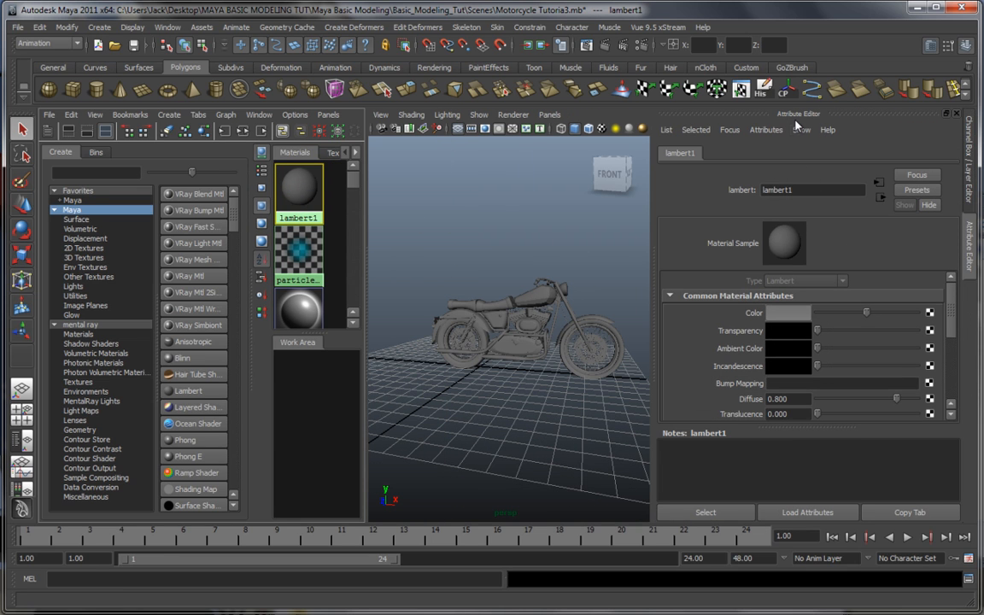
mouse_move(930, 47)
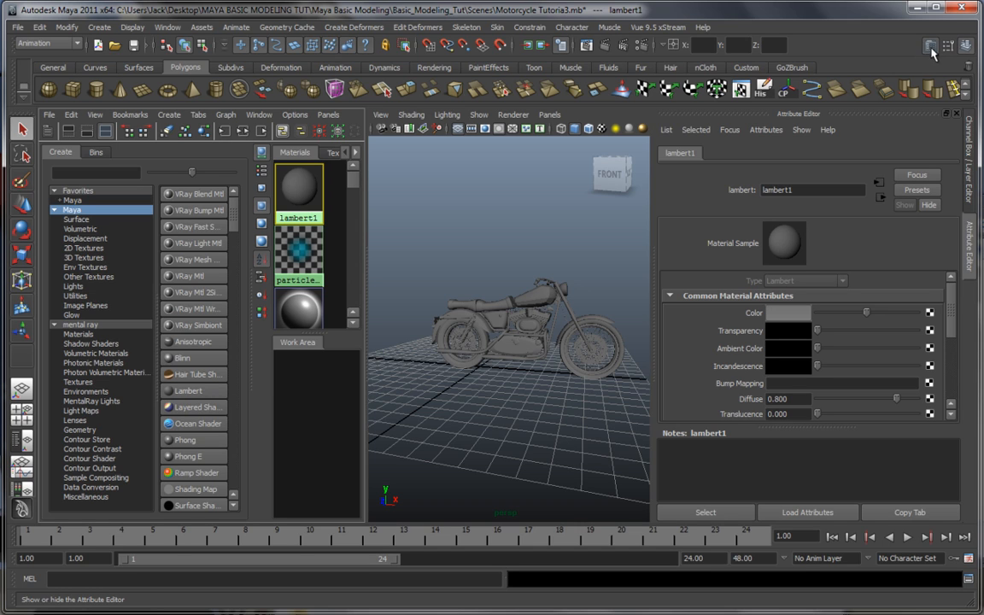
mouse_move(719, 227)
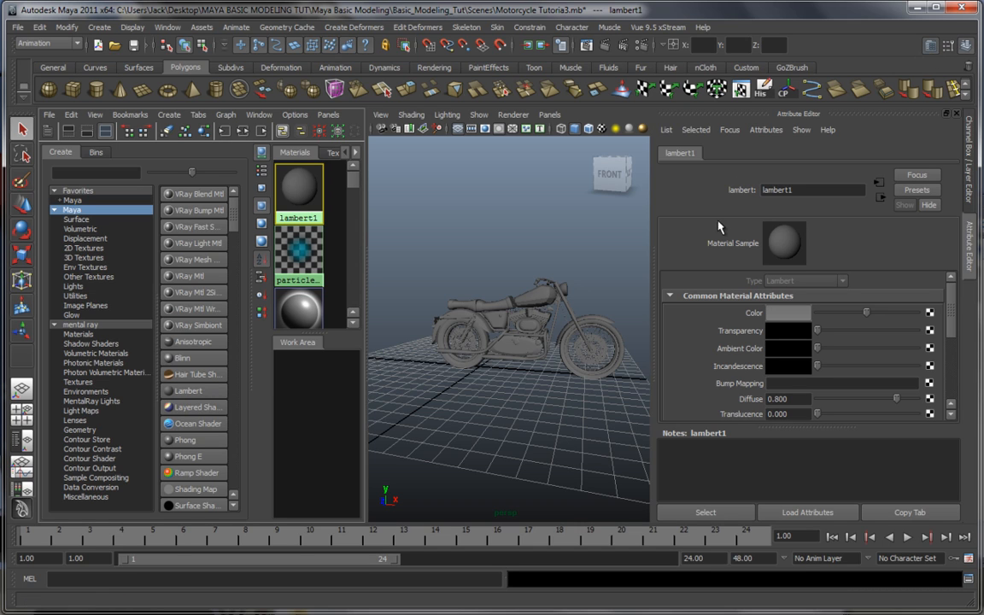
scroll("down", 3)
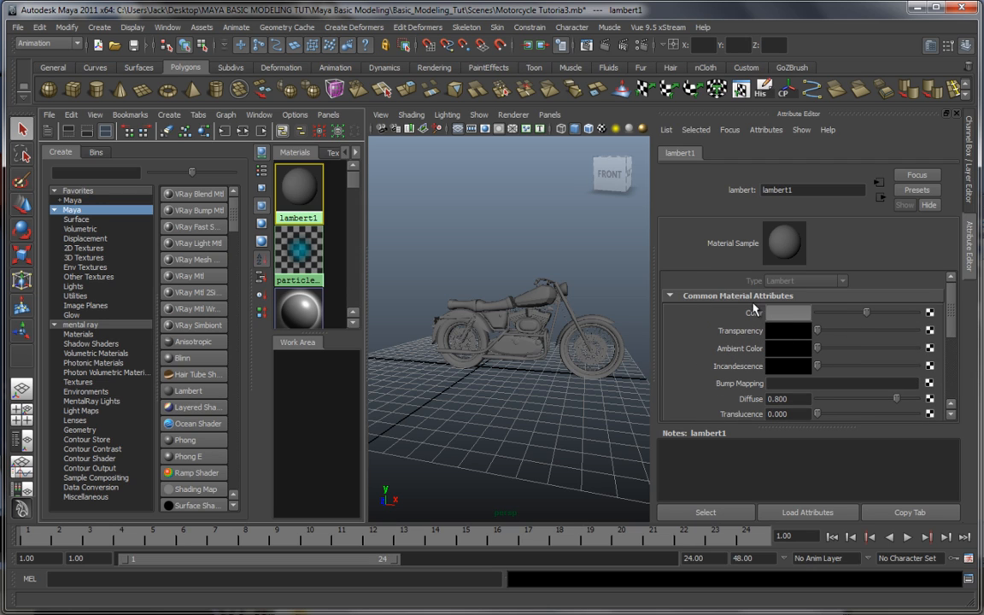
mouse_move(789, 331)
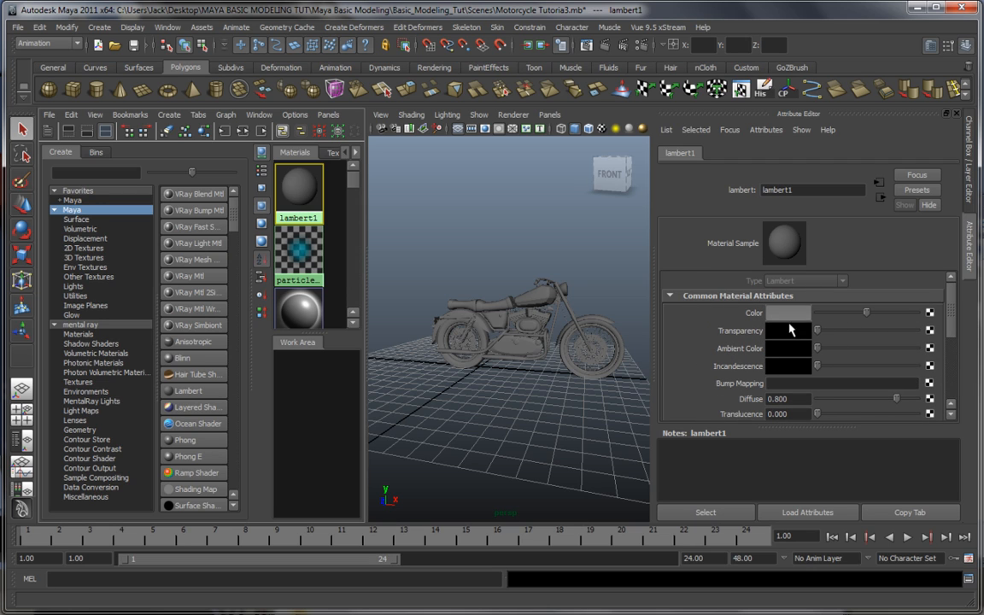
left_click(875, 313)
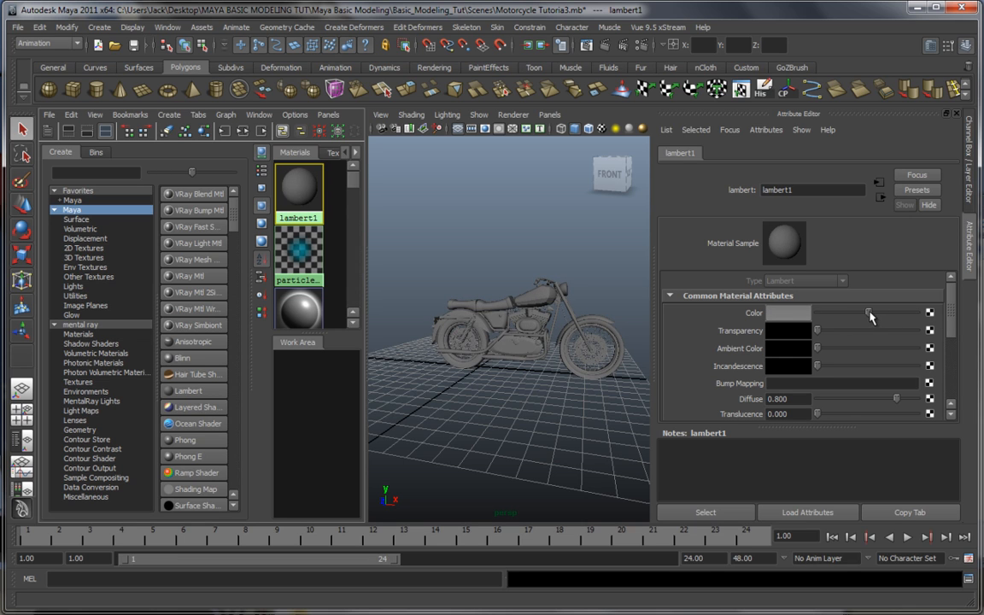
left_click(787, 312)
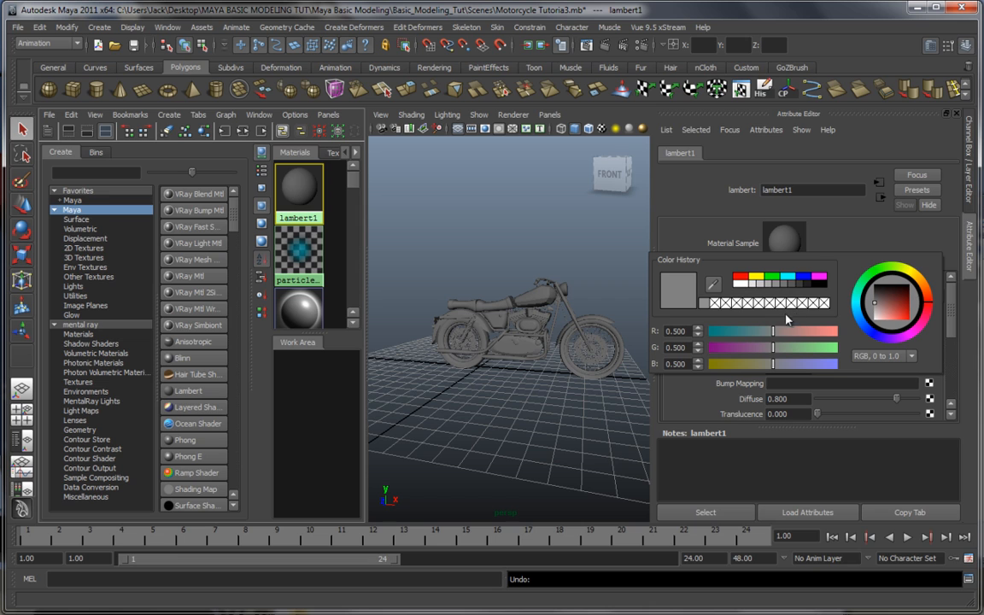
mouse_move(746, 283)
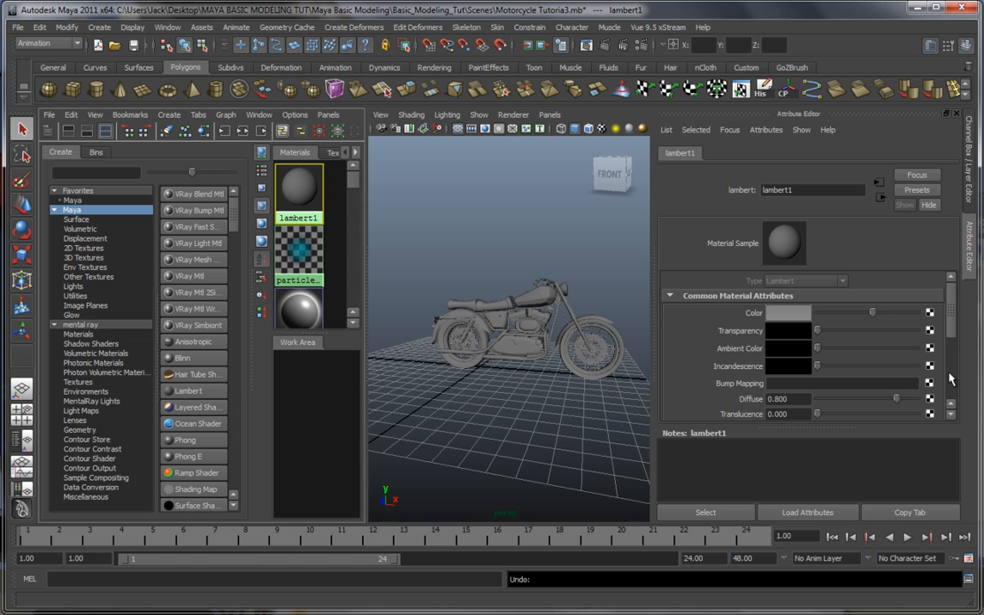
mouse_move(818, 335)
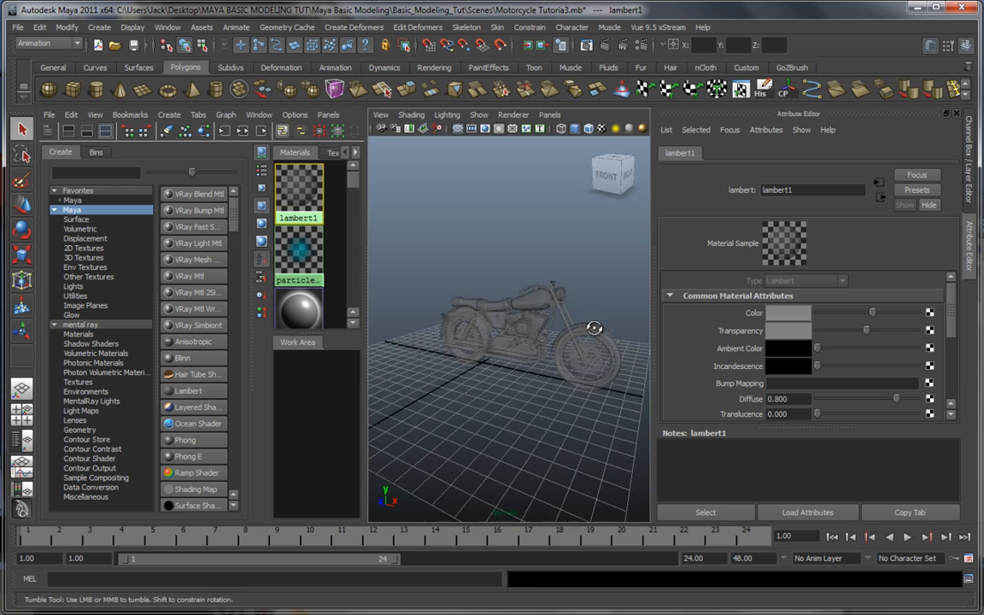
Inspect lambert1's Bump Mapping setting and scroll through its remaining attributes
left_click_drag(593, 328, 578, 359)
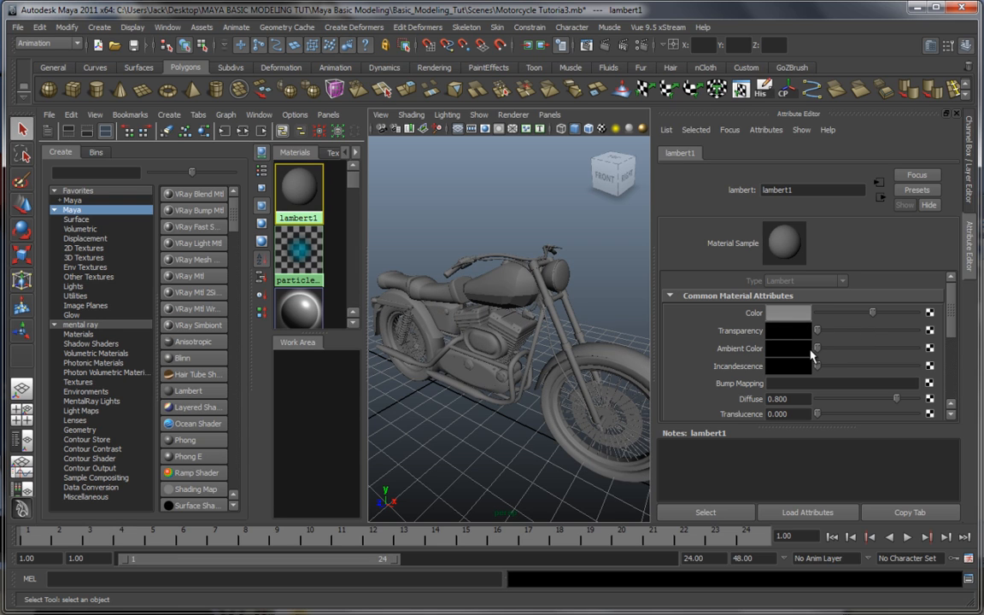
mouse_move(826, 381)
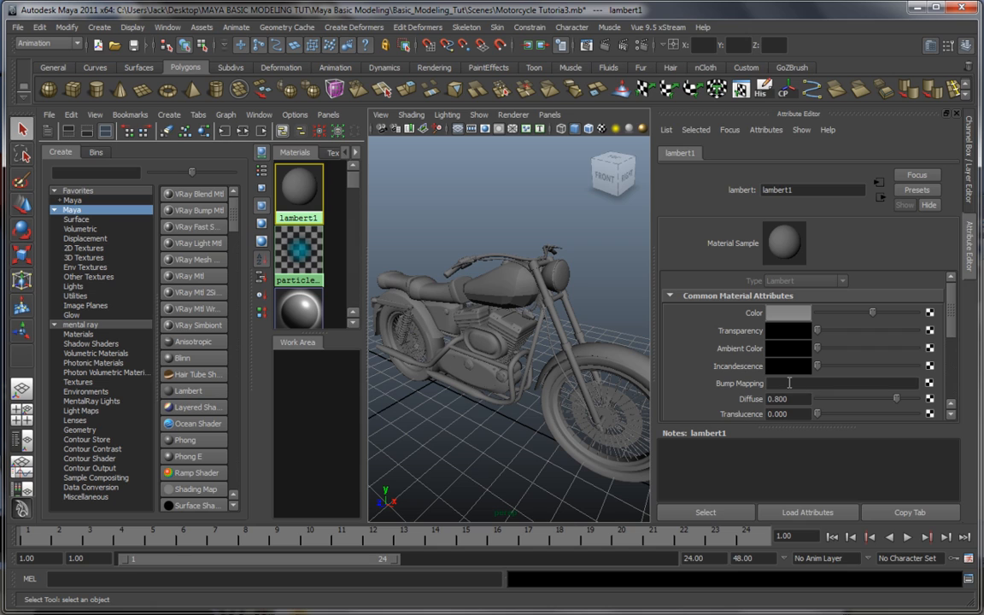
left_click(841, 382)
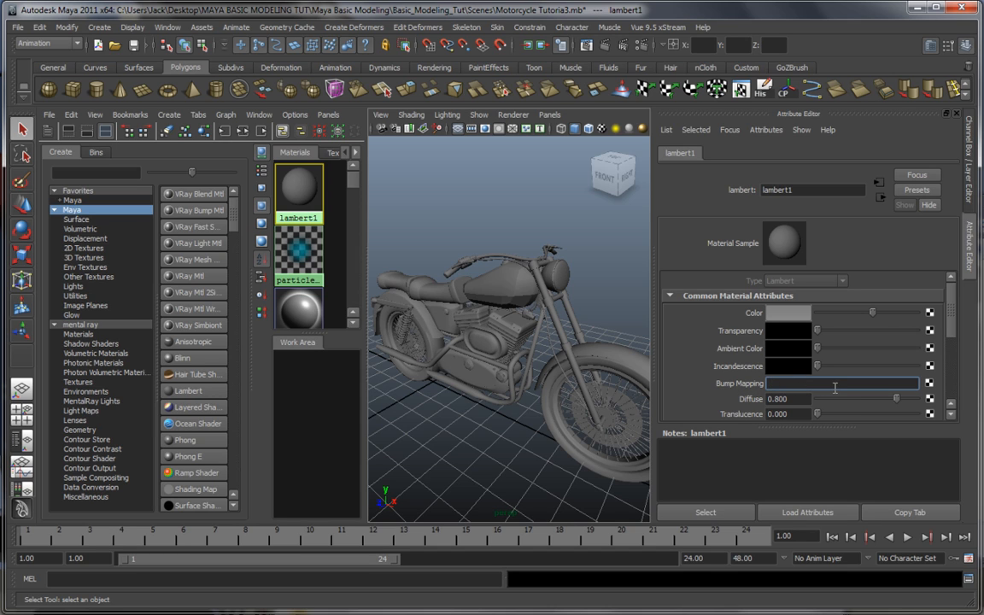
mouse_move(817, 389)
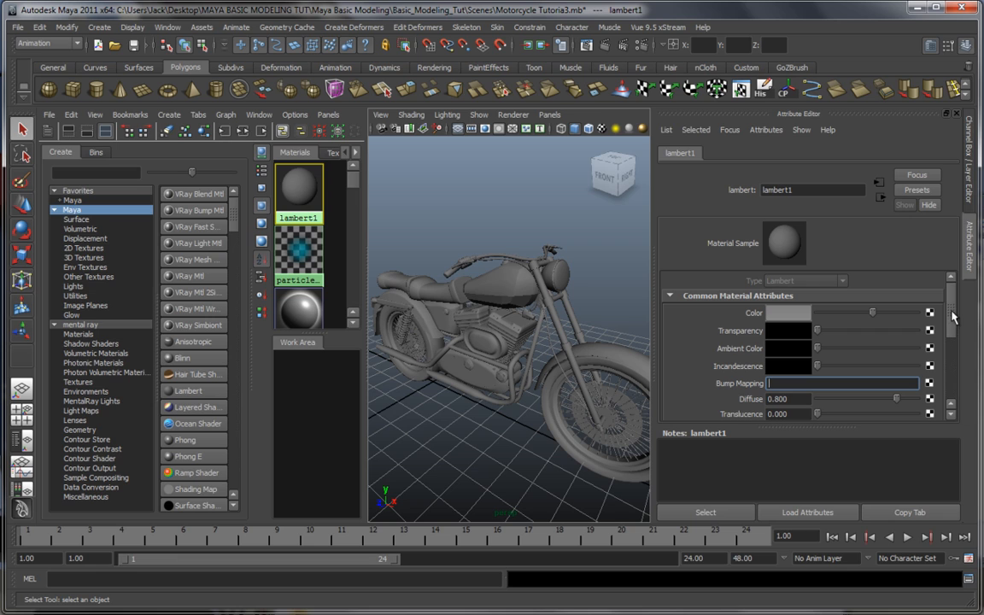
mouse_move(952, 316)
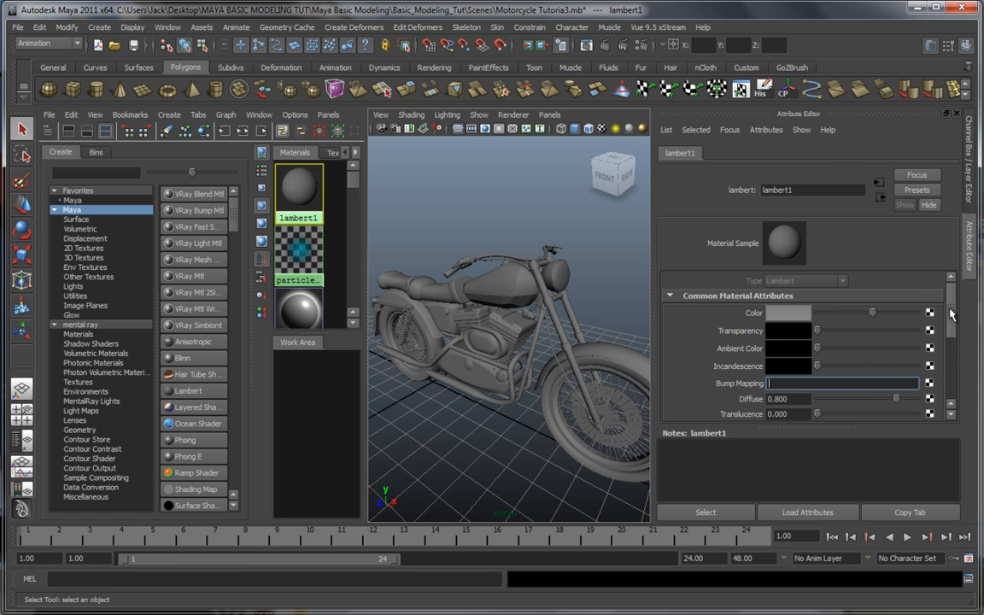
scroll("down", 3)
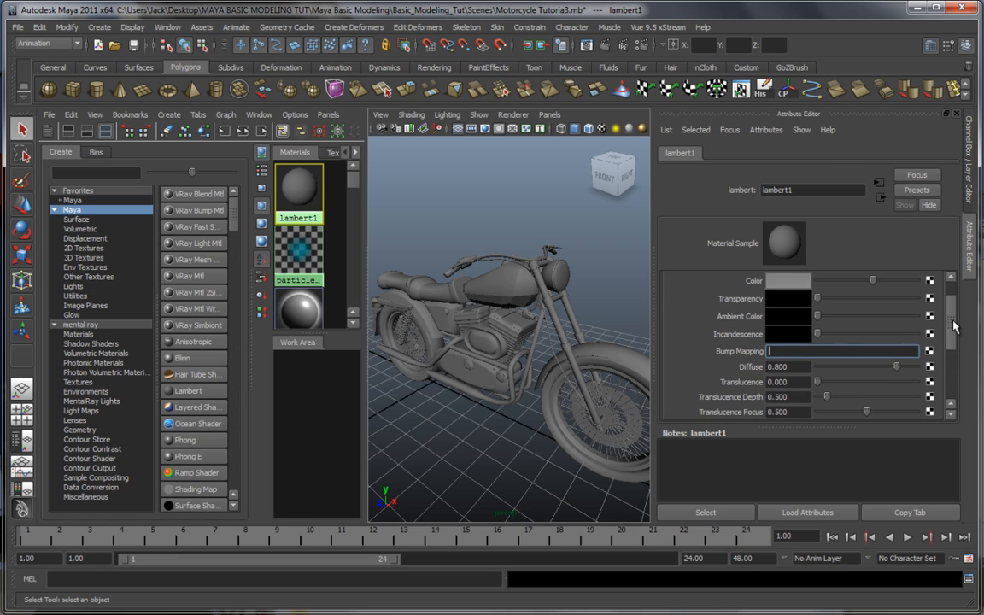
scroll("down", 3)
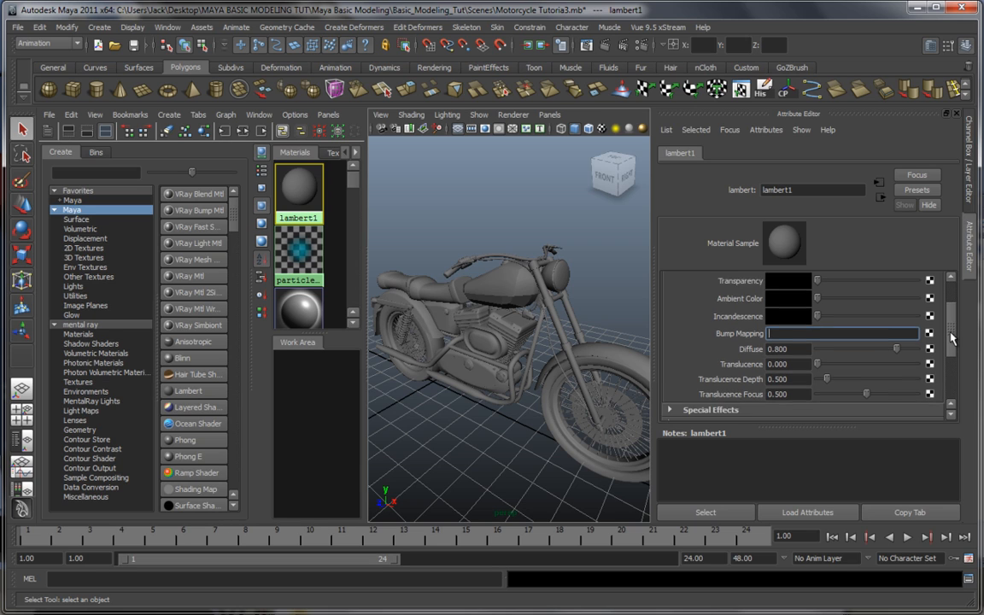
scroll("down", 3)
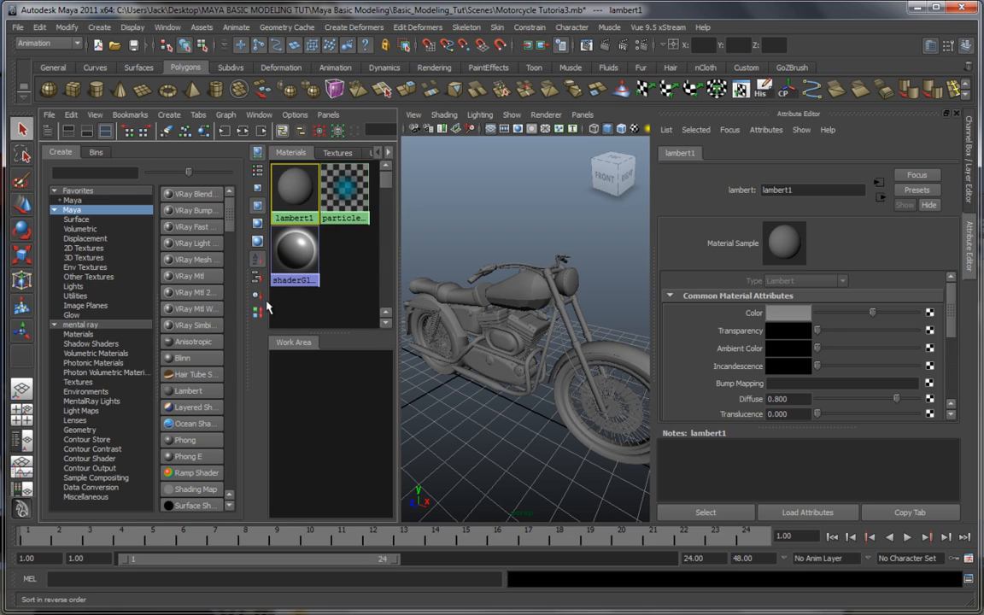
mouse_move(195, 358)
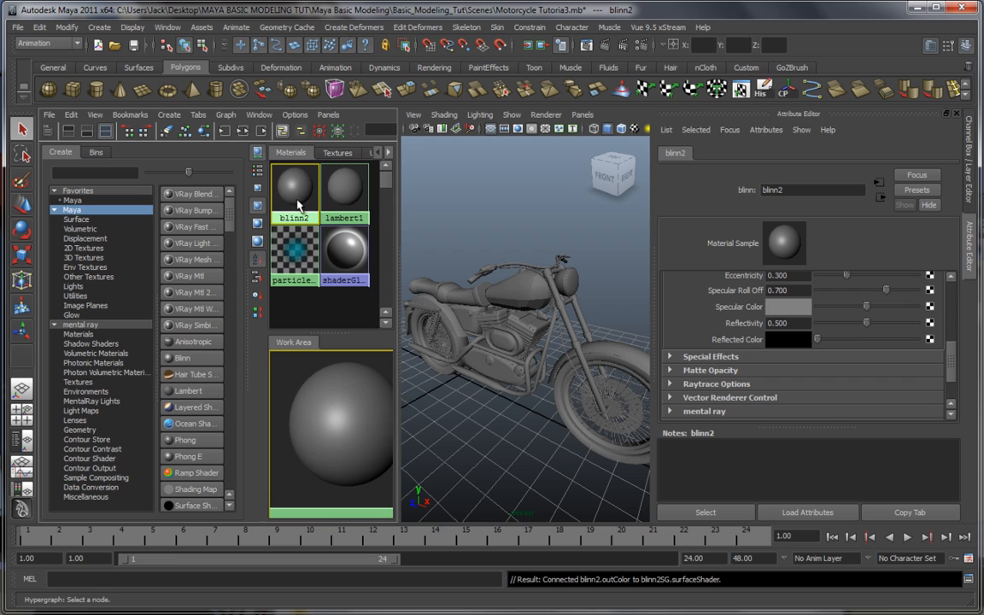
mouse_move(190, 450)
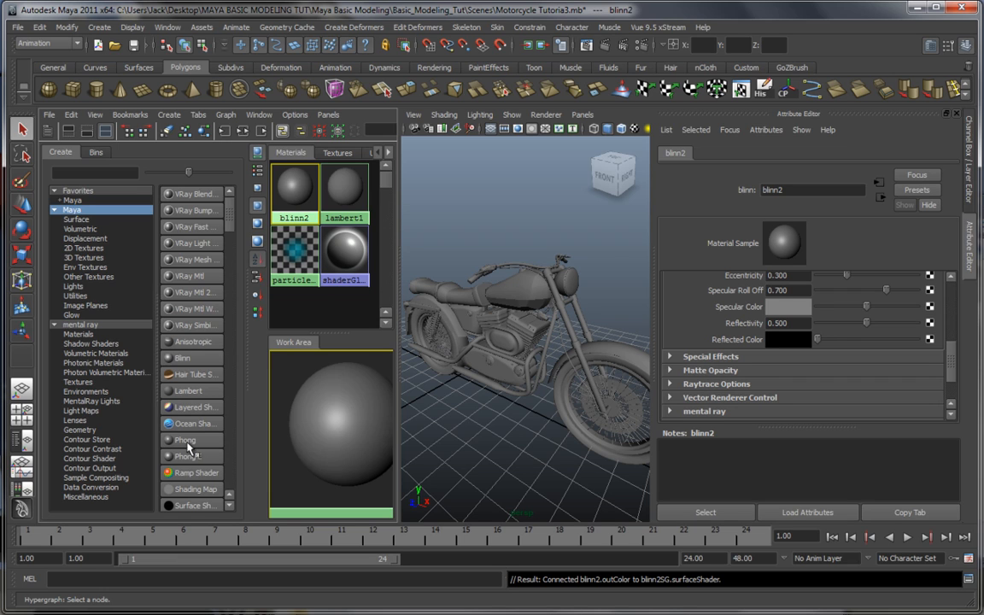
mouse_move(195, 450)
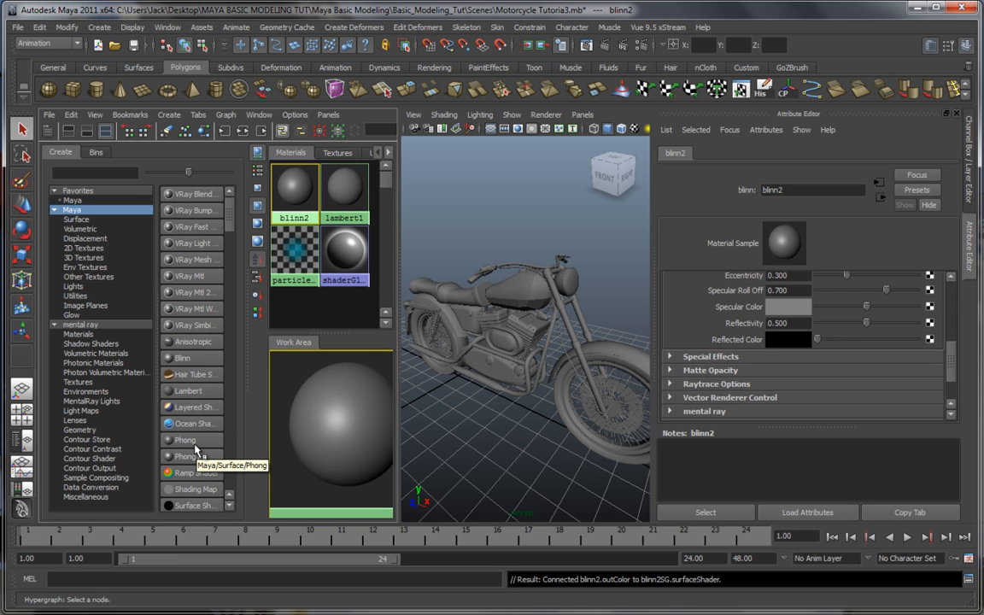
mouse_move(339, 403)
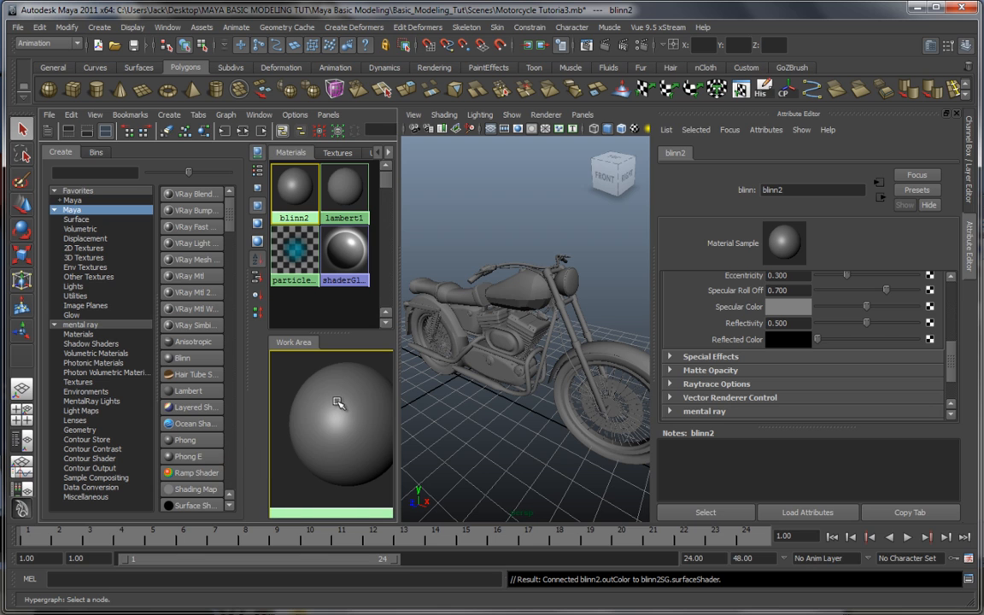
Orbit around the bike, reselect blinn2 in the Hypershade, and clear the viewport selection
left_click_drag(530, 325, 564, 387)
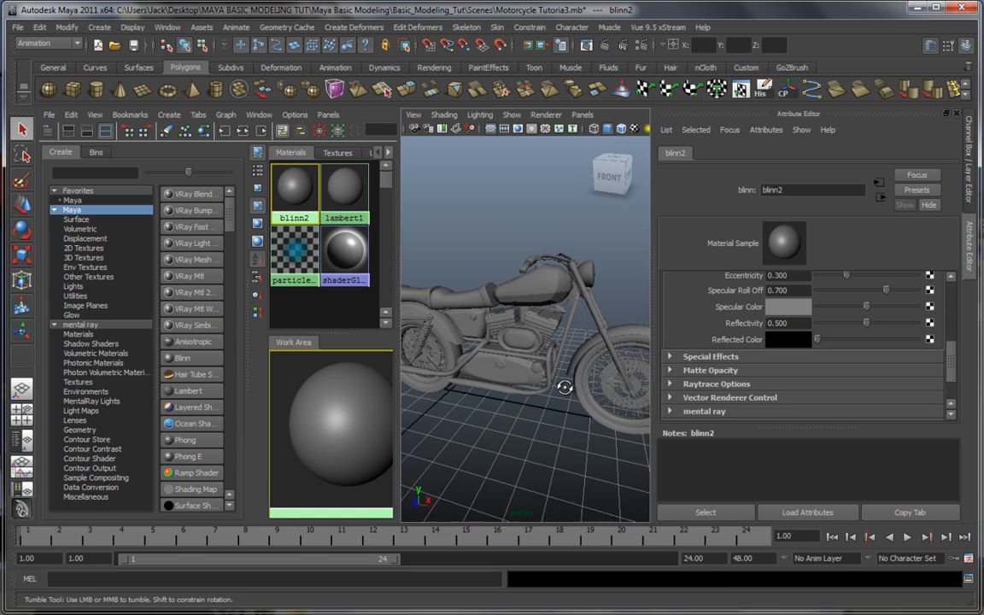
left_click_drag(564, 387, 521, 390)
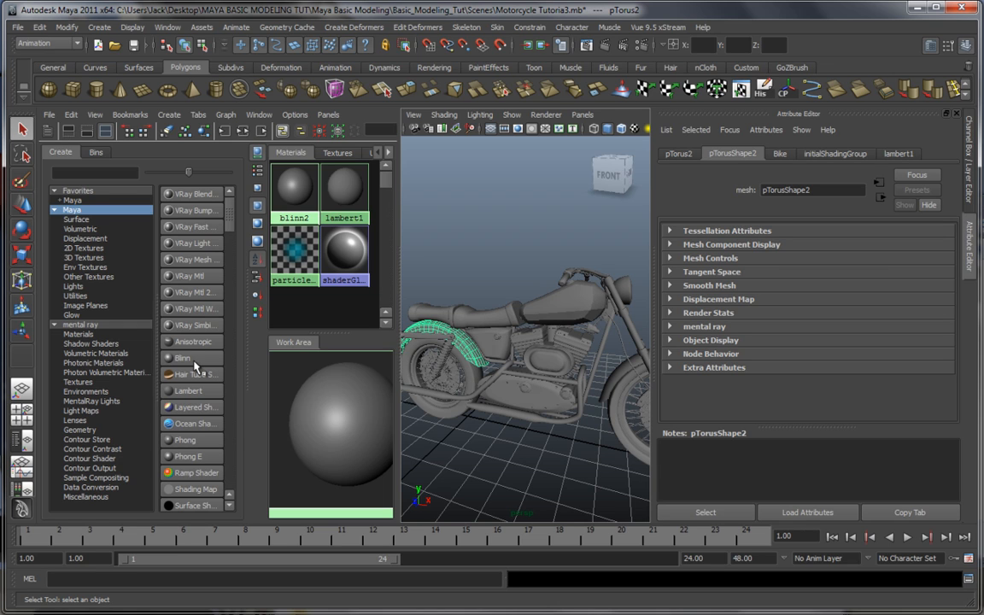
mouse_move(195, 363)
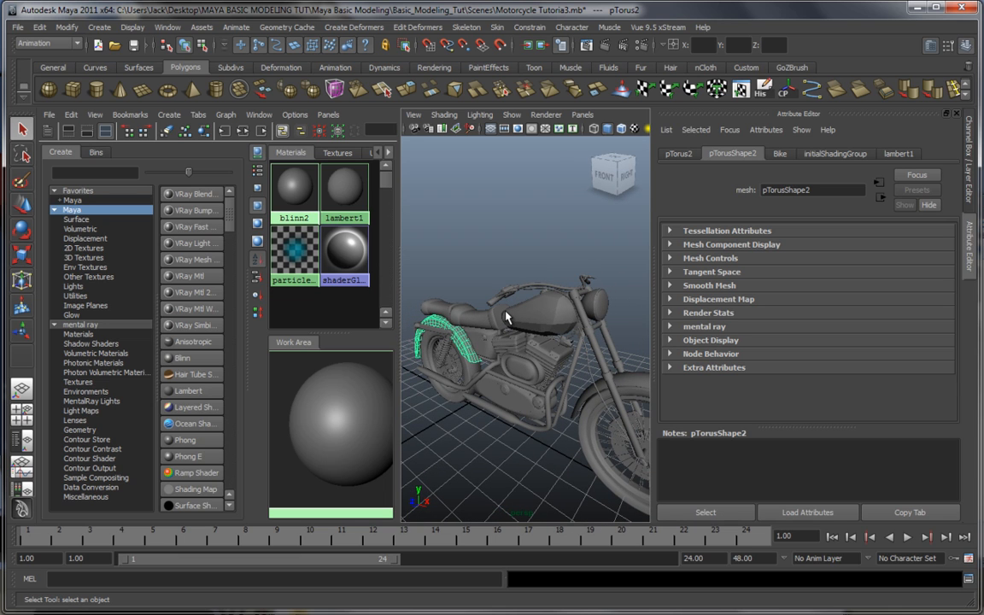
left_click(294, 192)
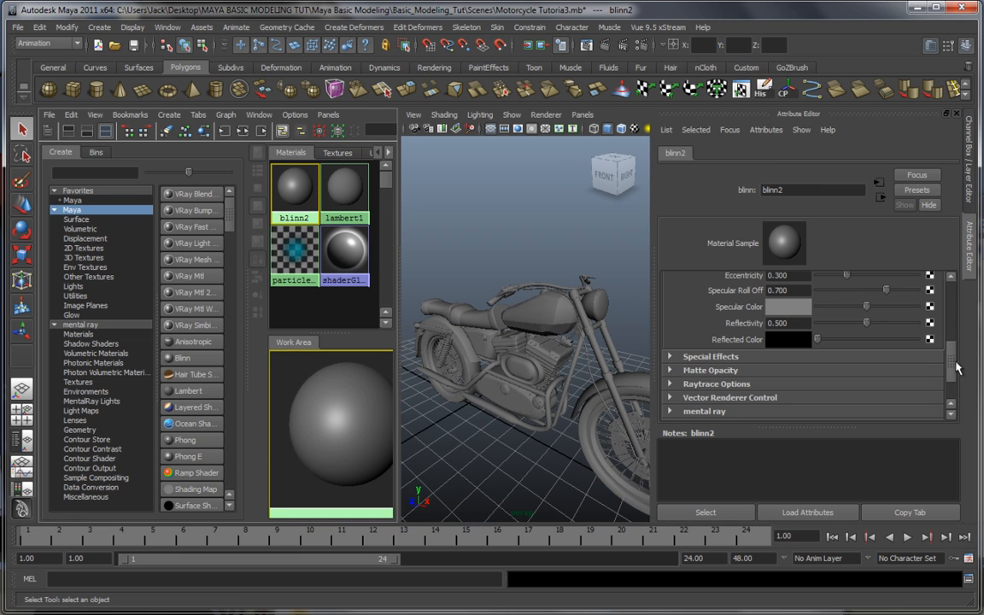
scroll("up", 3)
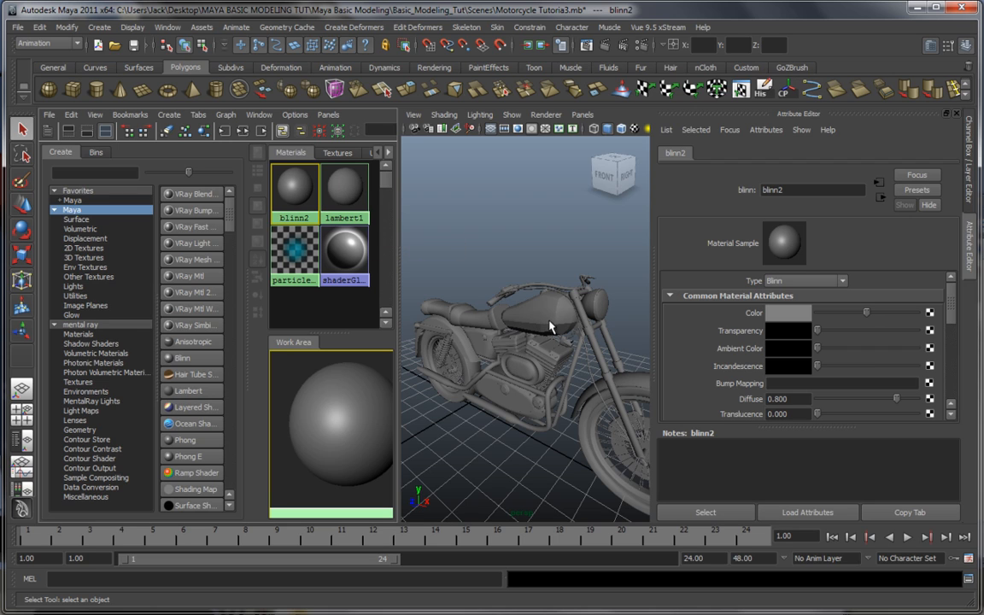
mouse_move(507, 337)
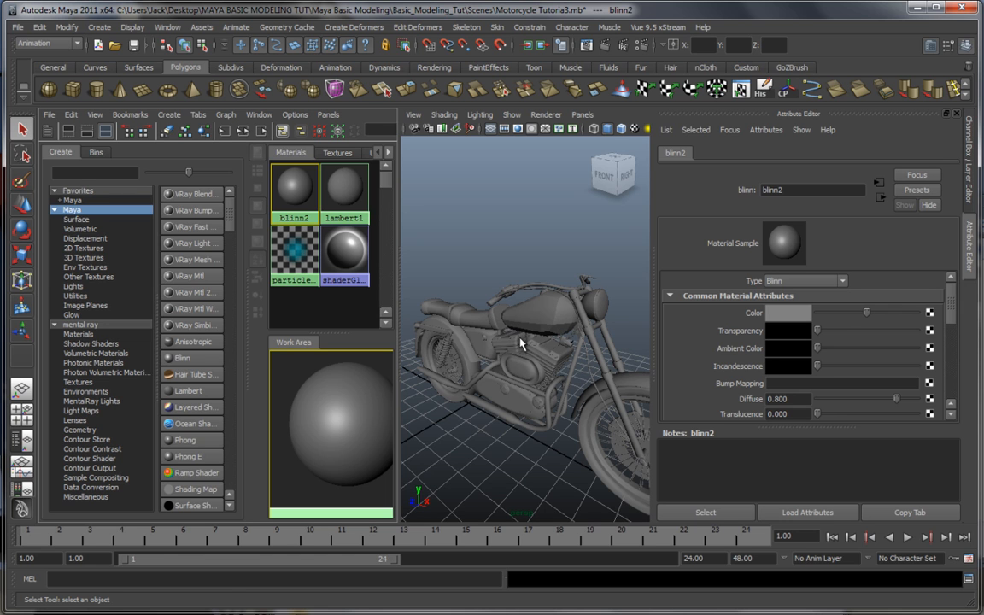
left_click_drag(521, 342, 542, 393)
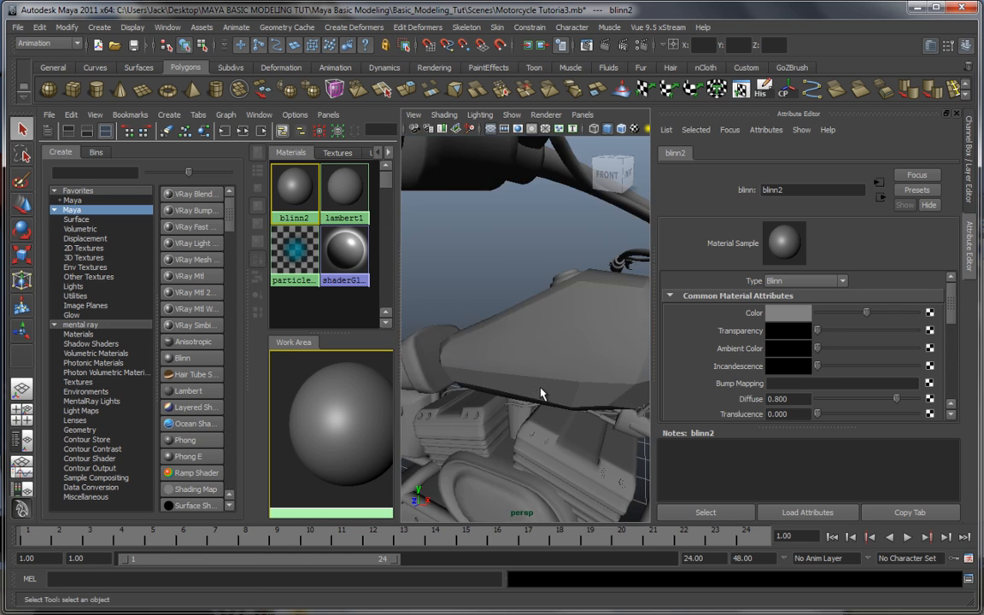
left_click(533, 333)
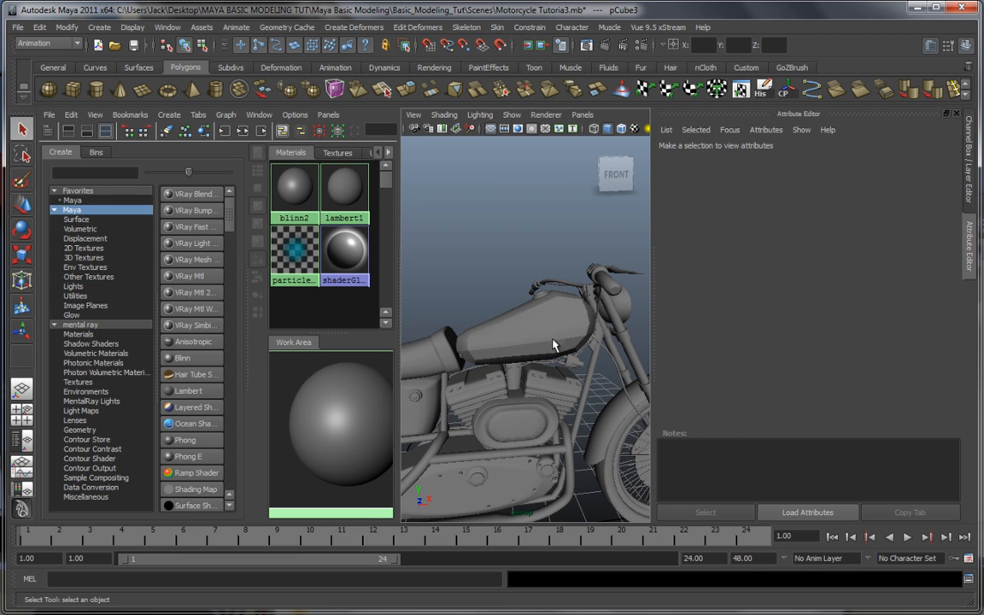
Select and orbit around the fuel tank, then load blinn2 into the Attribute Editor
left_click(512, 333)
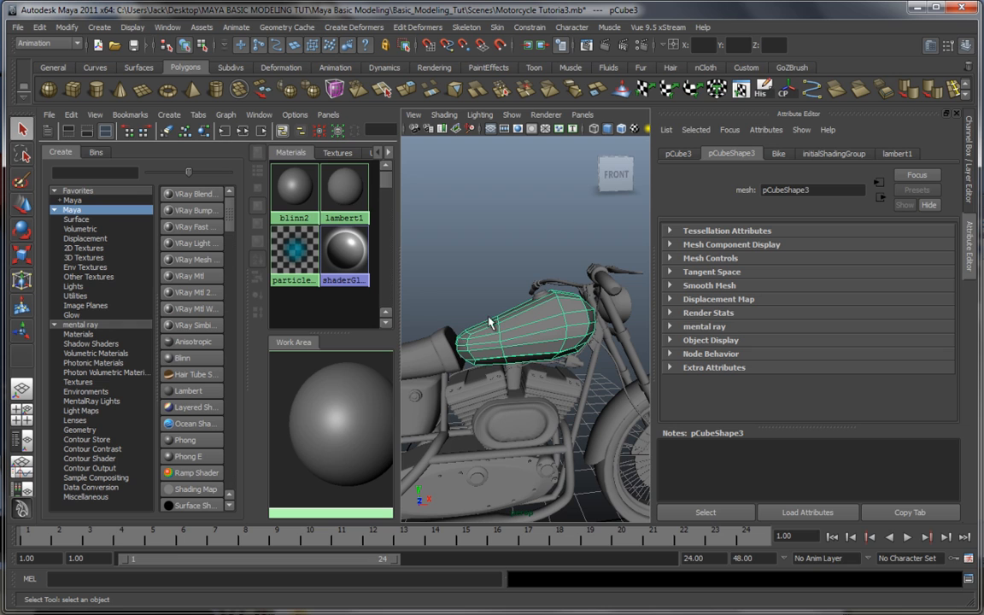
mouse_move(480, 304)
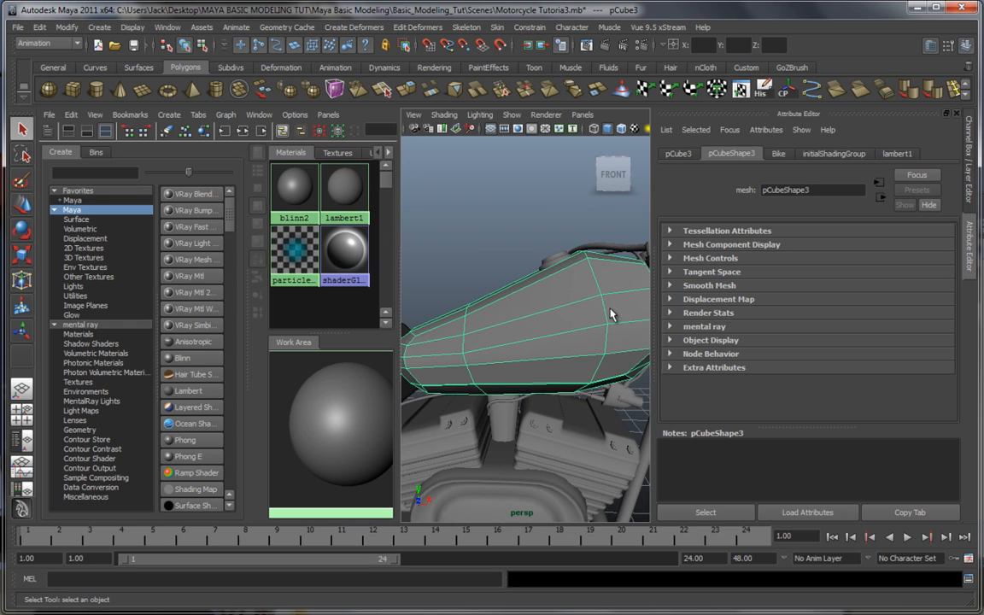
left_click_drag(610, 313, 450, 341)
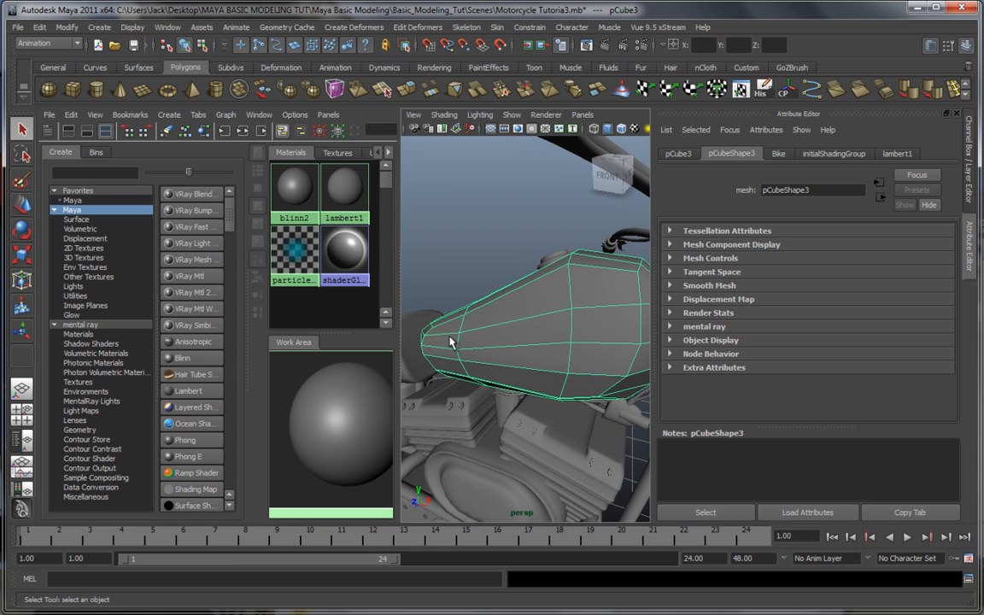
mouse_move(608, 333)
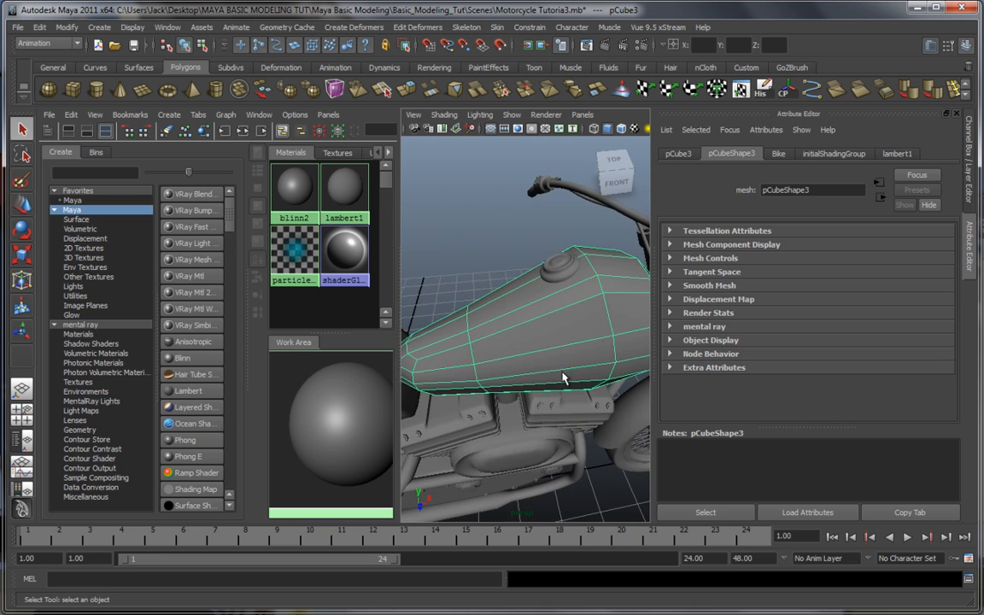
left_click_drag(563, 378, 433, 350)
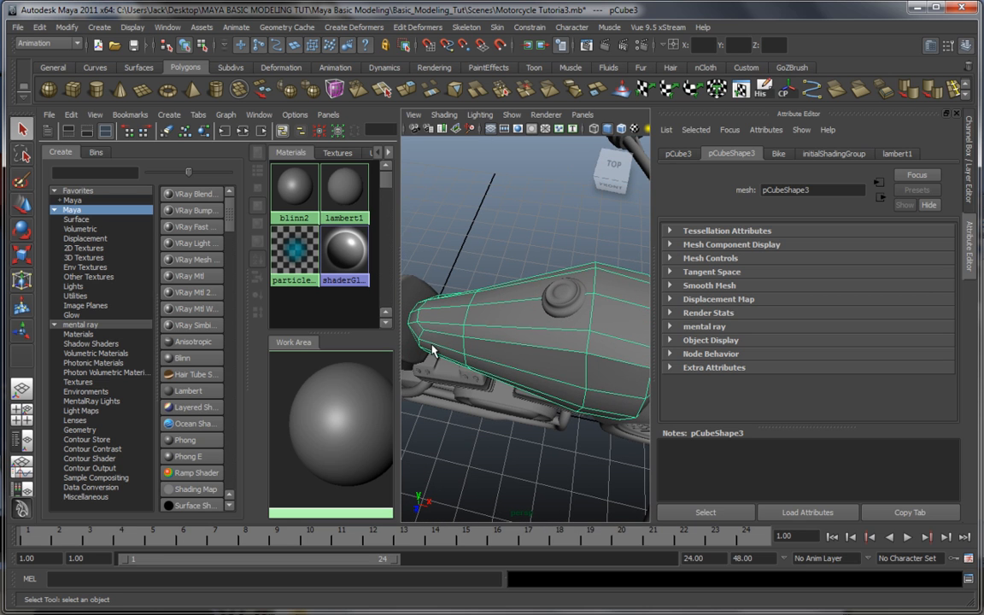
mouse_move(553, 391)
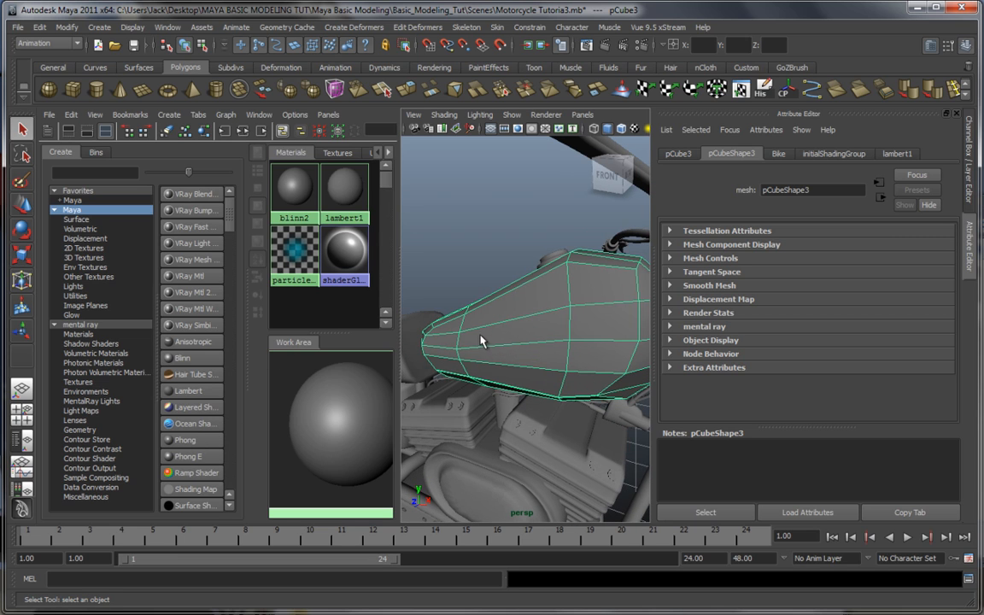
mouse_move(562, 344)
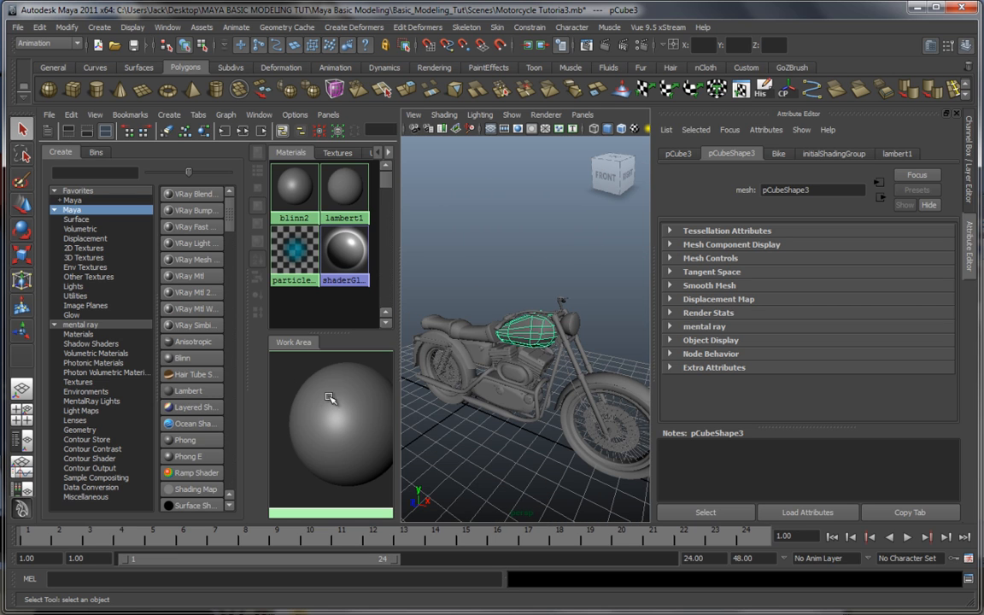
mouse_move(464, 369)
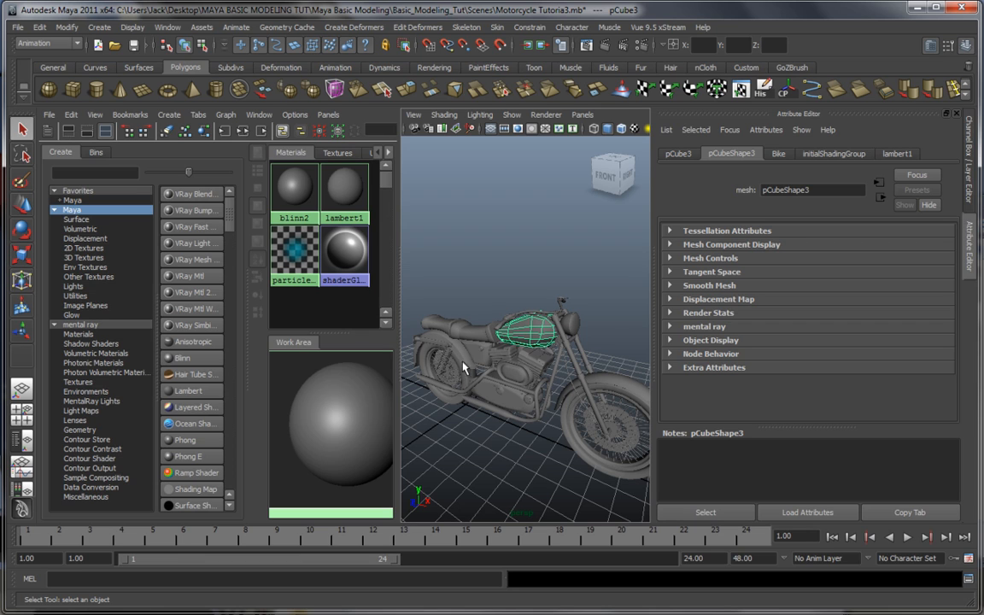
left_click(293, 183)
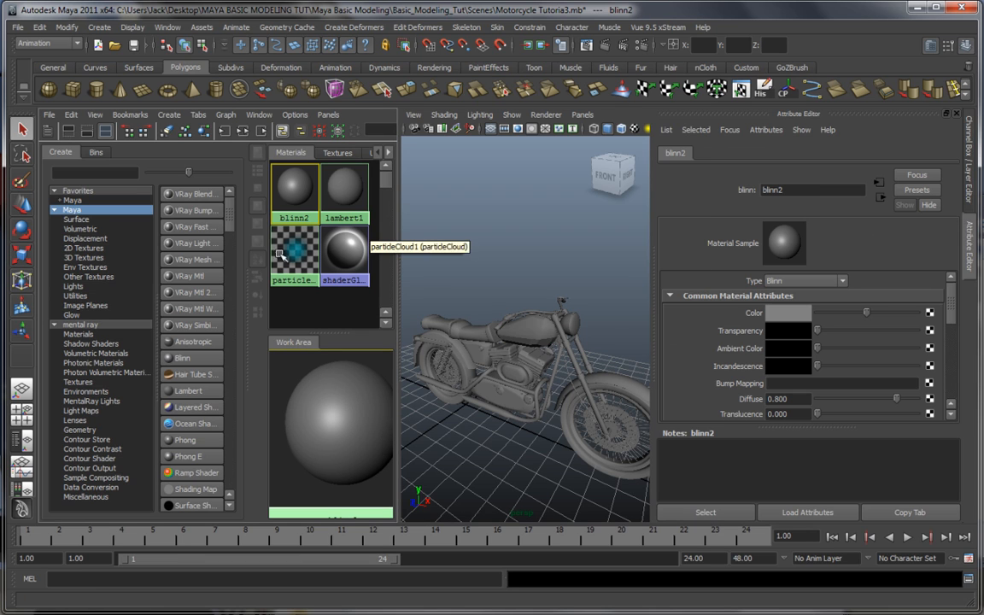
Tighten blinn2's highlight to eccentricity 0.283 and adjust specular roll off, checking the tank
scroll("down", 3)
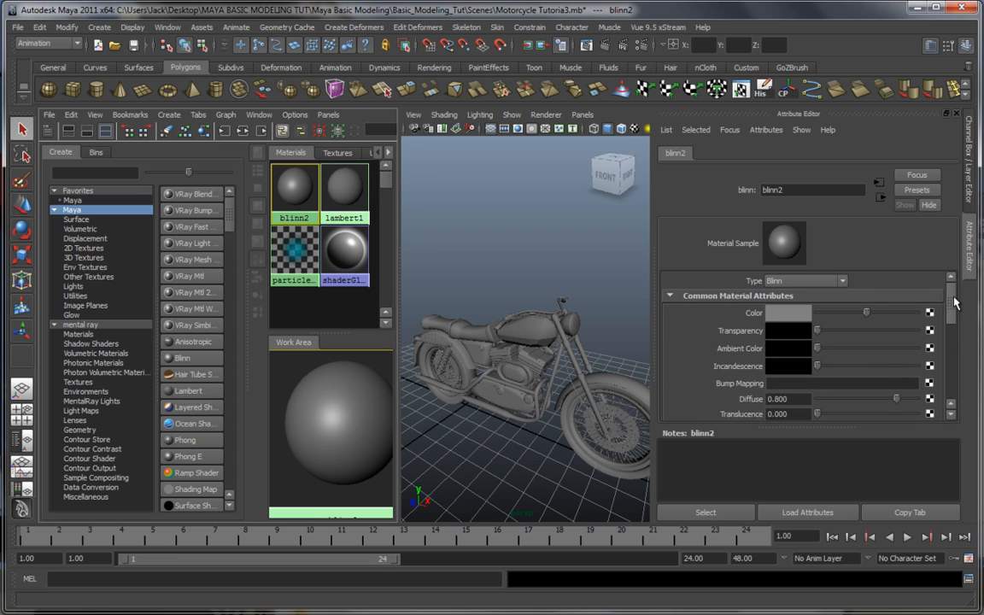
left_click(344, 188)
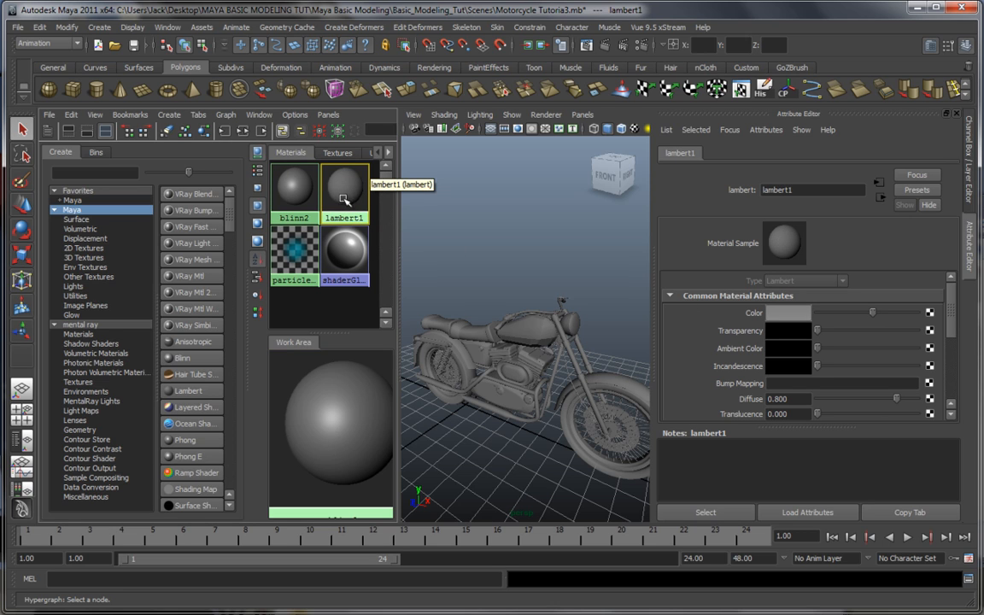
left_click(294, 185)
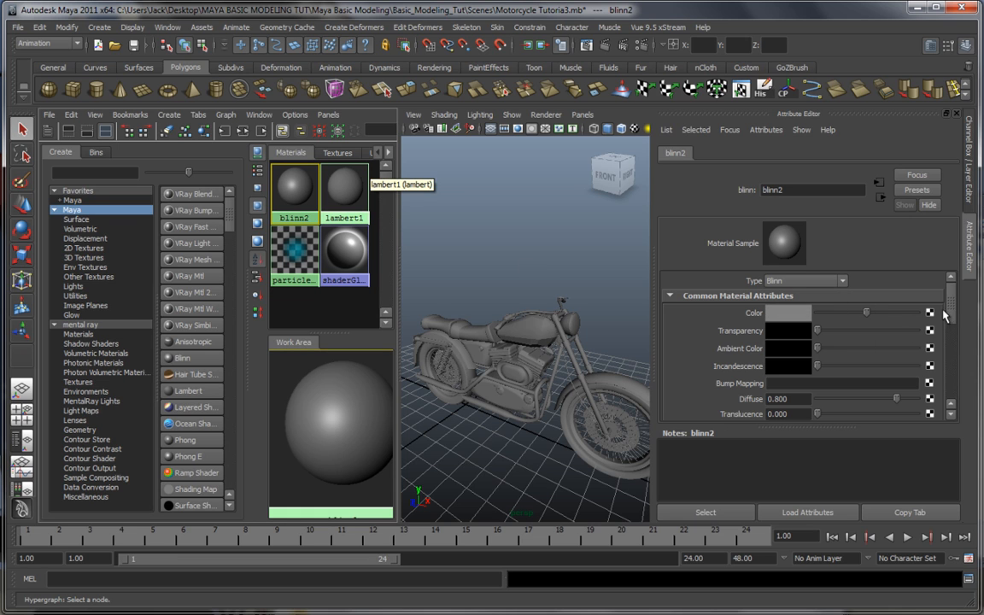
scroll("down", 3)
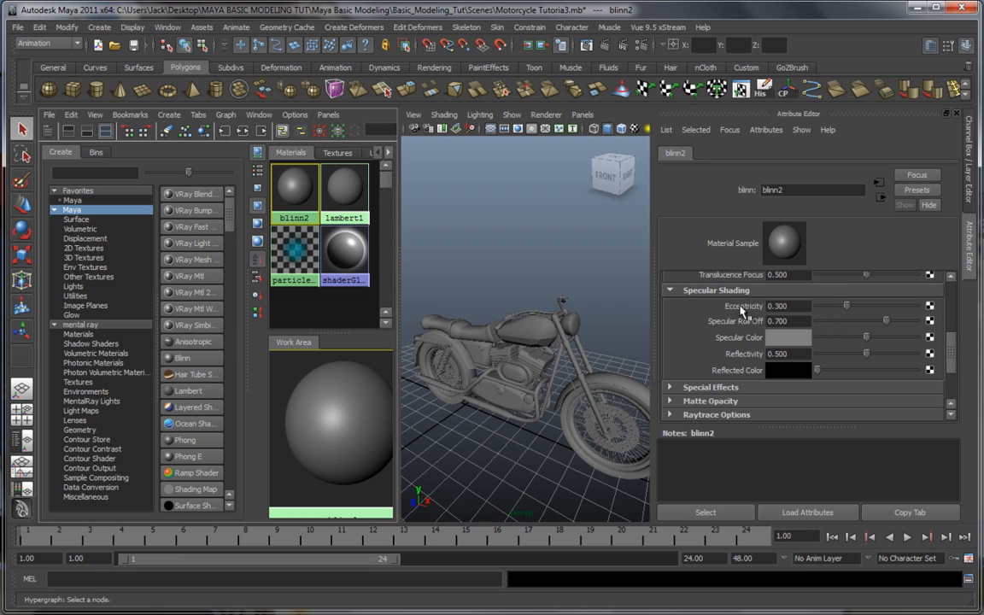
mouse_move(717, 320)
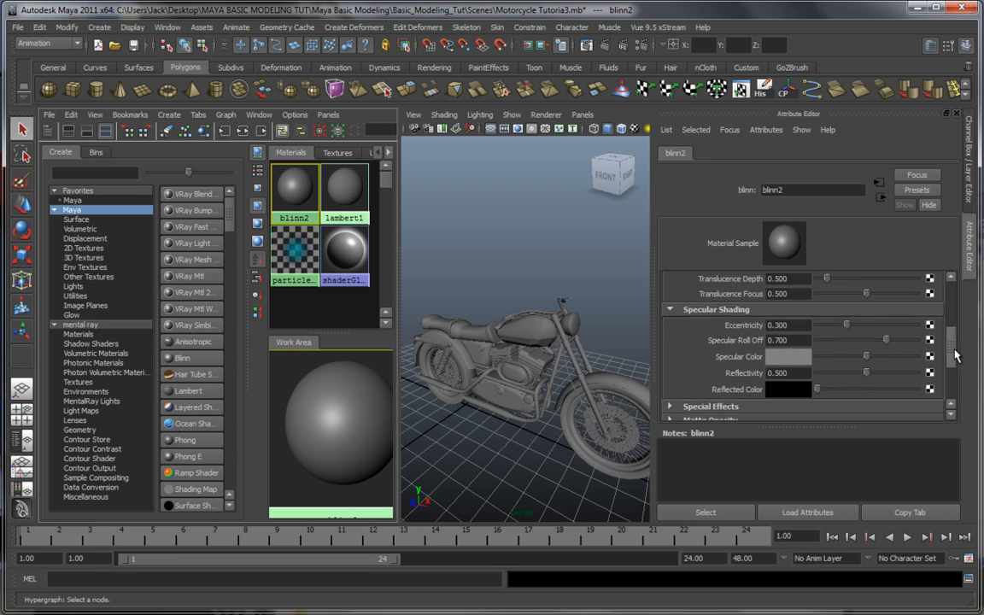
scroll("down", 3)
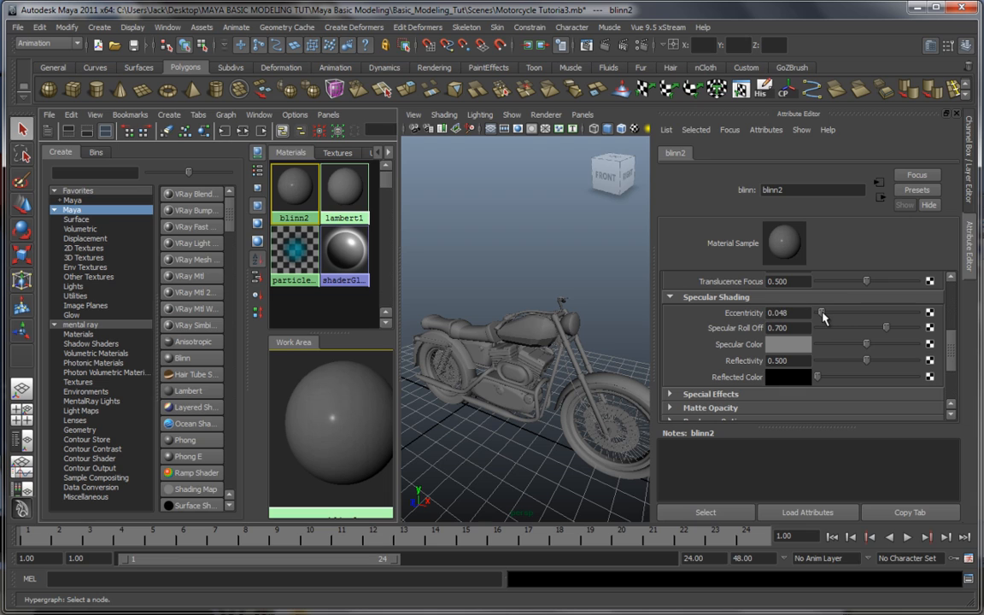
left_click_drag(820, 312, 854, 313)
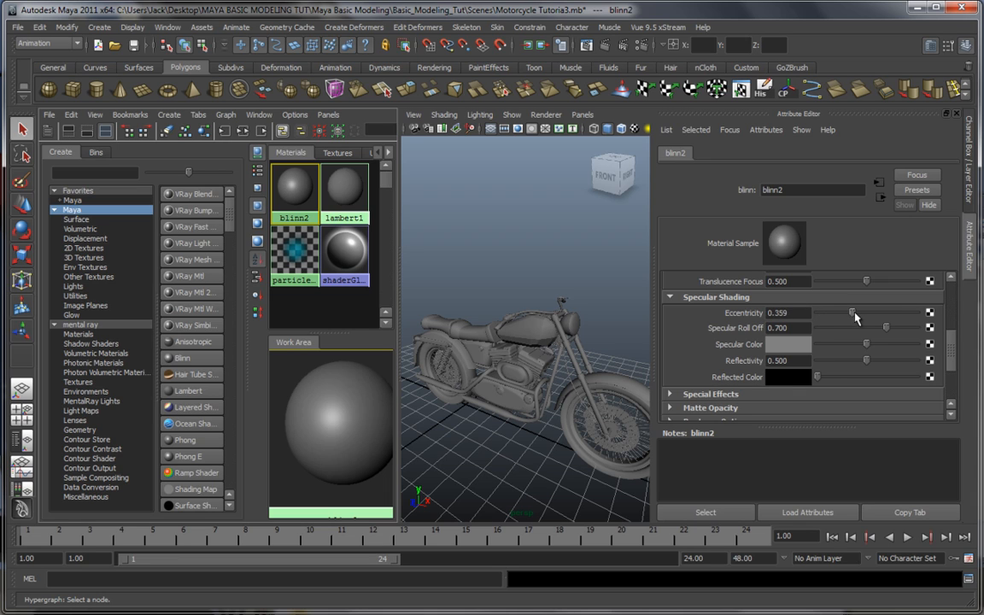
left_click_drag(853, 312, 820, 312)
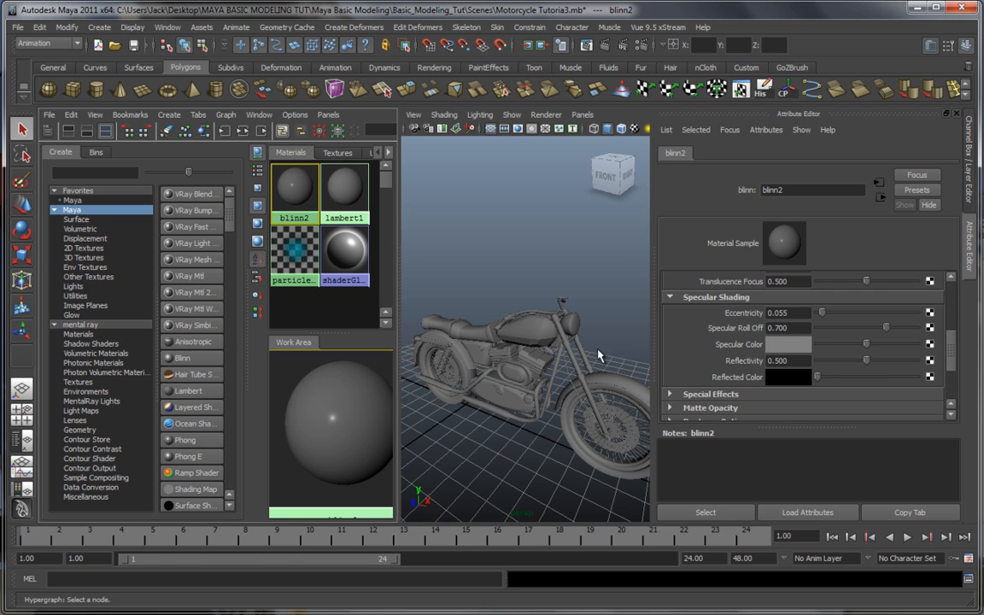
left_click_drag(597, 354, 511, 380)
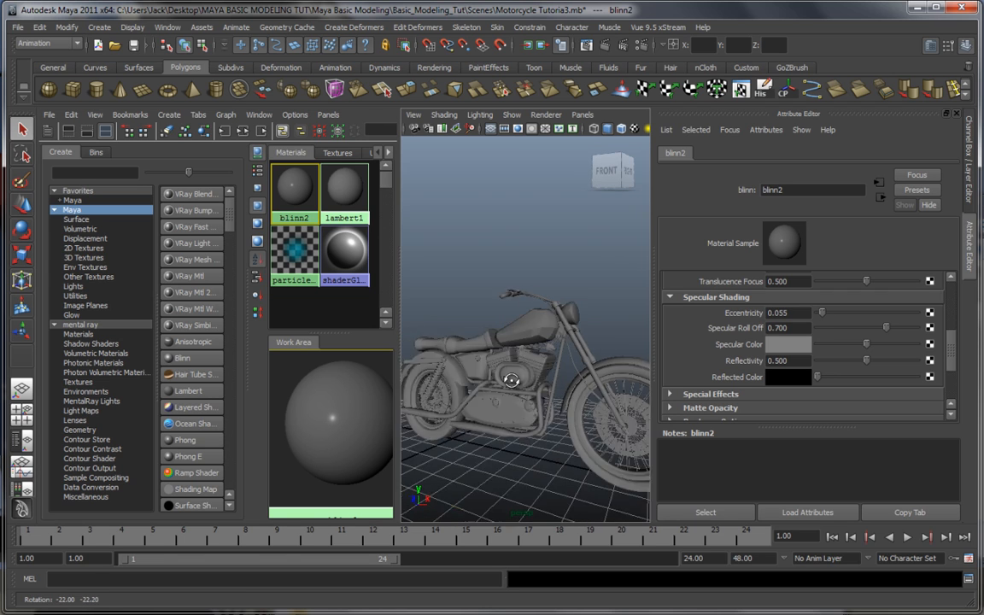
left_click_drag(512, 380, 513, 389)
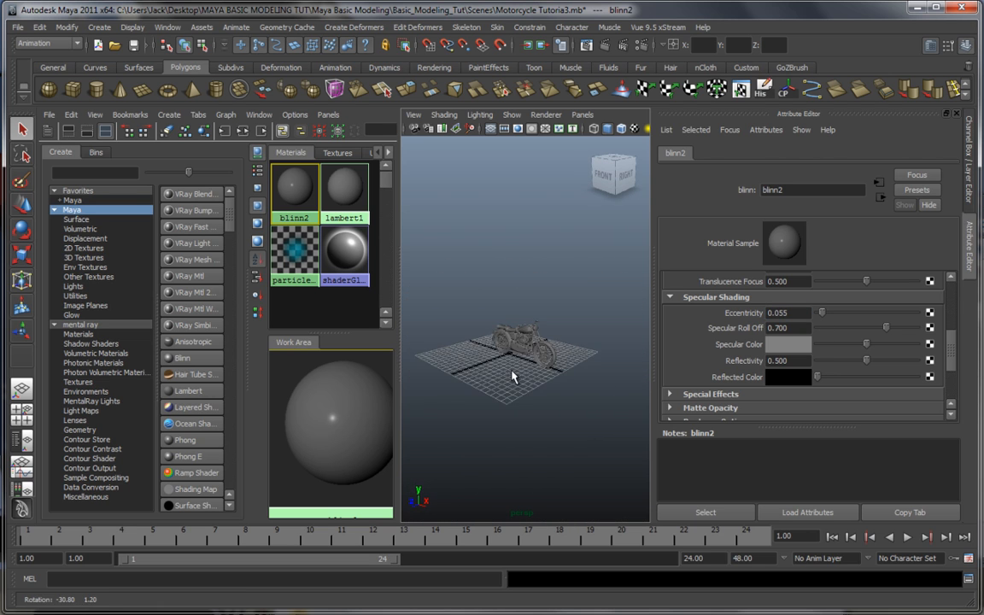
left_click_drag(513, 376, 544, 369)
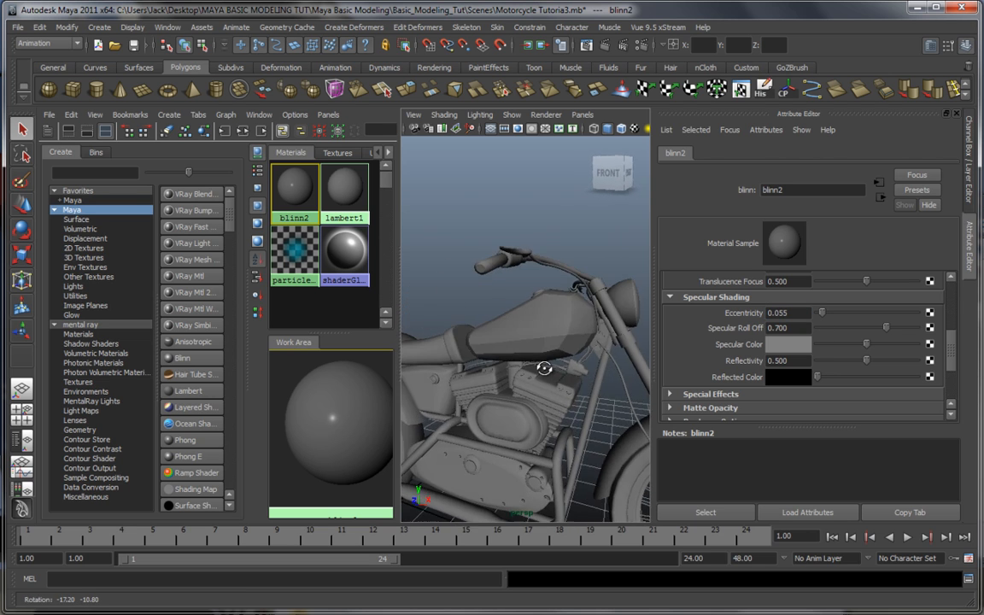
left_click_drag(547, 368, 526, 342)
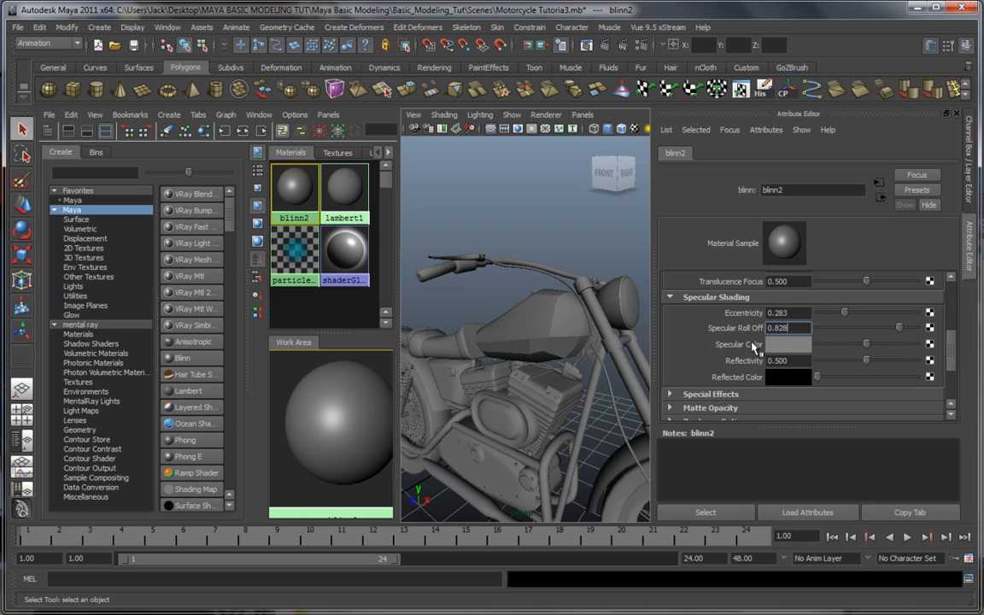
mouse_move(868, 352)
type("0.538")
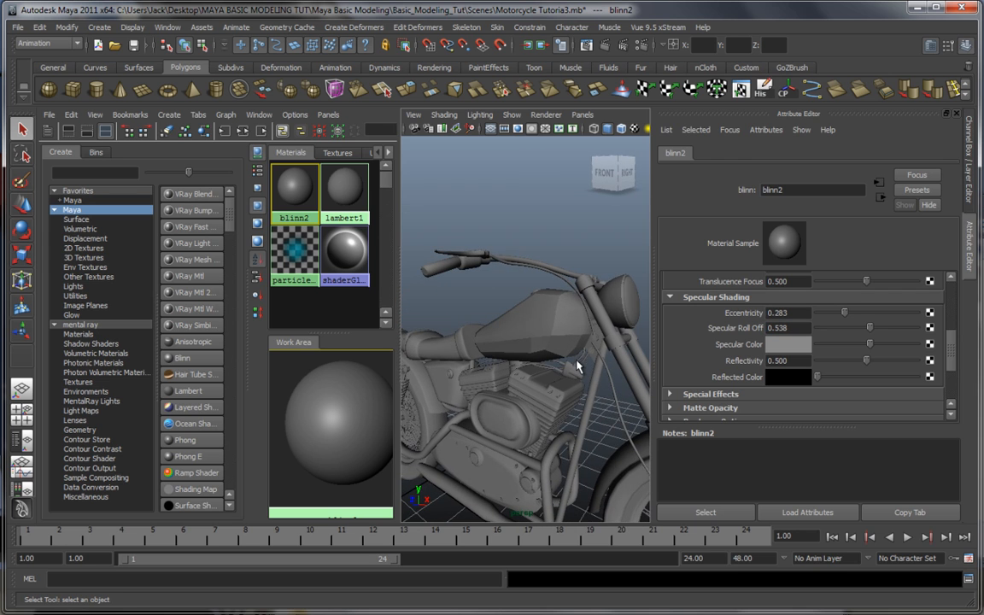
Drag blinn2's reflectivity to 1.000 and orbit around the tank and engine
left_click_drag(555, 385, 597, 382)
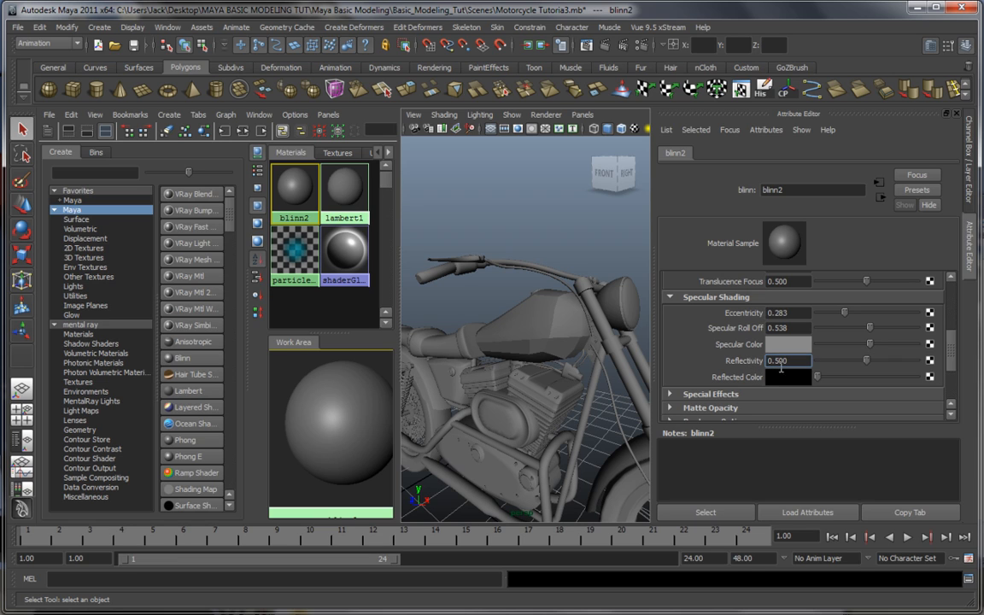
left_click_drag(867, 359, 824, 359)
type("1.000")
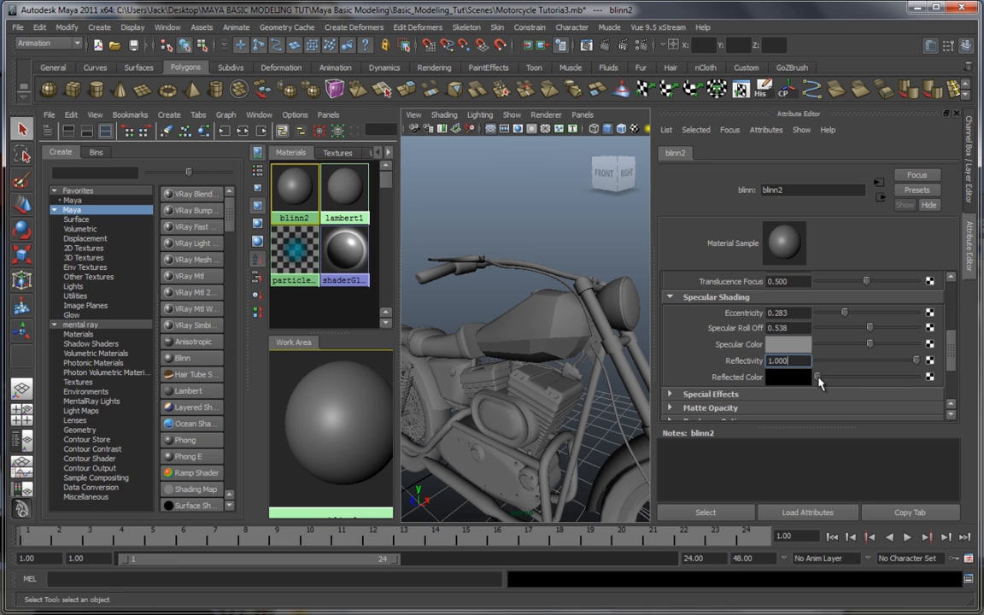
mouse_move(816, 382)
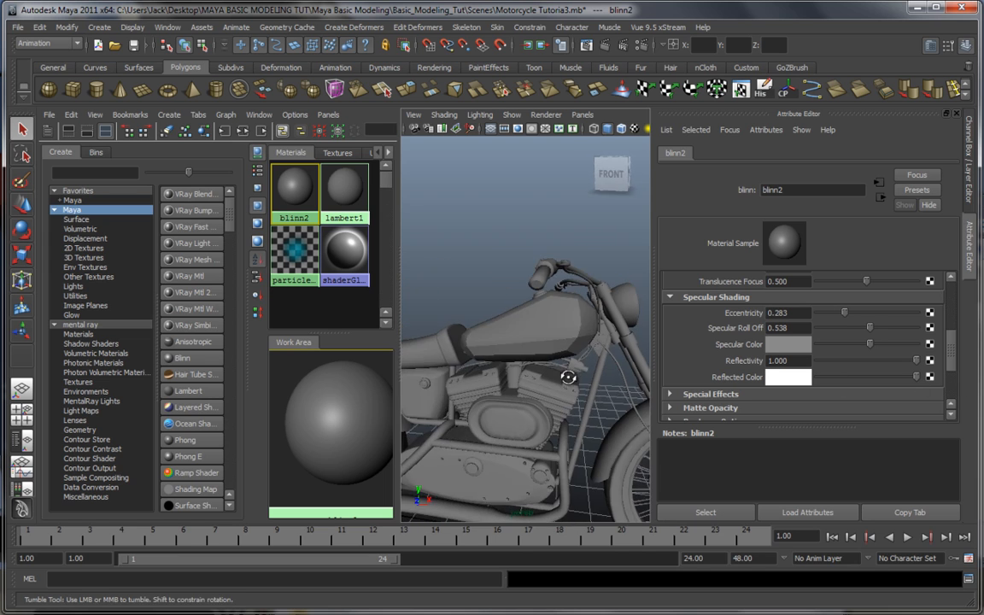
left_click_drag(567, 378, 520, 384)
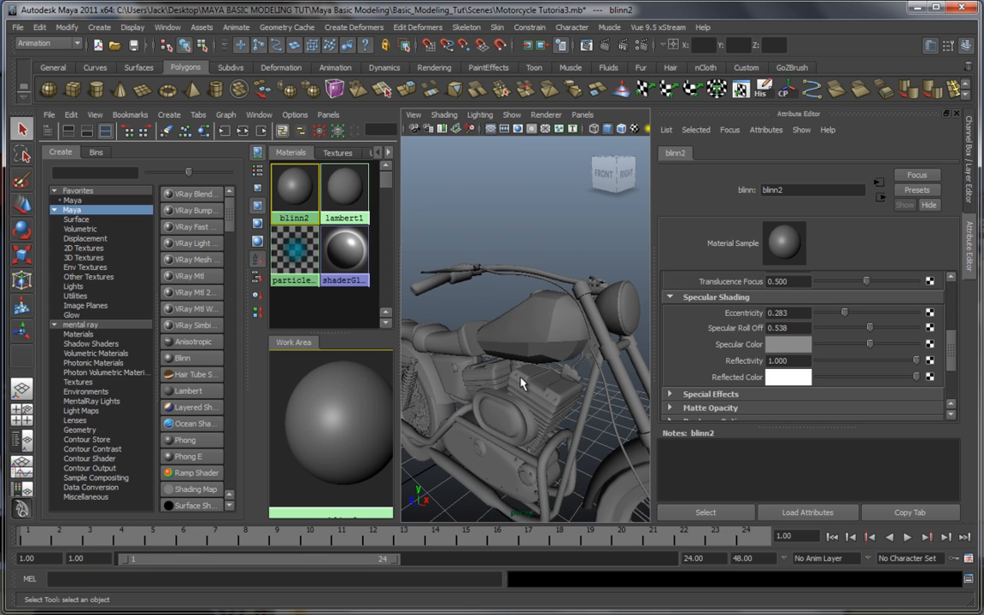
mouse_move(515, 375)
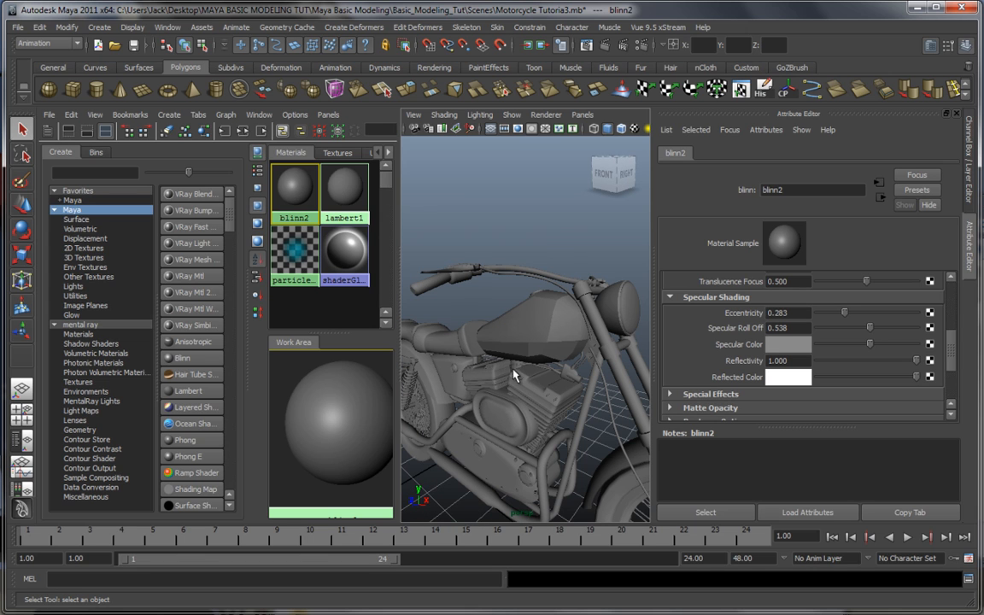
left_click_drag(529, 367, 513, 358)
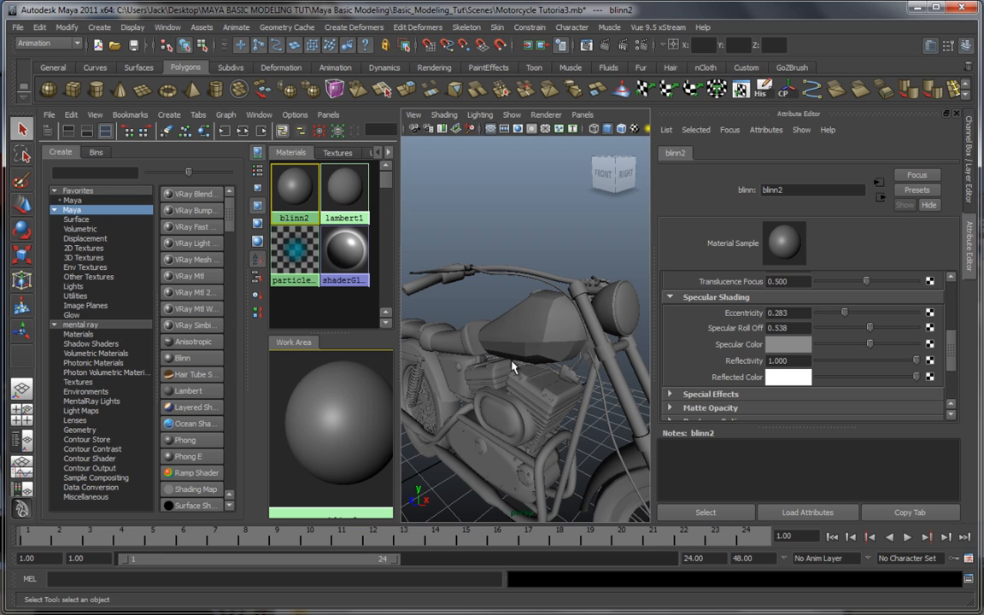
mouse_move(919, 383)
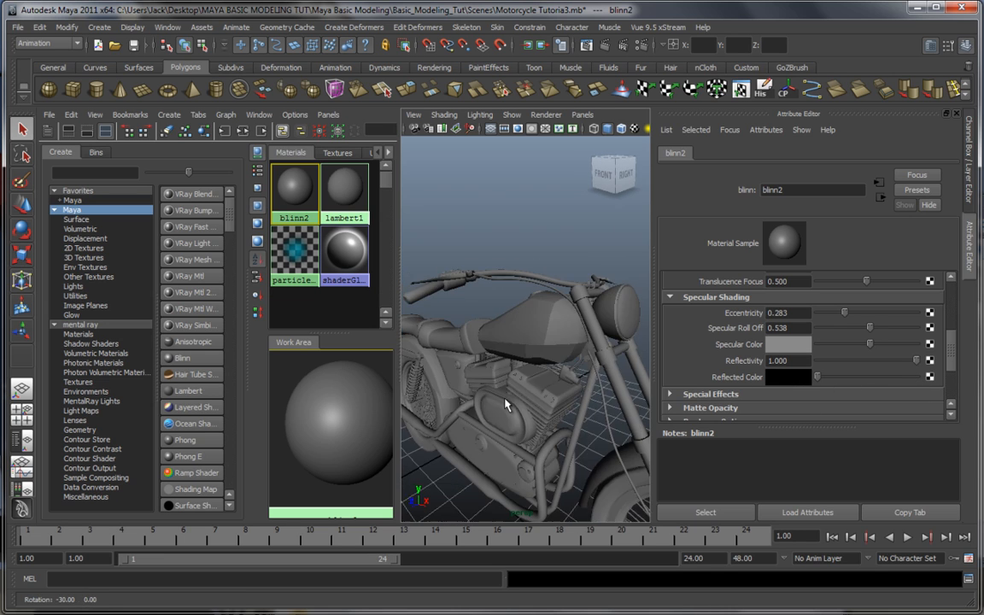
scroll("down", 3)
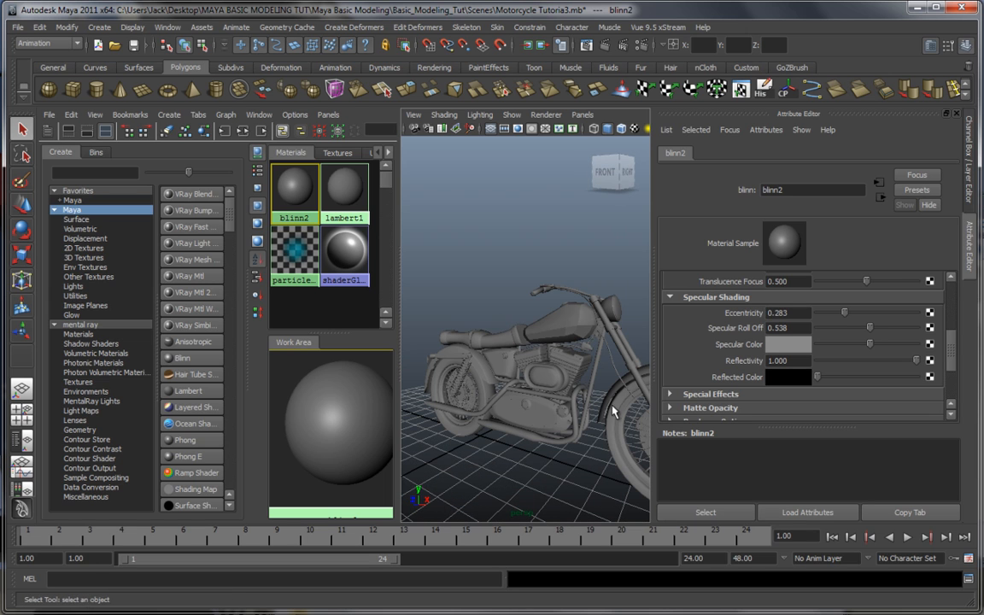
mouse_move(585, 433)
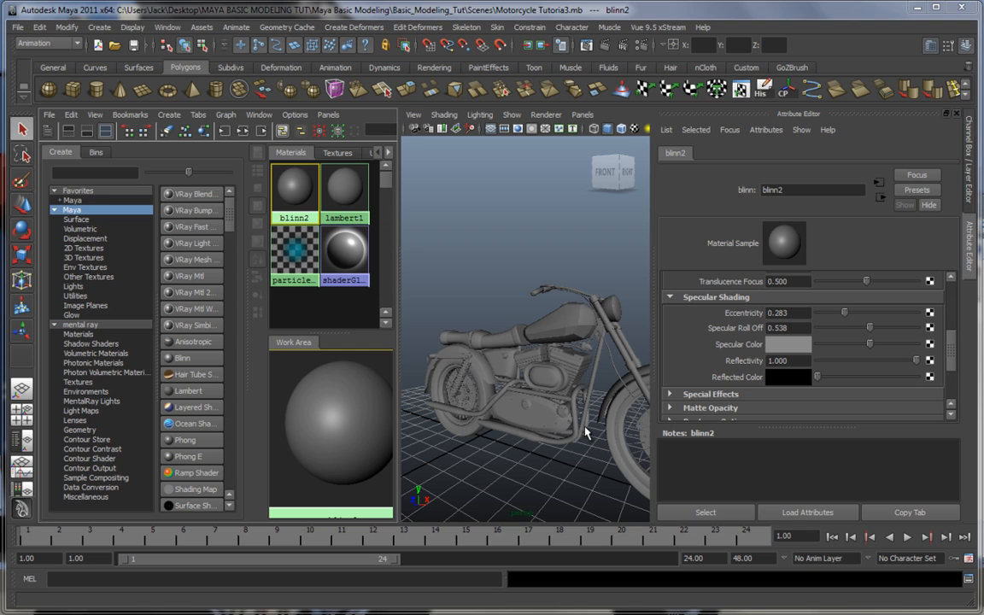
Pull back and orbit to a side view of the whole motorcycle
left_click_drag(581, 436, 554, 436)
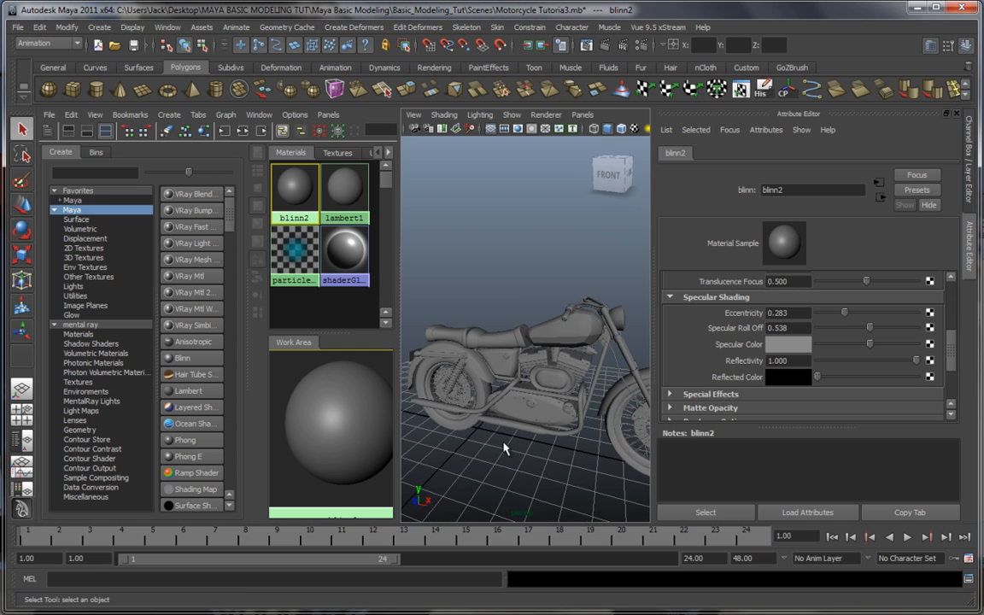
left_click_drag(504, 409, 474, 408)
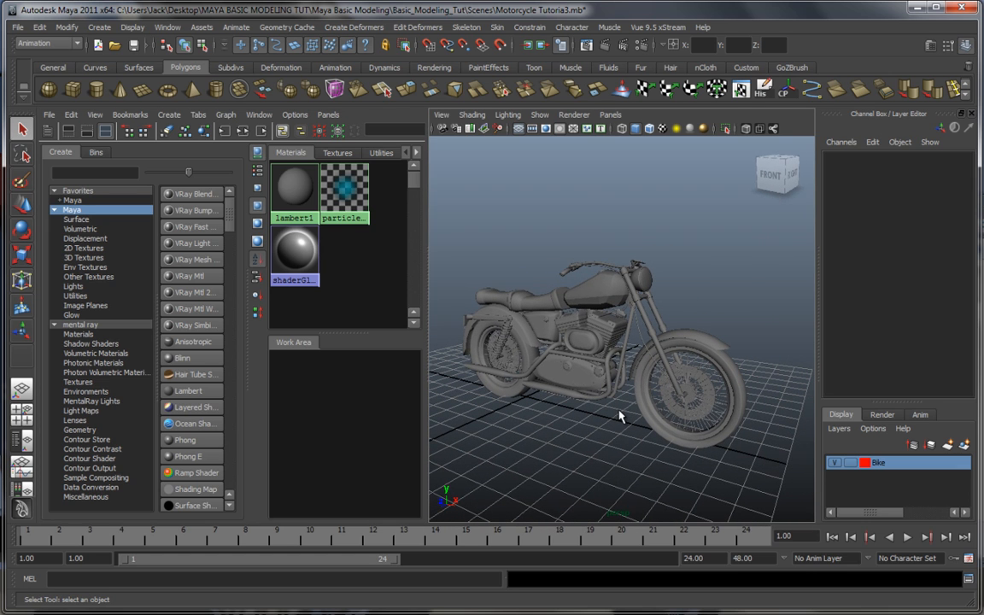
mouse_move(376, 376)
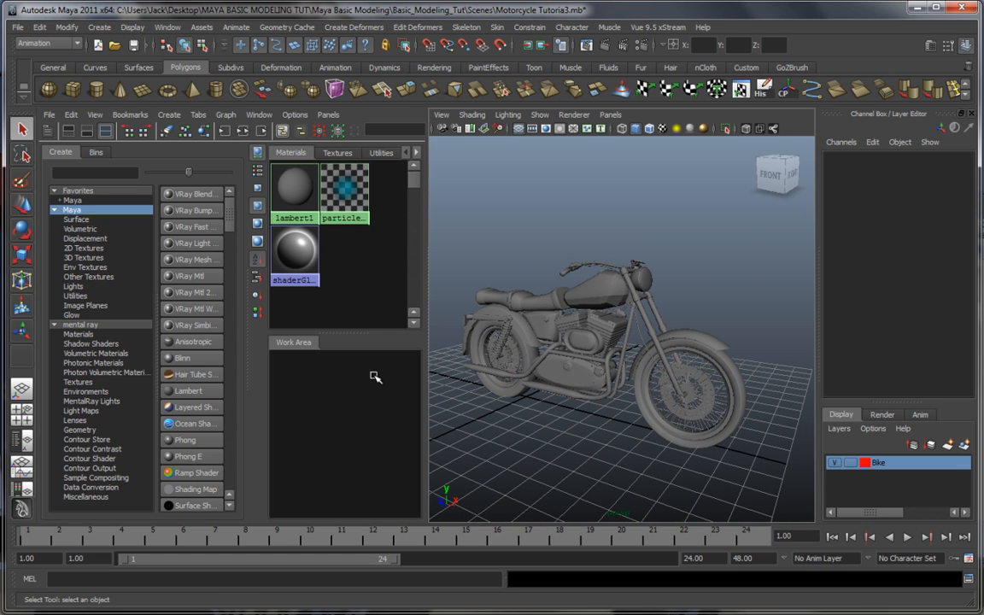
mouse_move(295, 252)
type("Tire")
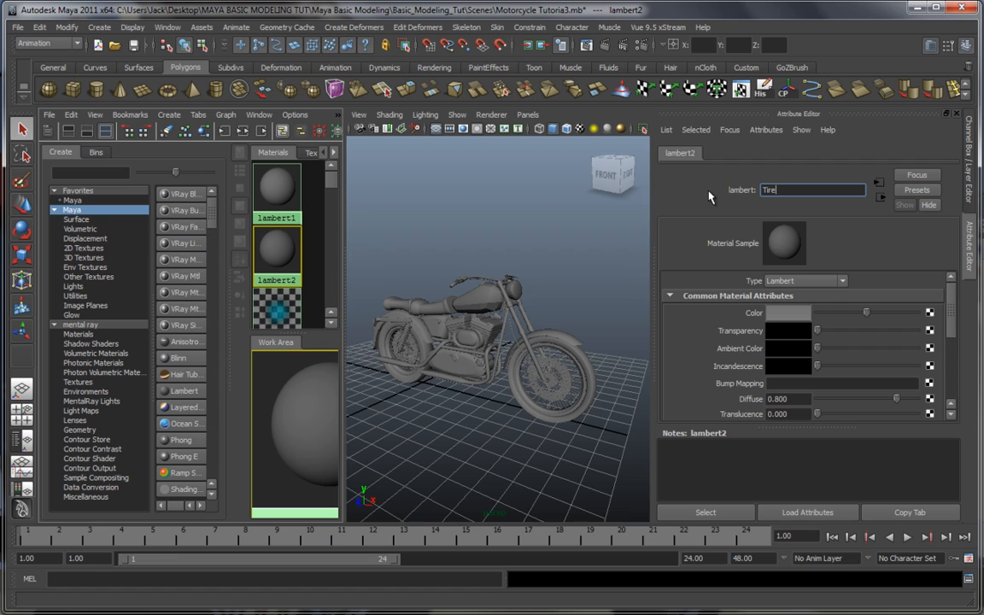
Confirm the material name Tires and set its colour to black
key("Return")
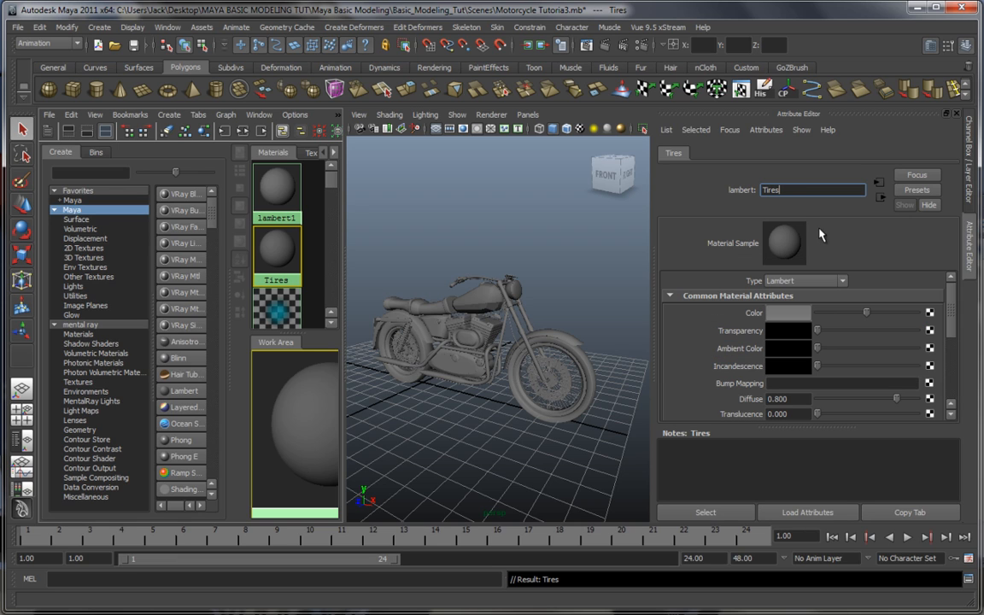
left_click(787, 313)
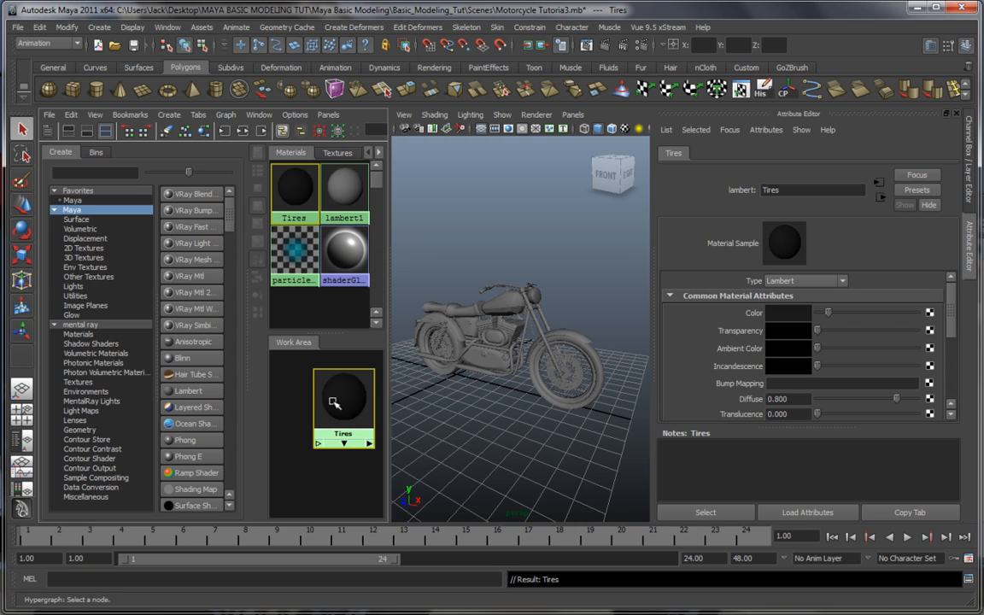
mouse_move(348, 418)
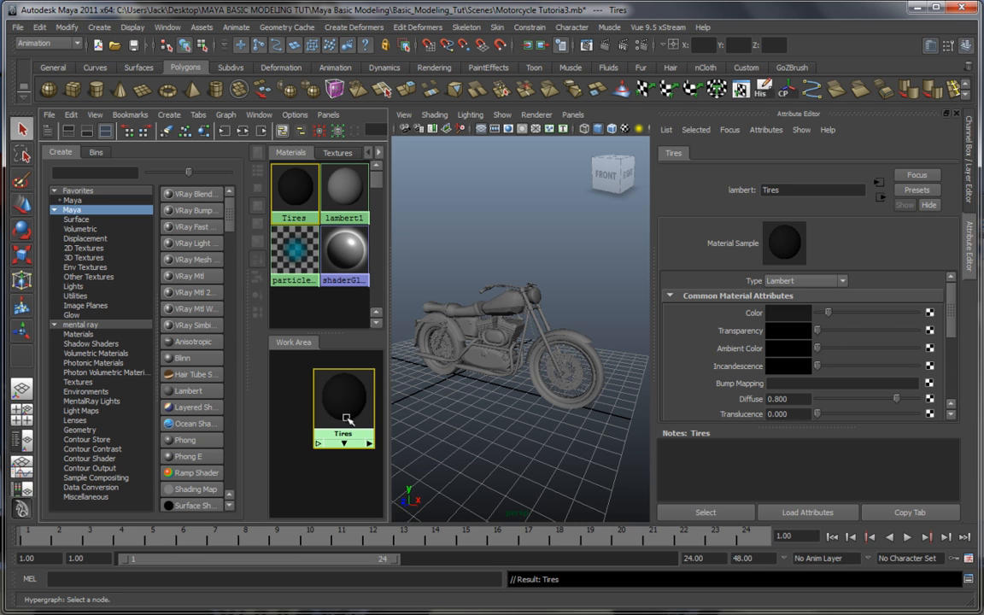
left_click_drag(529, 342, 503, 391)
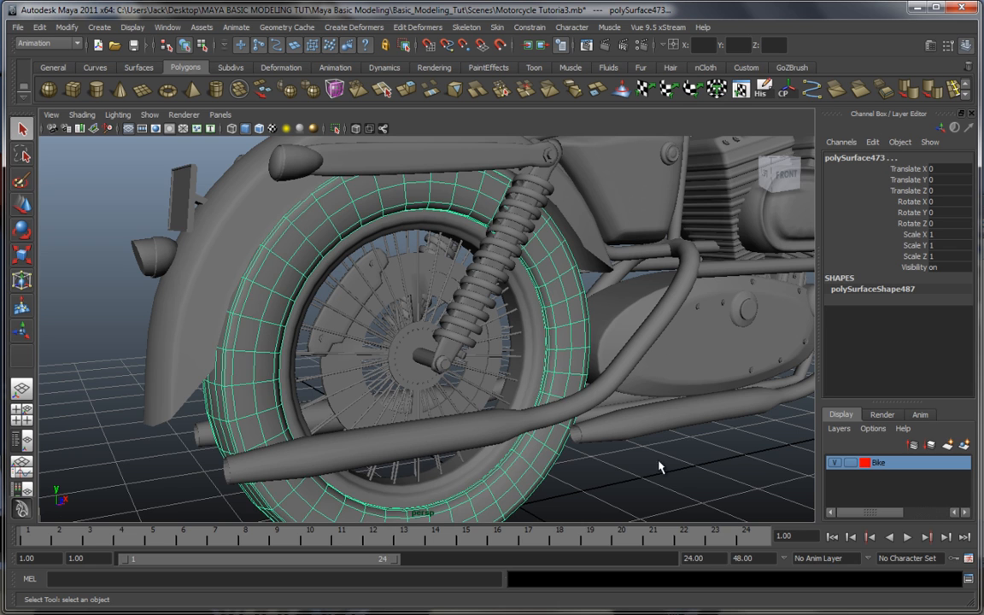
left_click(532, 317)
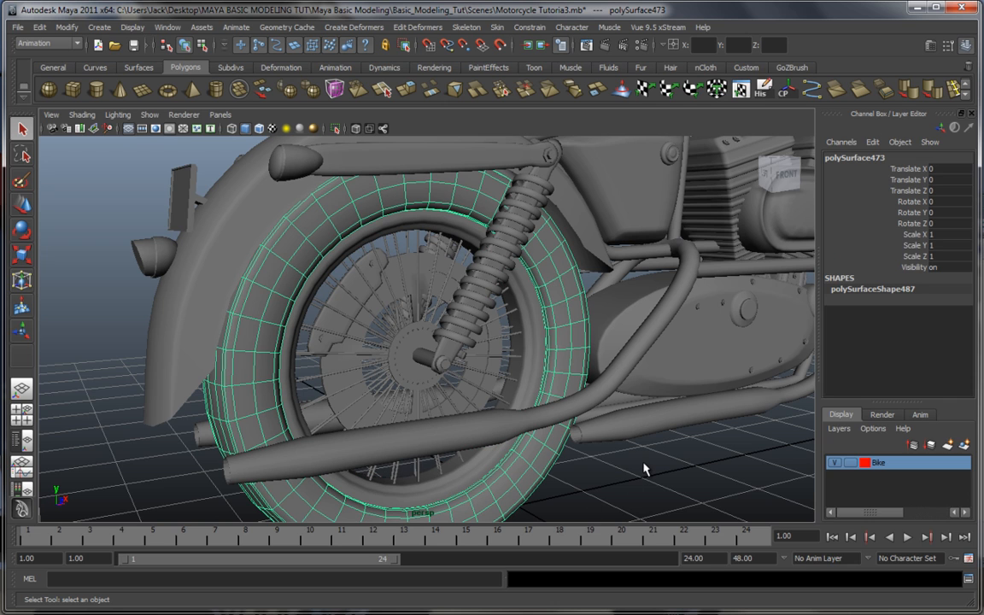
left_click(529, 316)
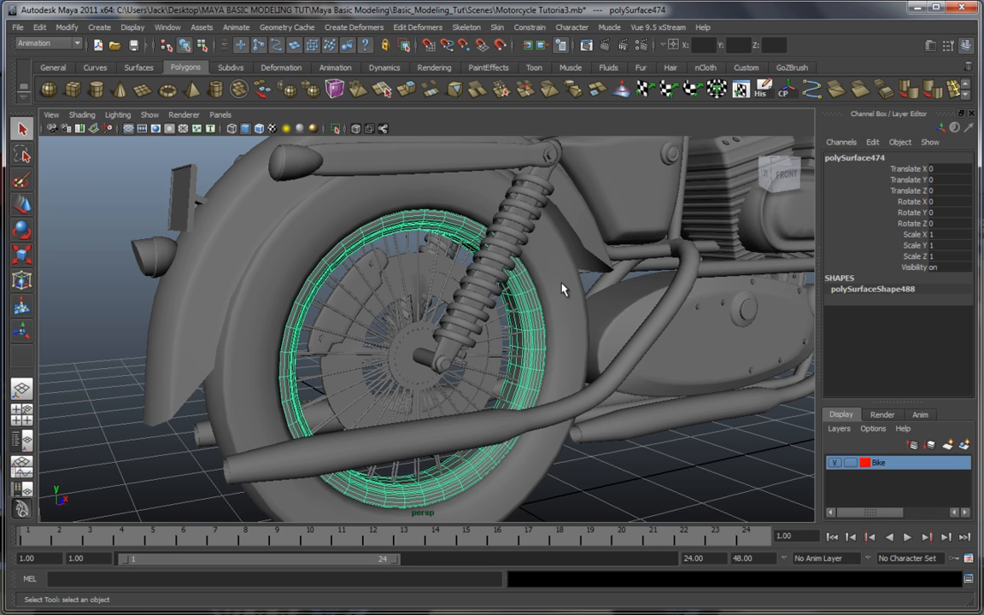
left_click(513, 329)
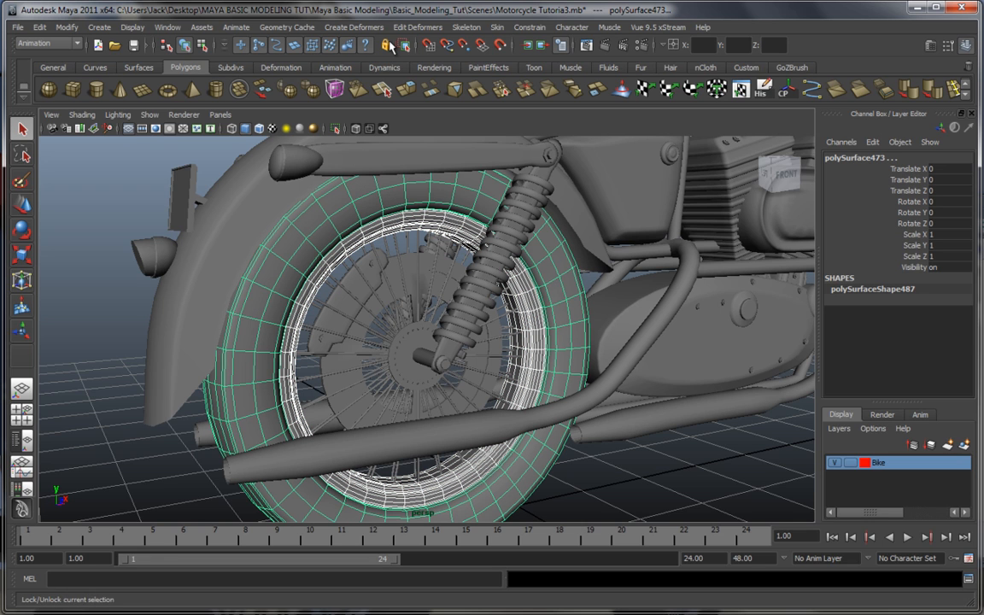
left_click(43, 44)
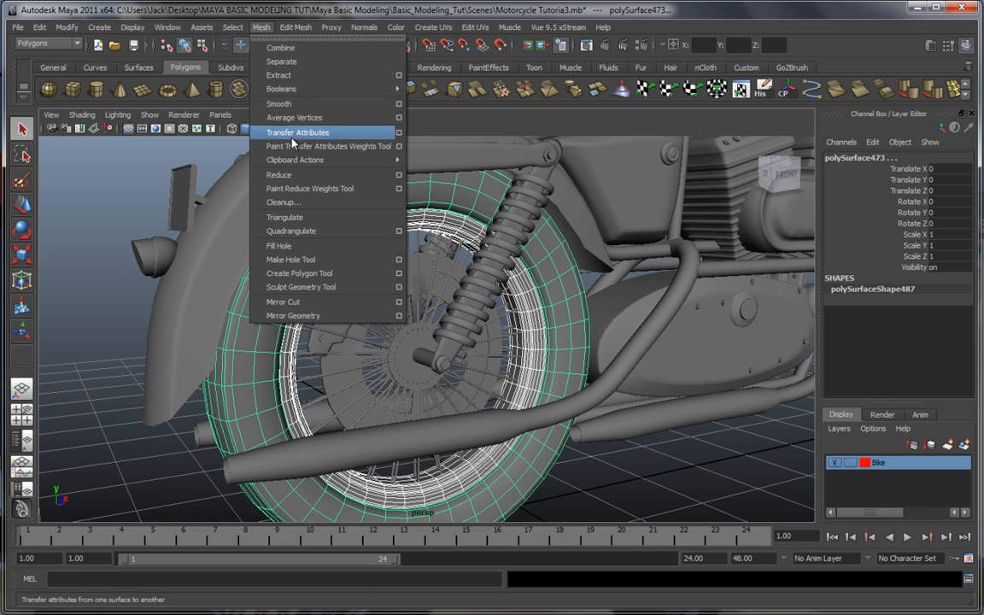
mouse_move(297, 126)
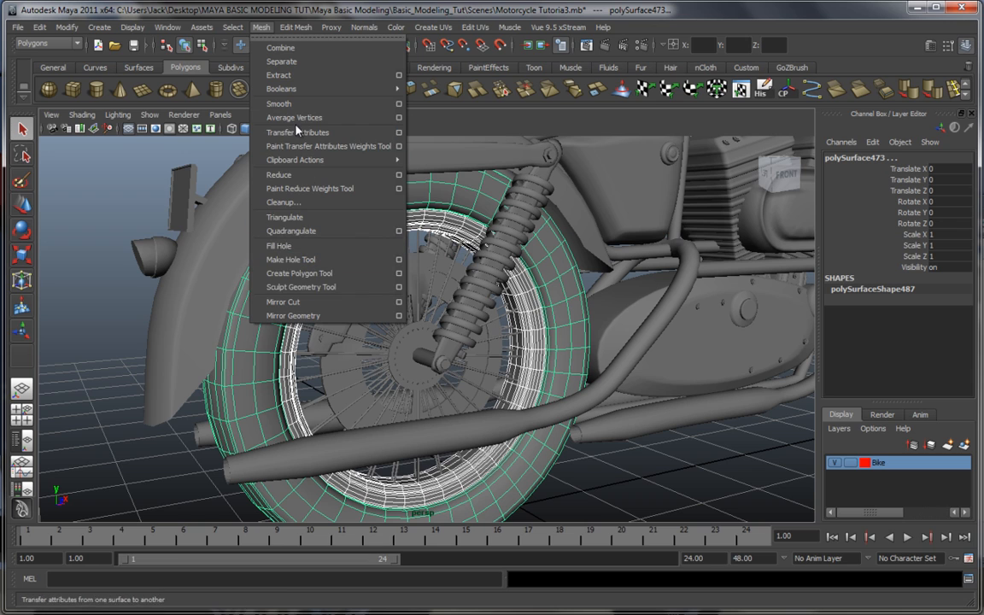
mouse_move(295, 103)
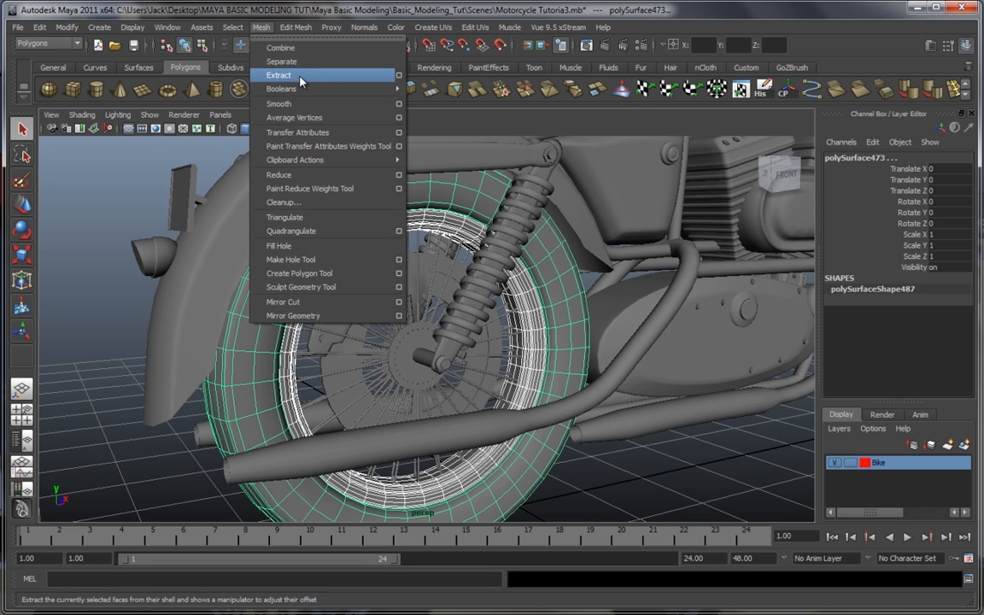
mouse_move(301, 80)
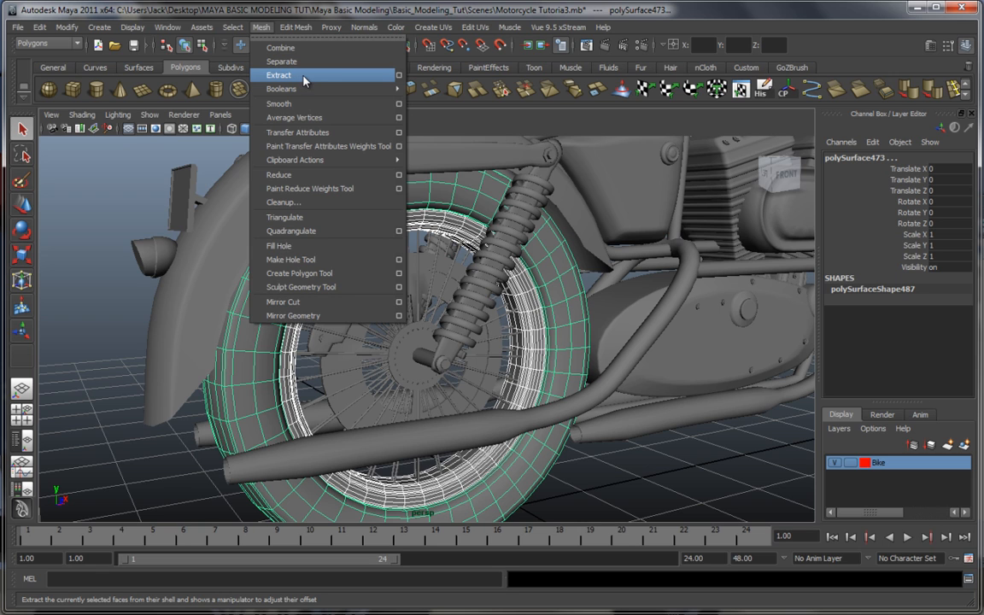
mouse_move(126, 179)
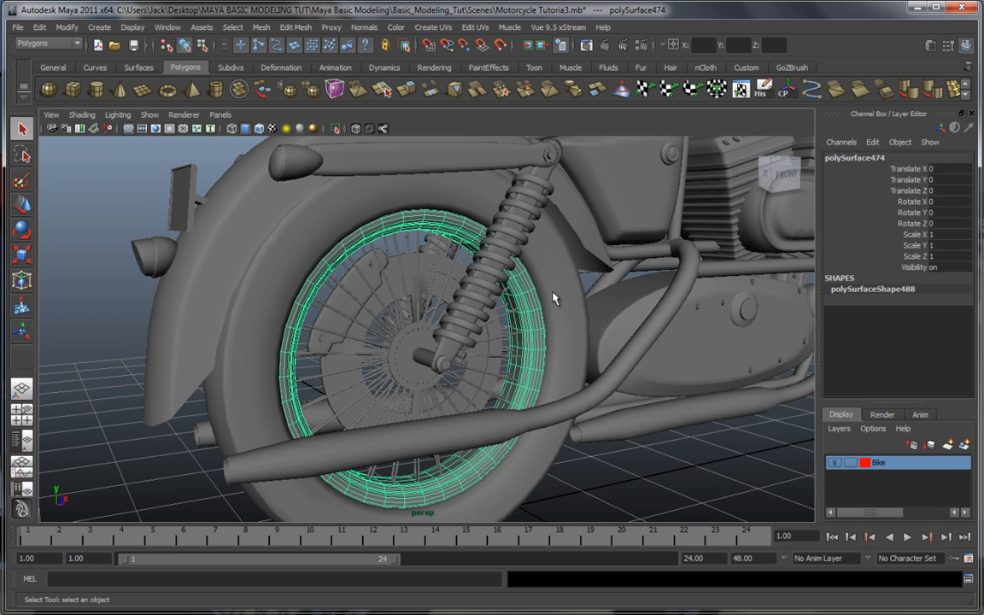
left_click_drag(553, 298, 498, 294)
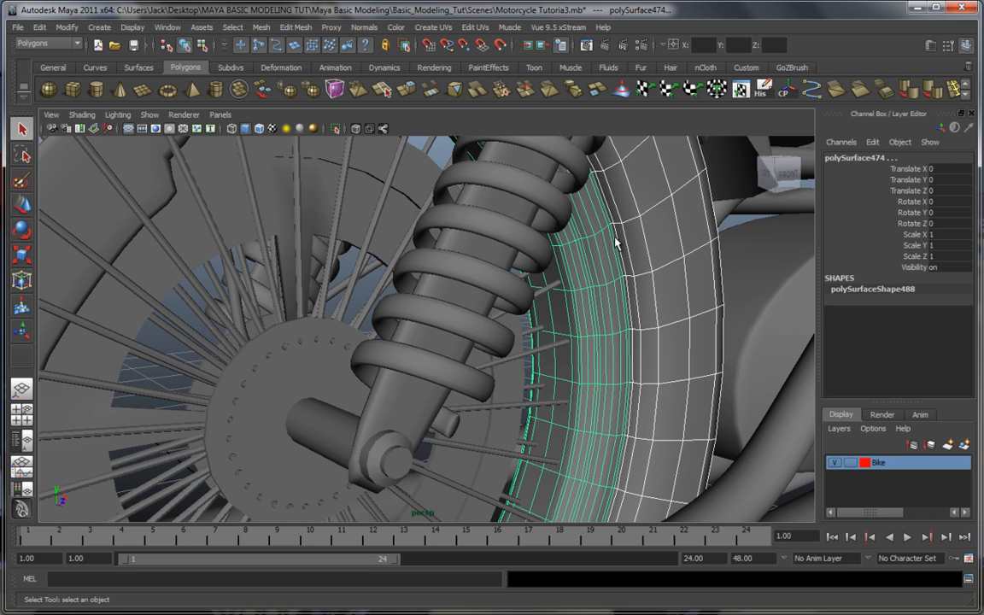
mouse_move(642, 271)
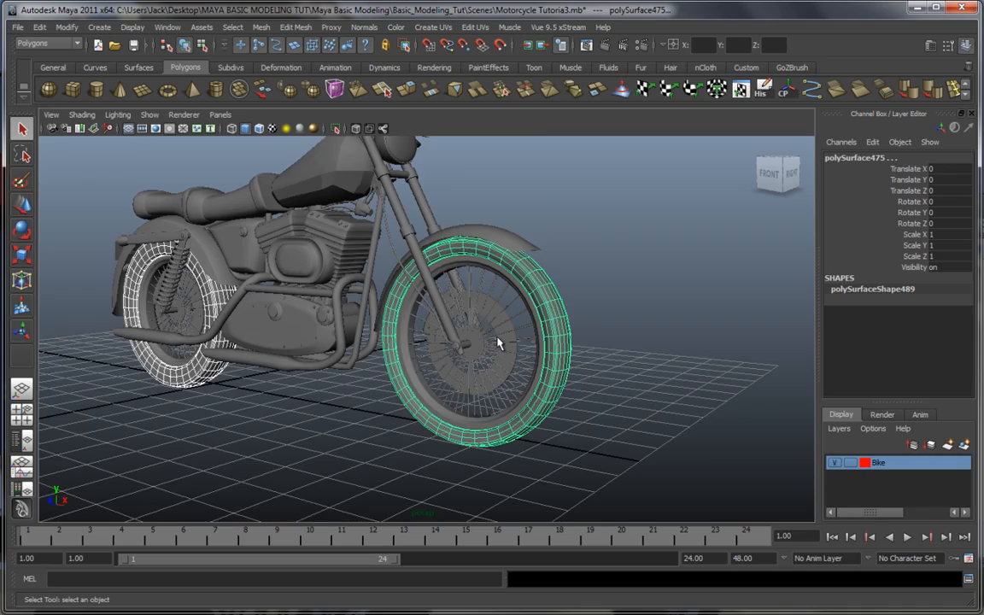
left_click_drag(500, 342, 278, 348)
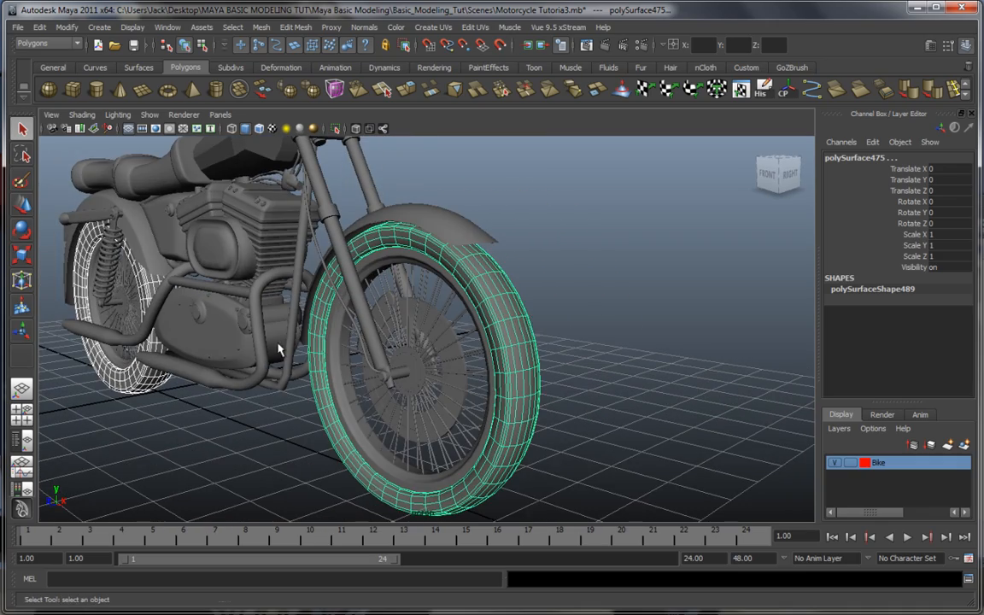
left_click_drag(278, 348, 348, 354)
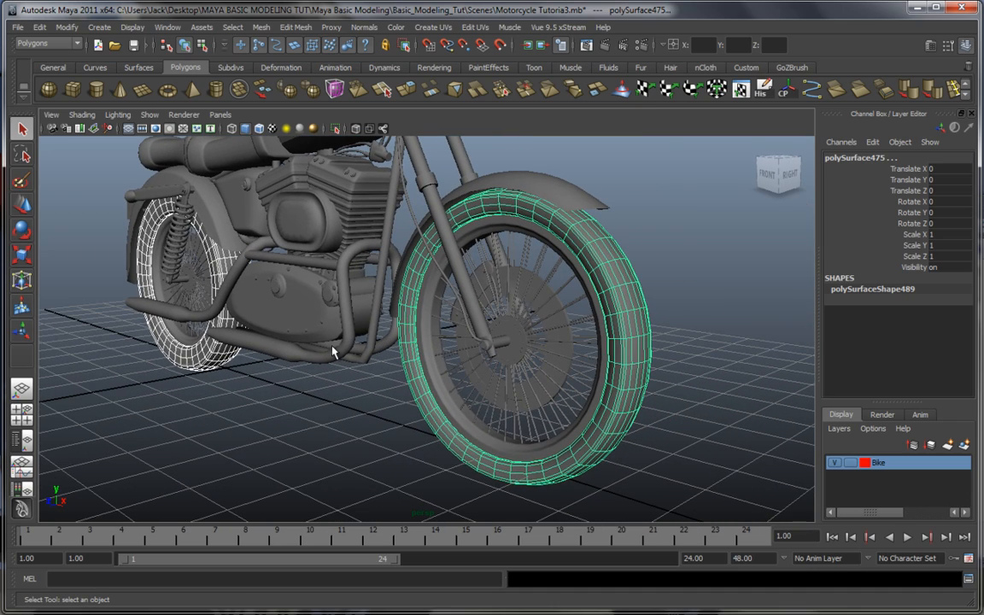
mouse_move(359, 293)
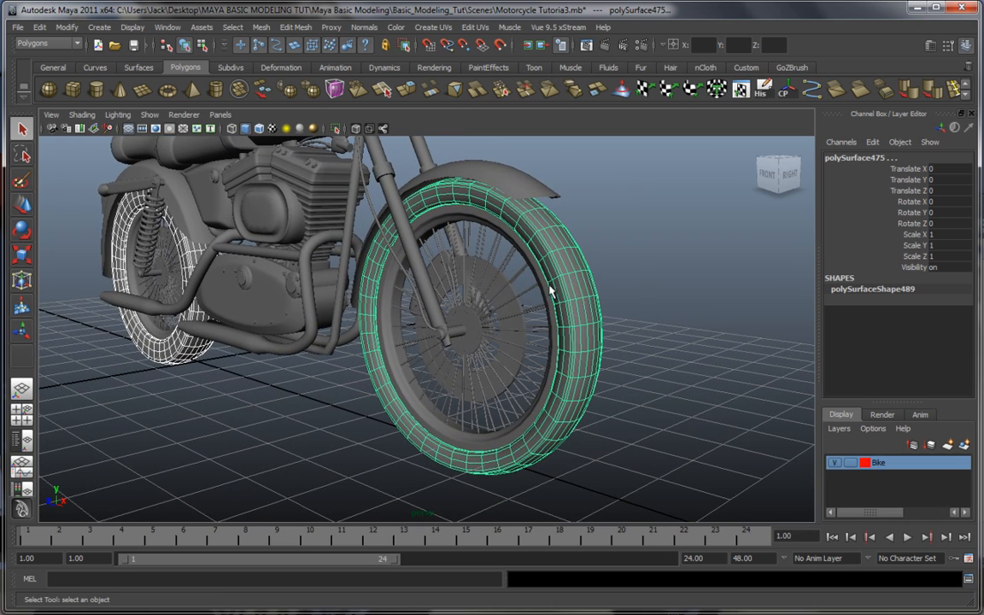
Right-click the selected tires to bring up their material assignment options
right_click(568, 258)
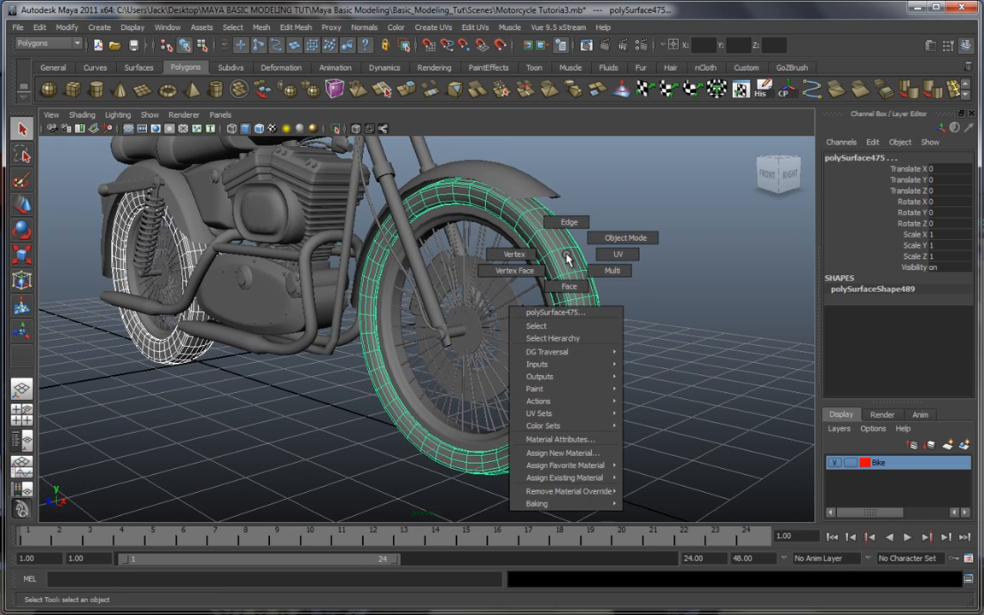
mouse_move(563, 476)
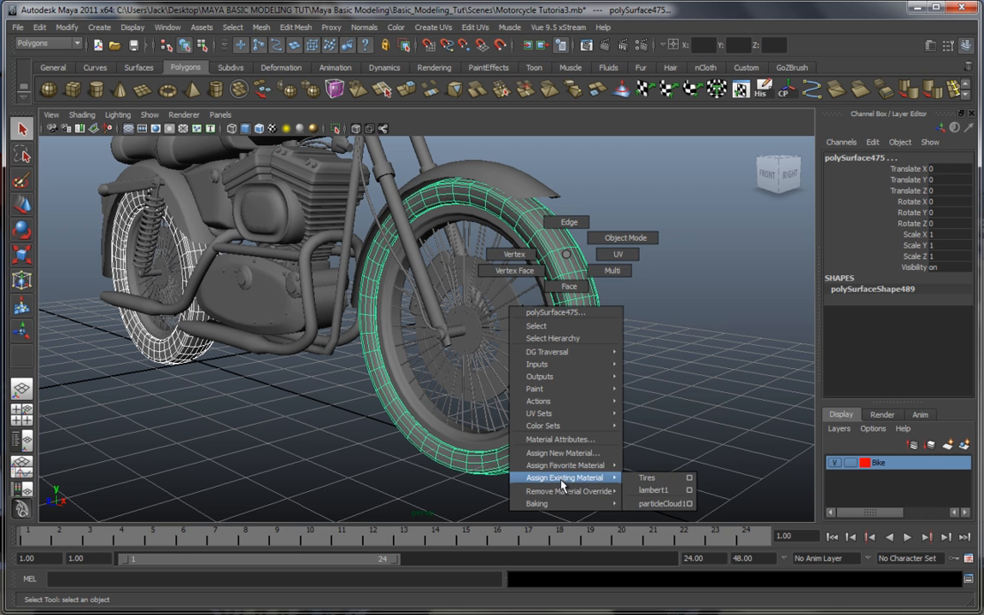
mouse_move(648, 478)
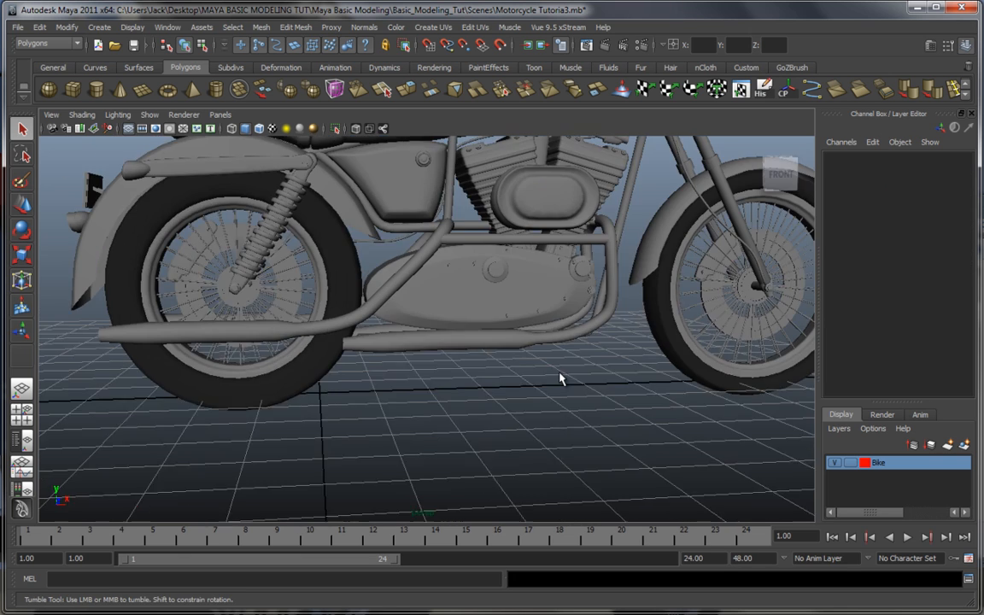
left_click_drag(560, 379, 504, 380)
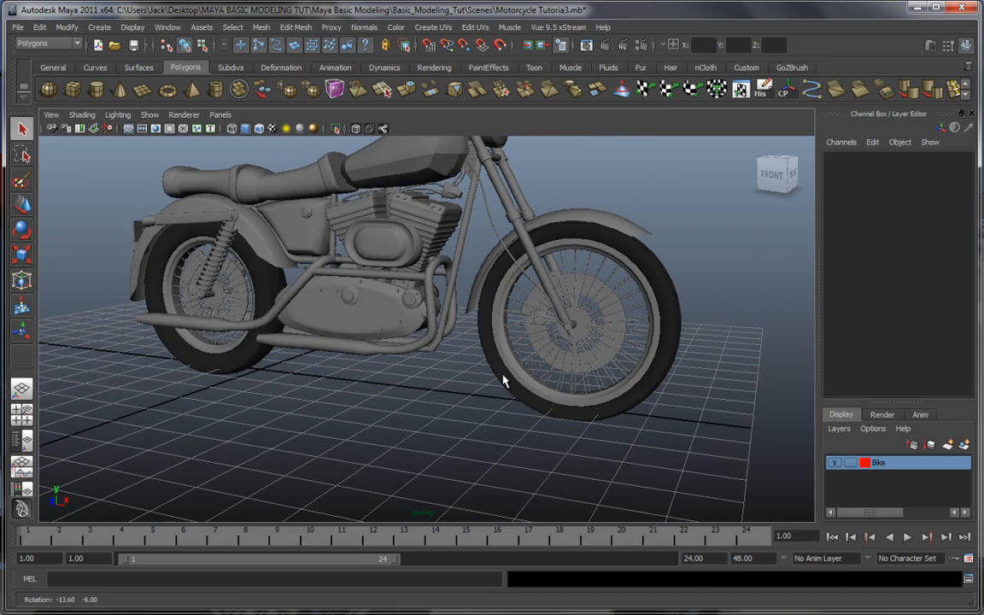
left_click_drag(504, 382, 474, 392)
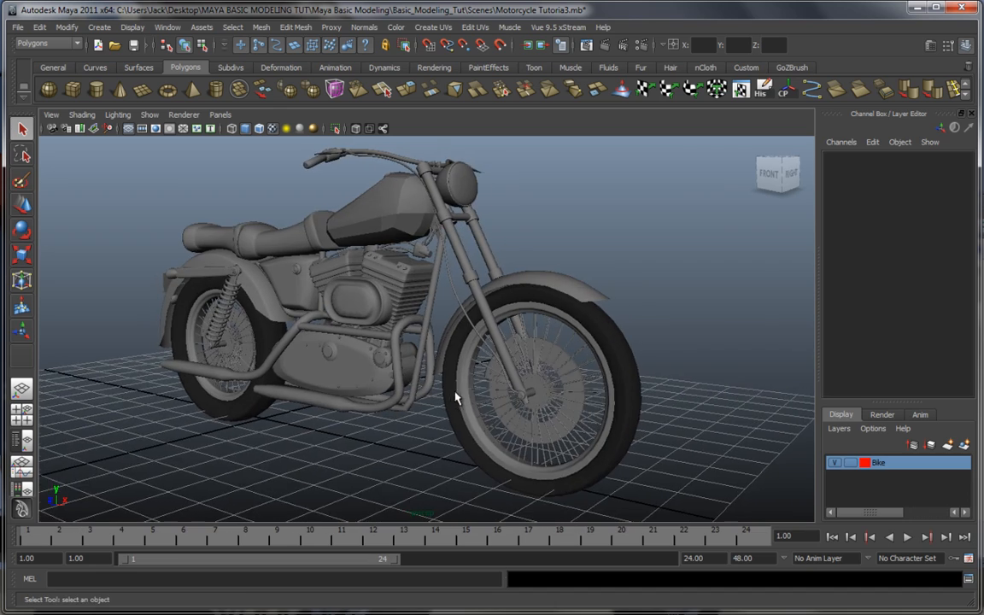
left_click_drag(455, 397, 459, 369)
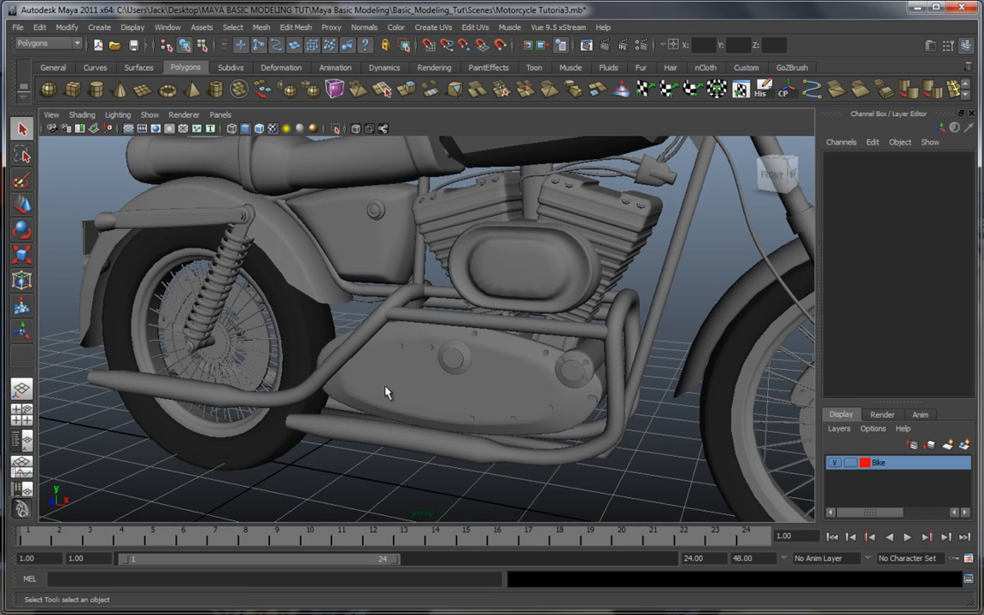
left_click_drag(384, 392, 409, 450)
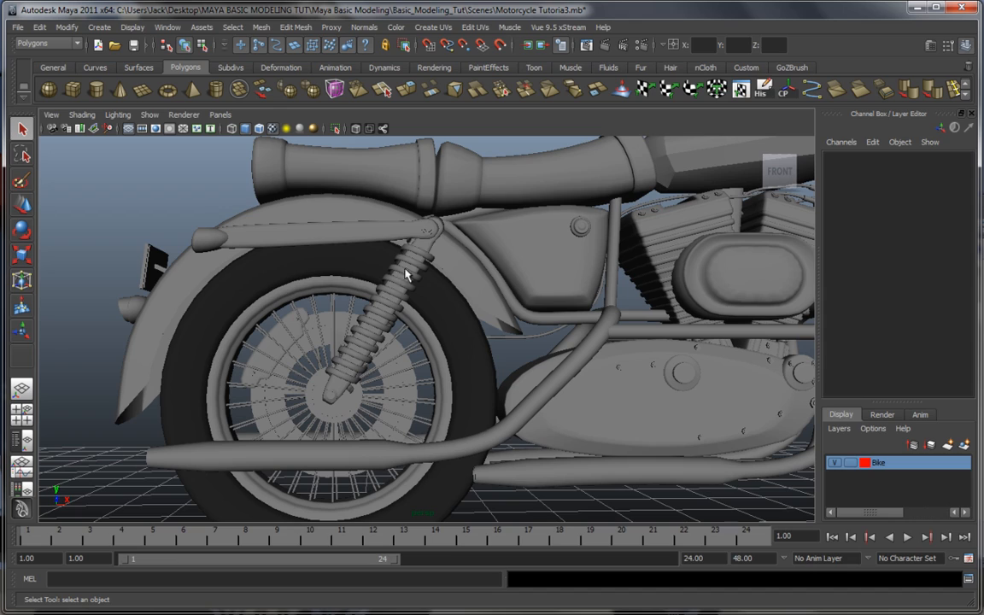
left_click_drag(406, 273, 542, 367)
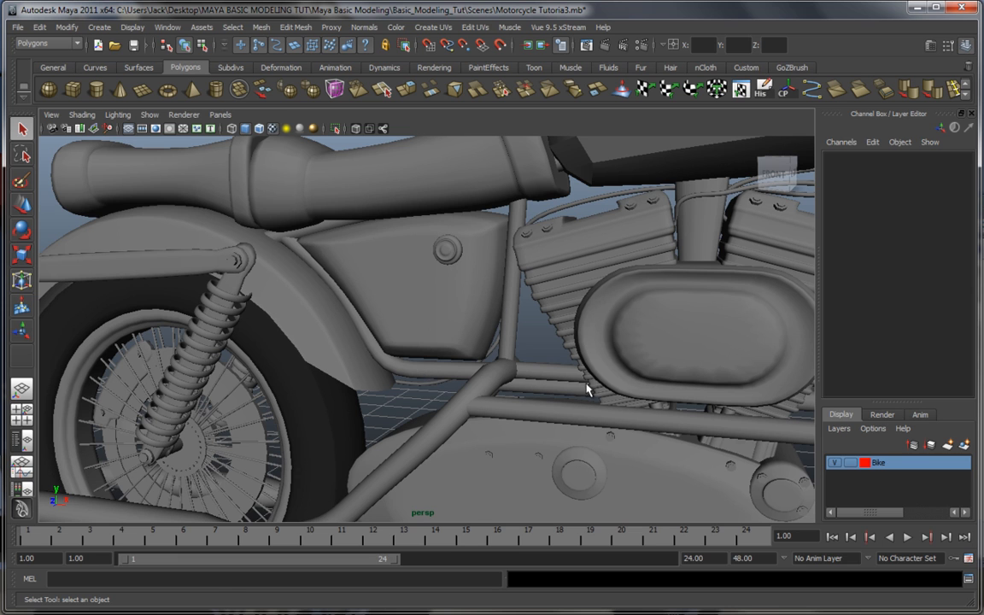
left_click_drag(587, 389, 521, 360)
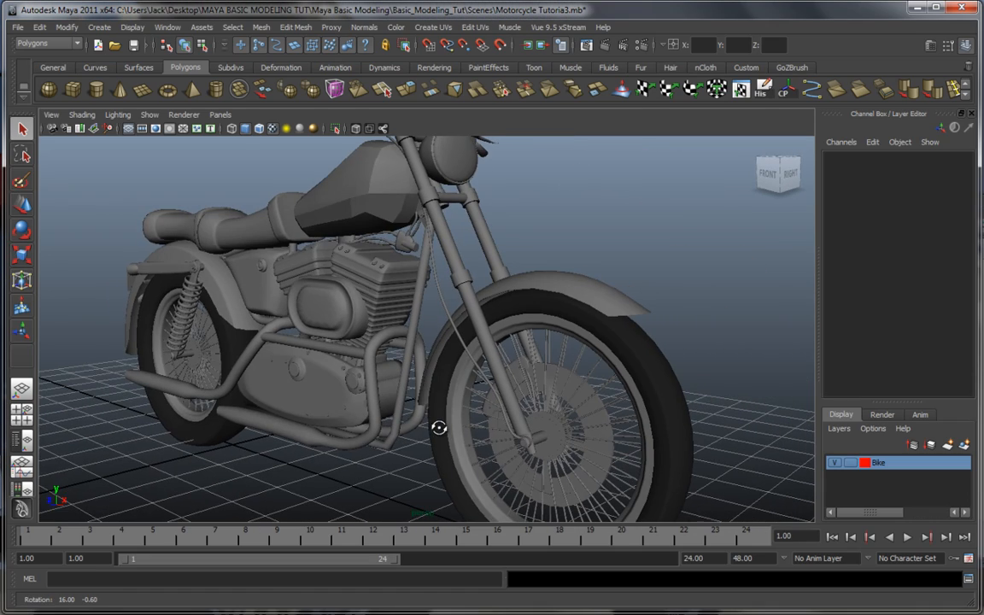
left_click_drag(438, 427, 467, 420)
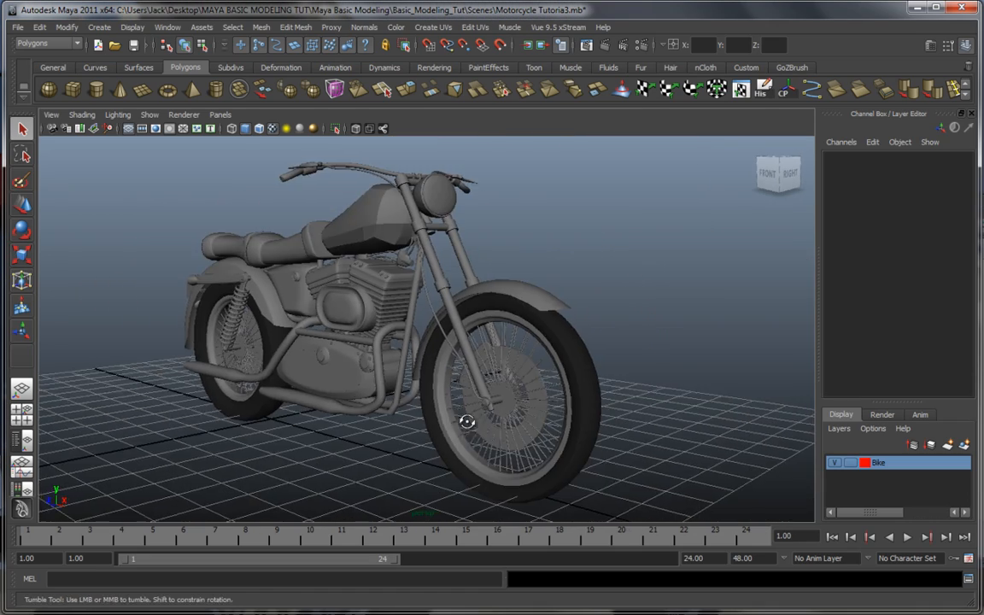
left_click_drag(467, 421, 453, 427)
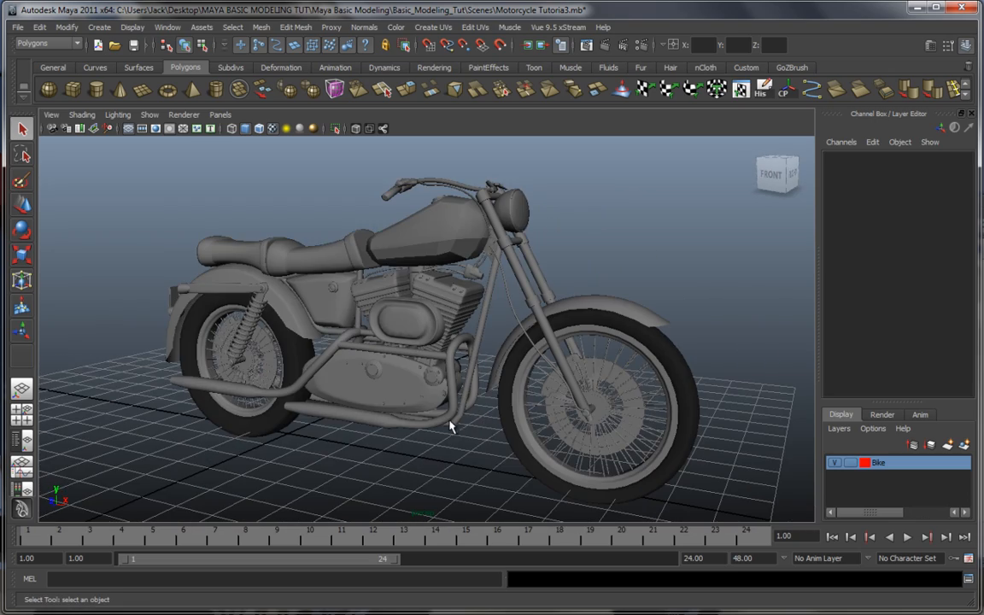